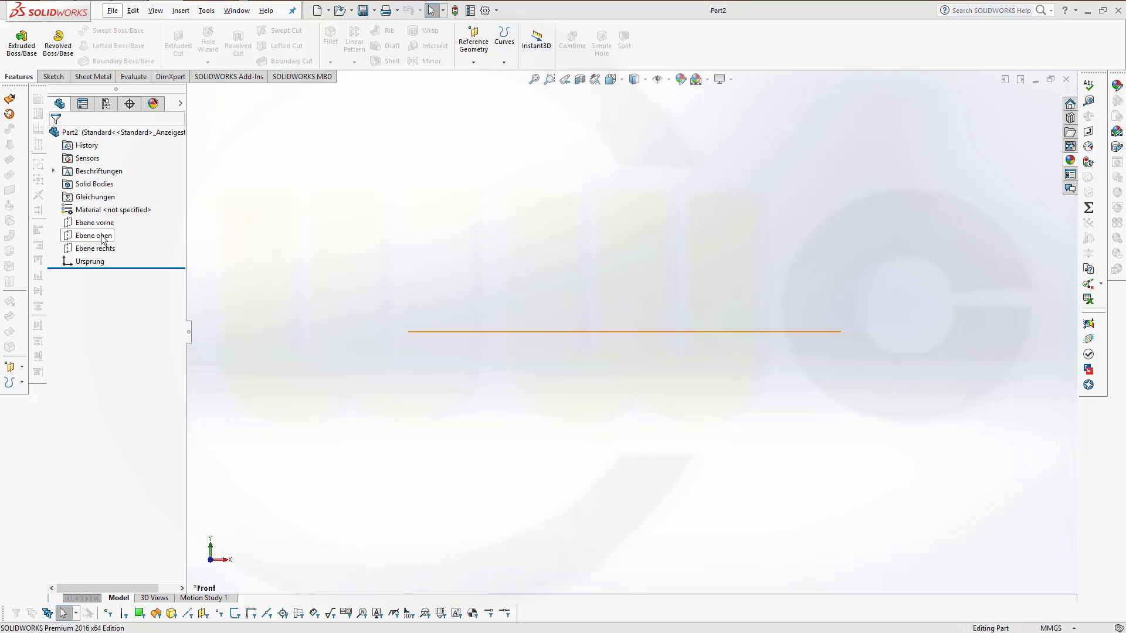
- Begin a new sketch on the top plane Ebene oben selected from the tree
left_click(95, 234)
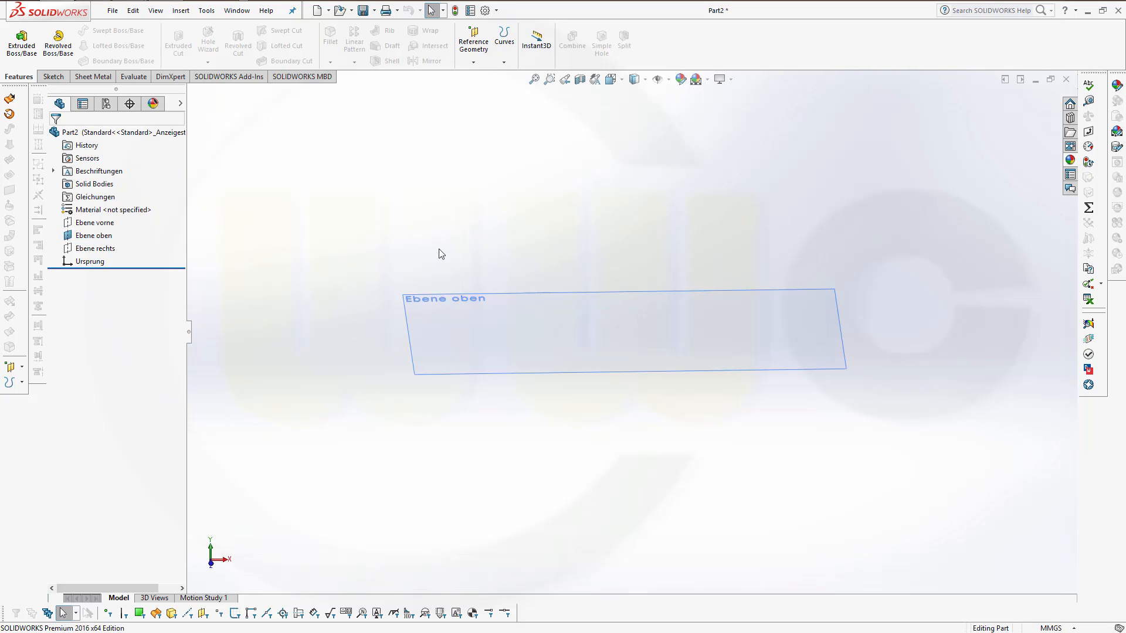
left_click(538, 315)
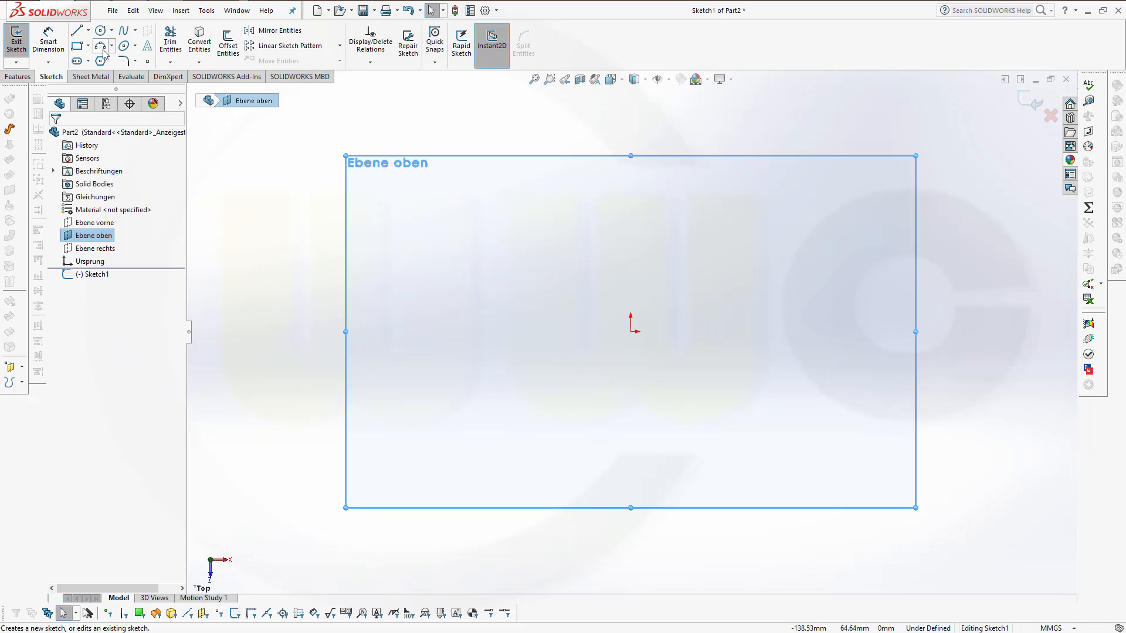
- Draw concentric Ø200 and Ø400 circles at the origin and two lines radiating from the centre
left_click(99, 29)
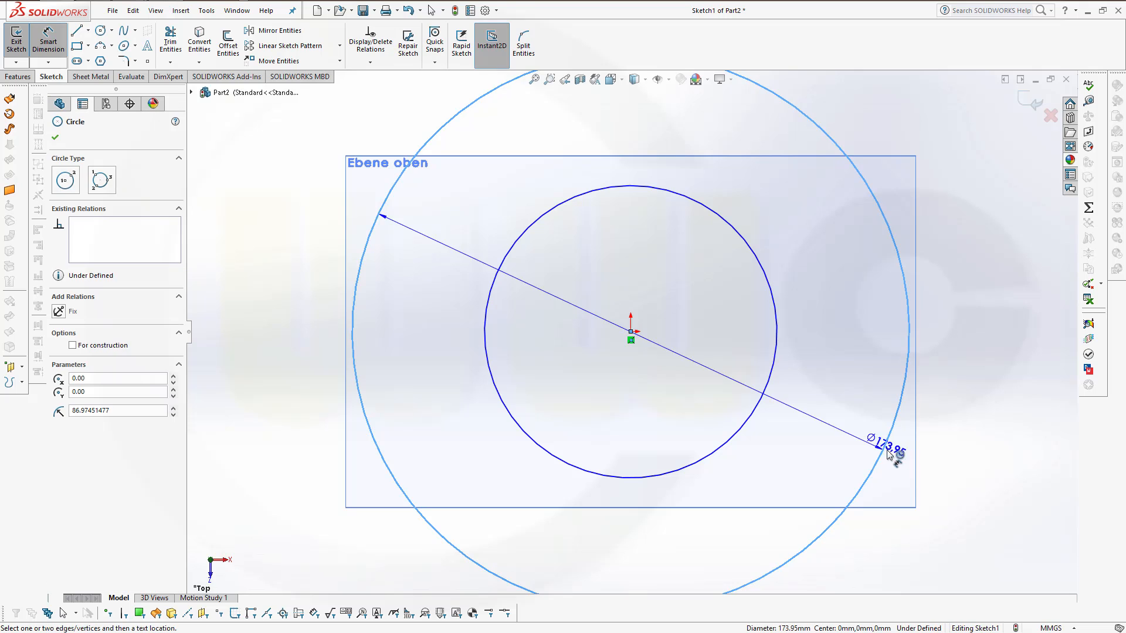
left_click(893, 446)
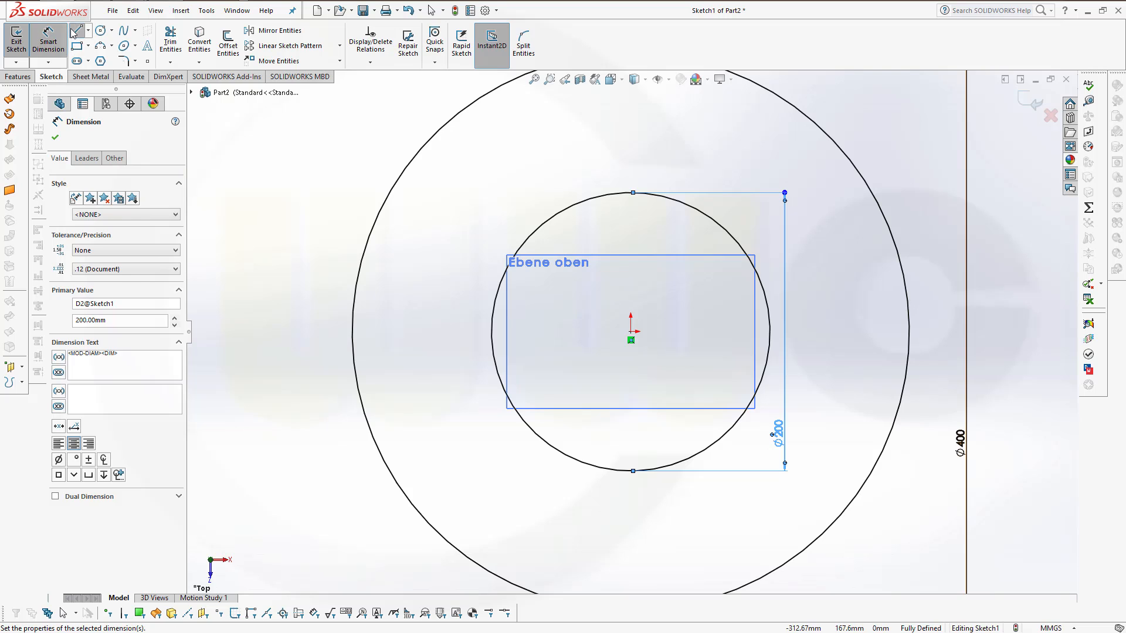
left_click(75, 31)
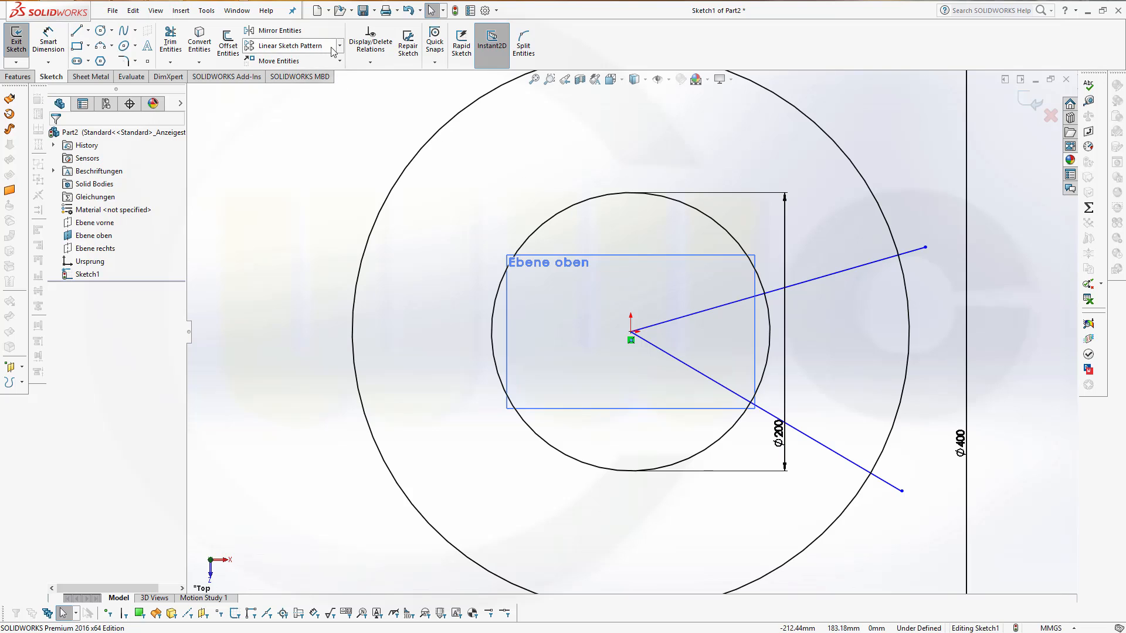
- Tie the line ends to the outer circle, set their angle, make them construction lines and close Sketch1
left_click(170, 40)
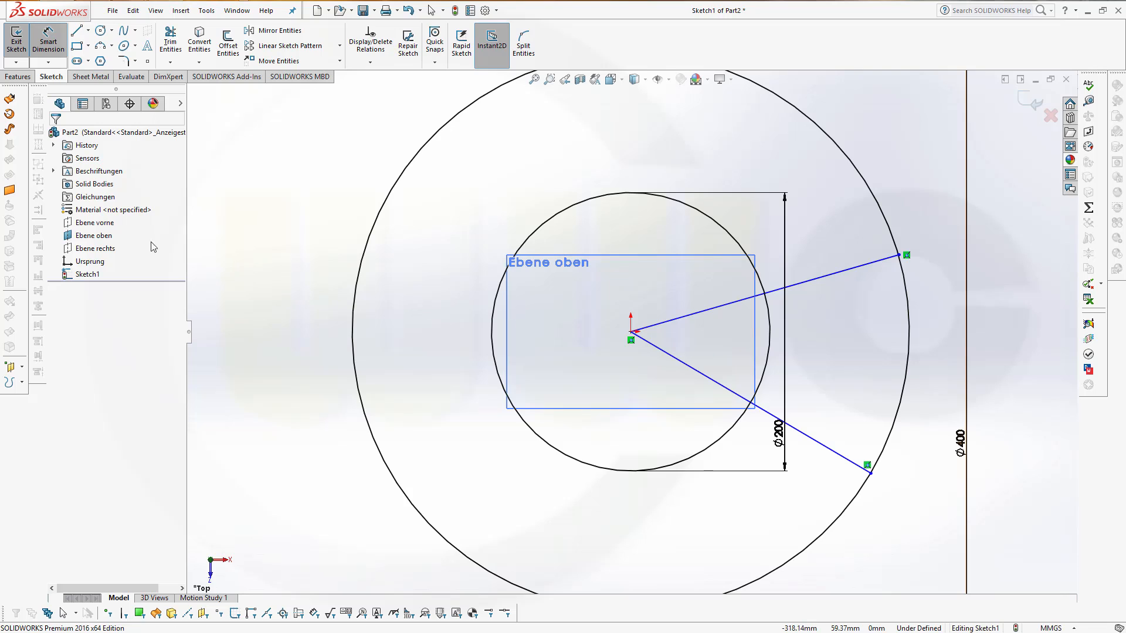
left_click(94, 236)
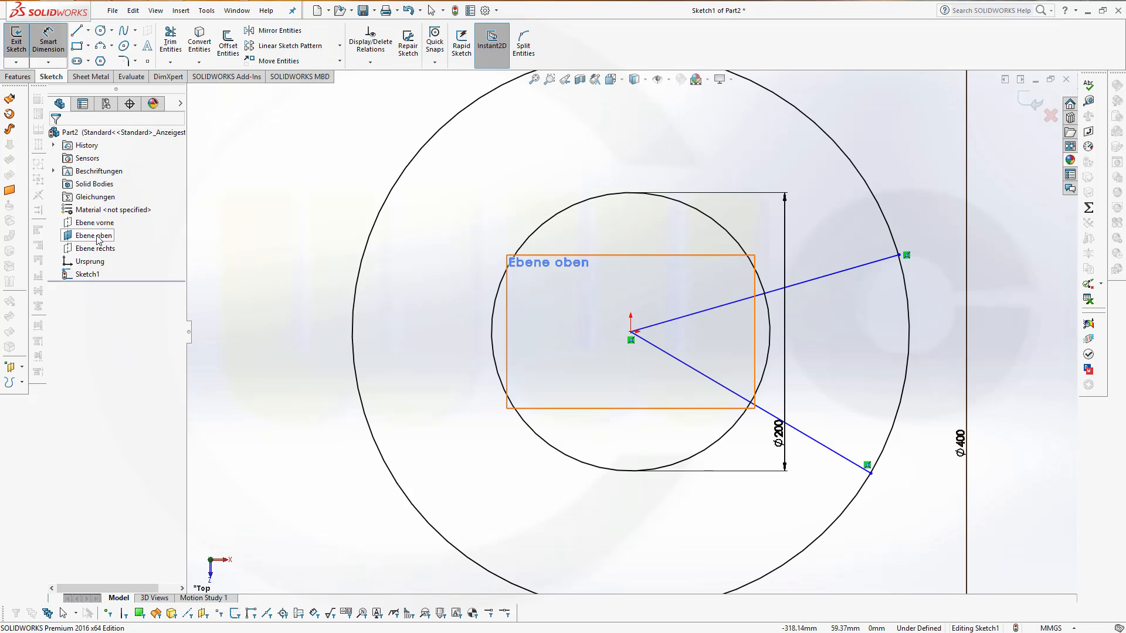
left_click(94, 223)
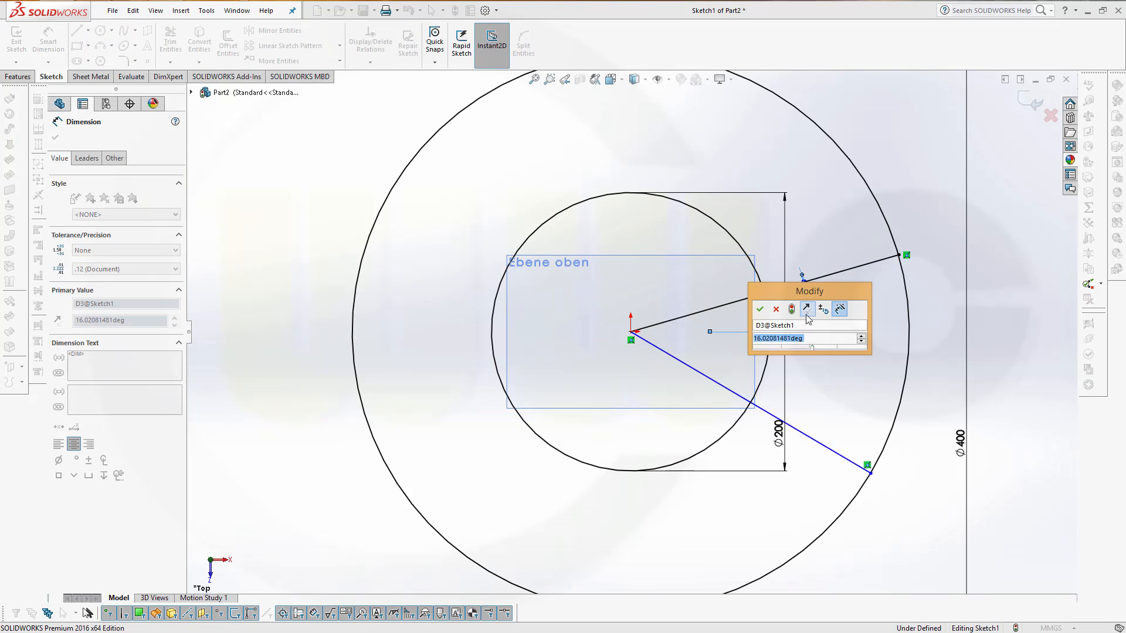
left_click(758, 309)
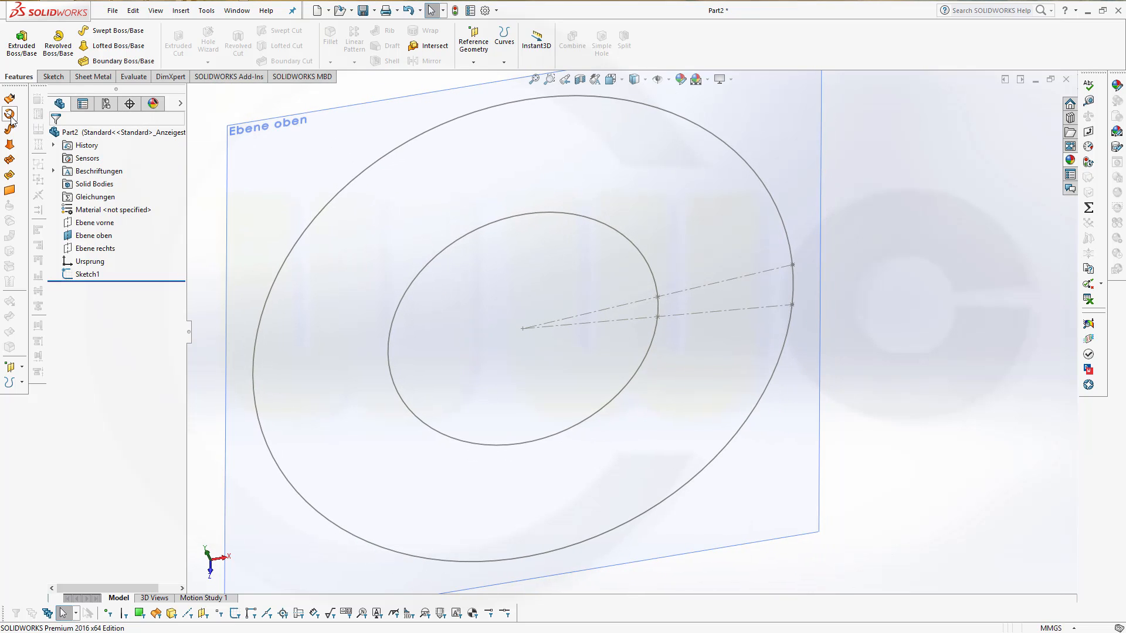
- Surface-extrude the 200 mm circle 50 mm with Mid Plane end condition as Surface-Extrude1
left_click(21, 41)
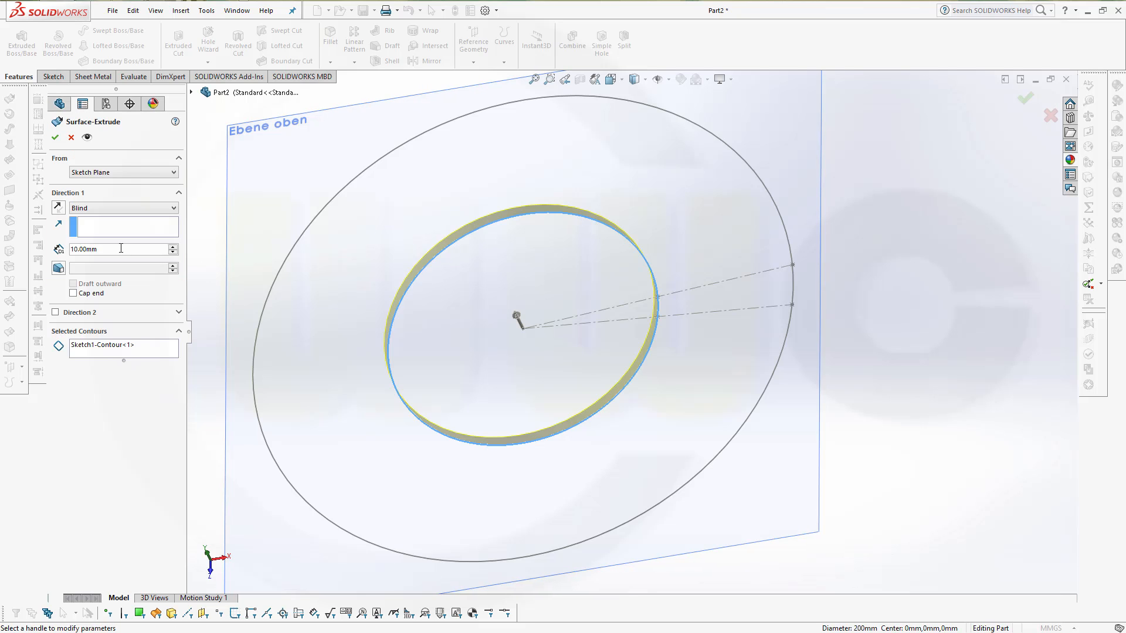
left_click(123, 209)
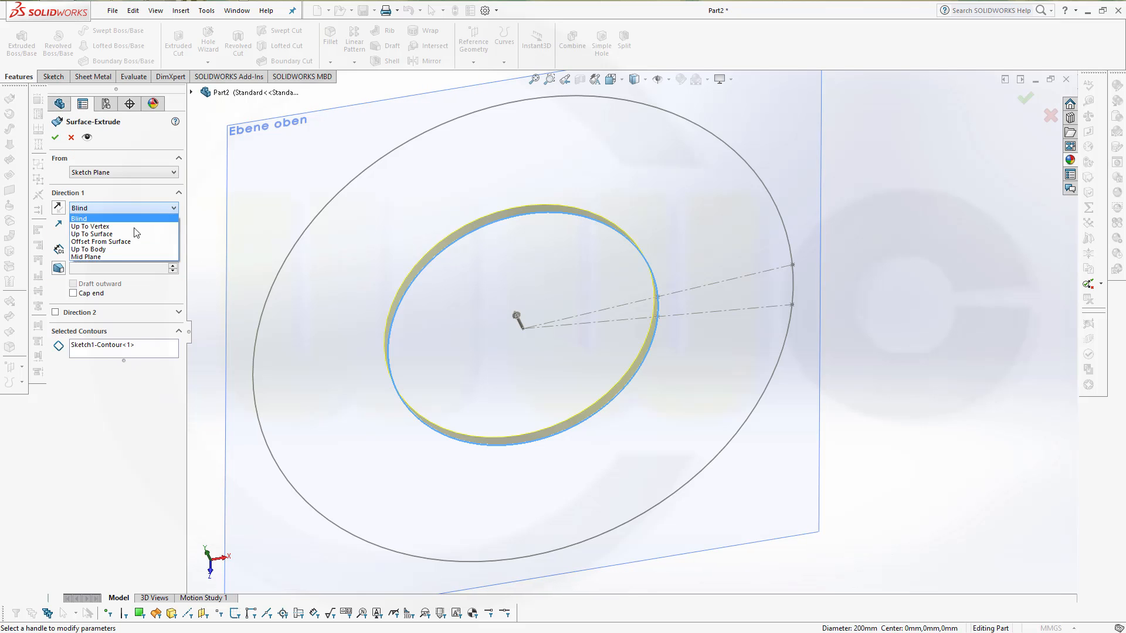
left_click(85, 257)
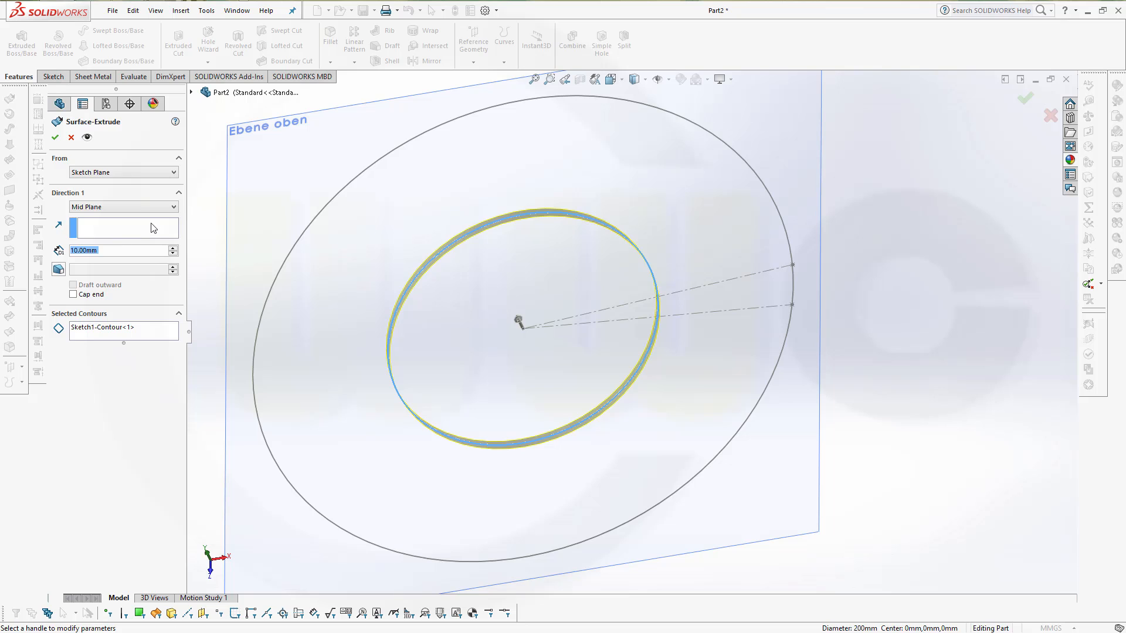
type("50.00mm")
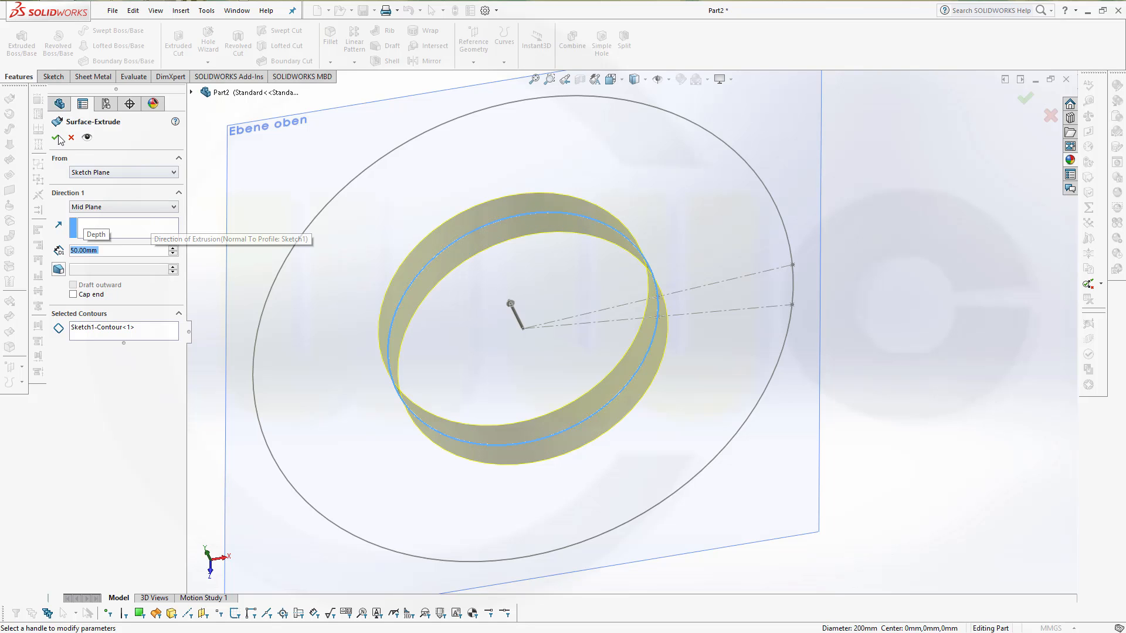
left_click(59, 139)
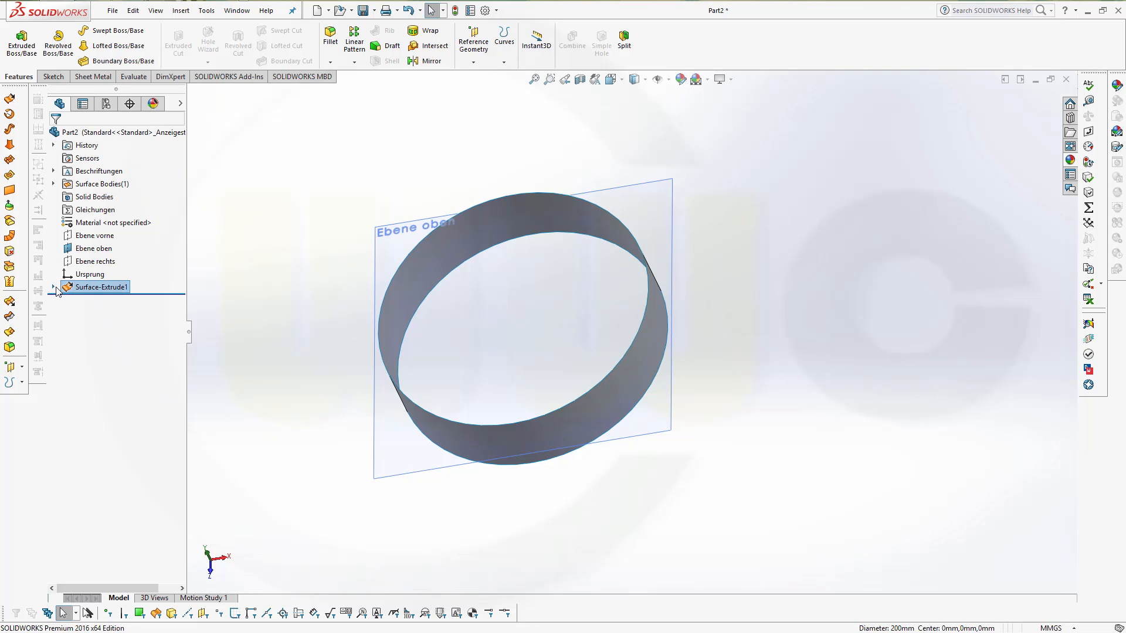
- Surface-extrude the 400 mm circle from Sketch1 50 mm Mid Plane as Surface-Extrude2
left_click(53, 286)
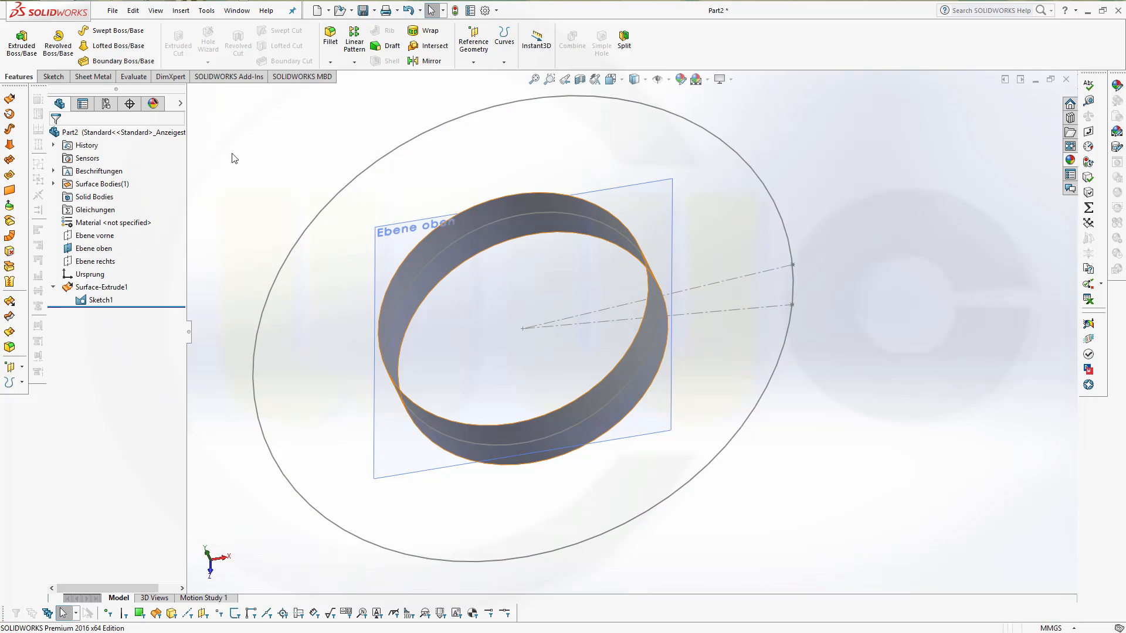
left_click(21, 41)
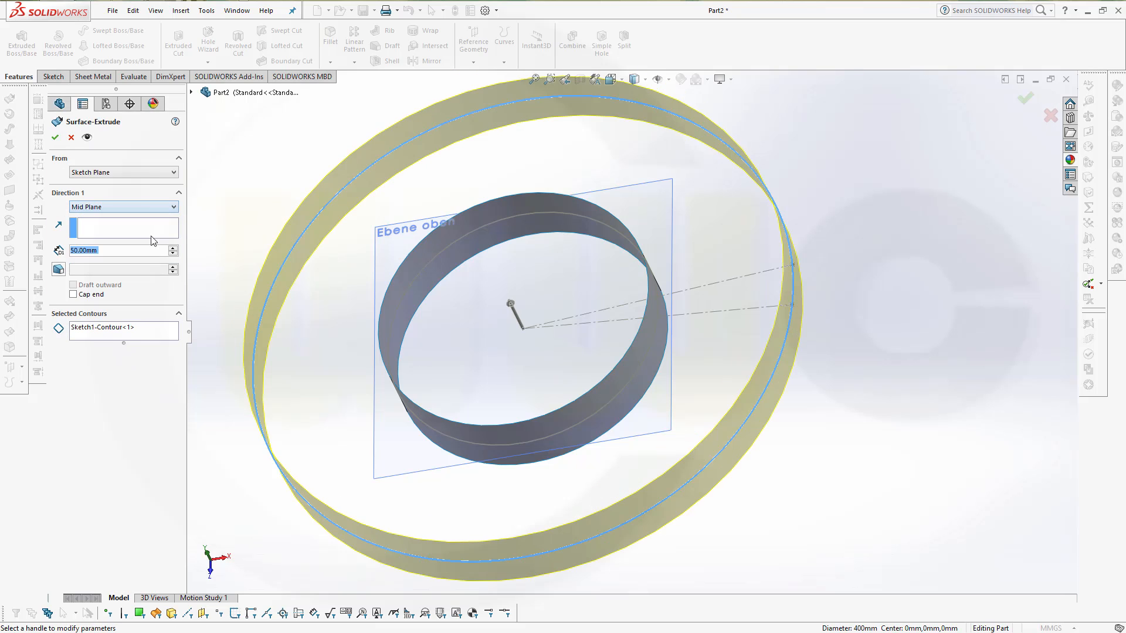
left_click(55, 137)
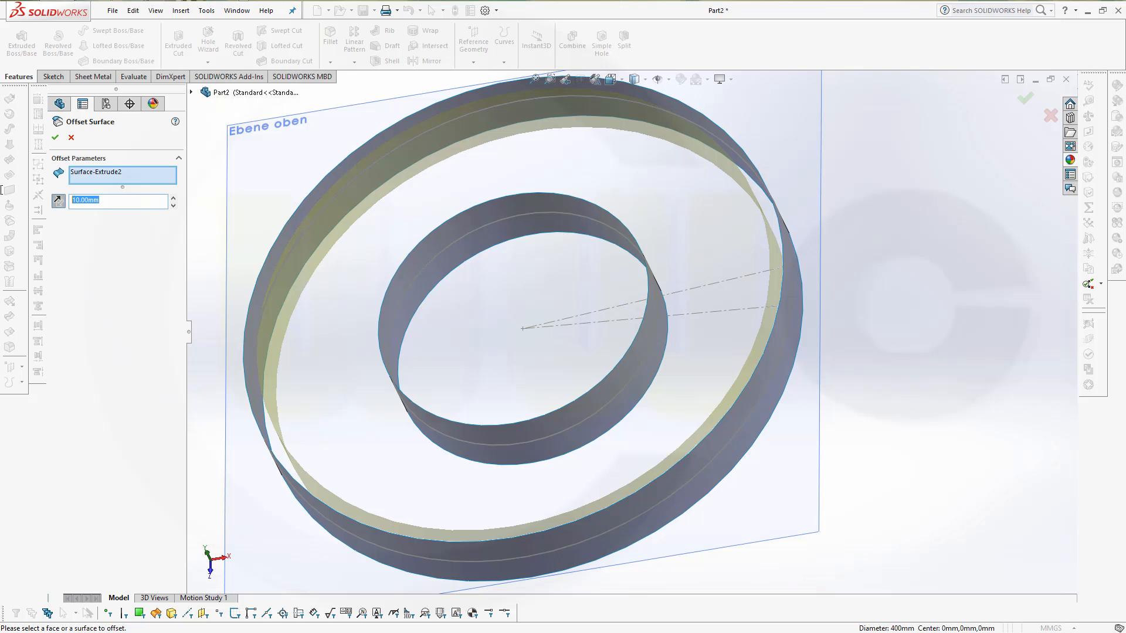
- Create Surface-Offset1, a 5 mm offset of the outer band Surface-Extrude2
type("5")
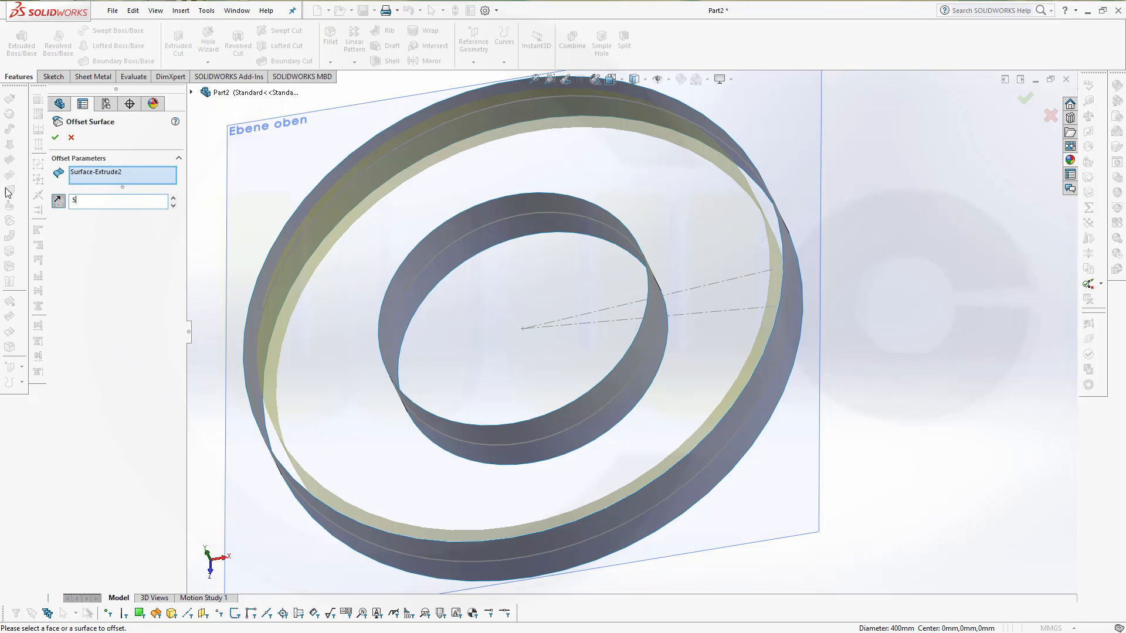
mouse_move(68, 156)
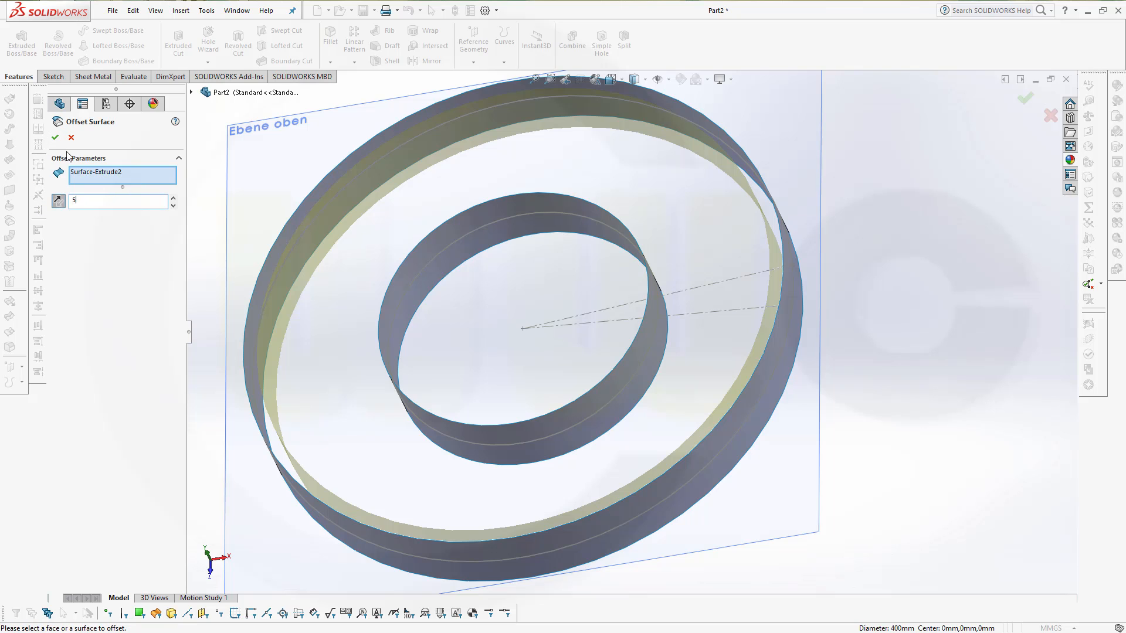
left_click(55, 137)
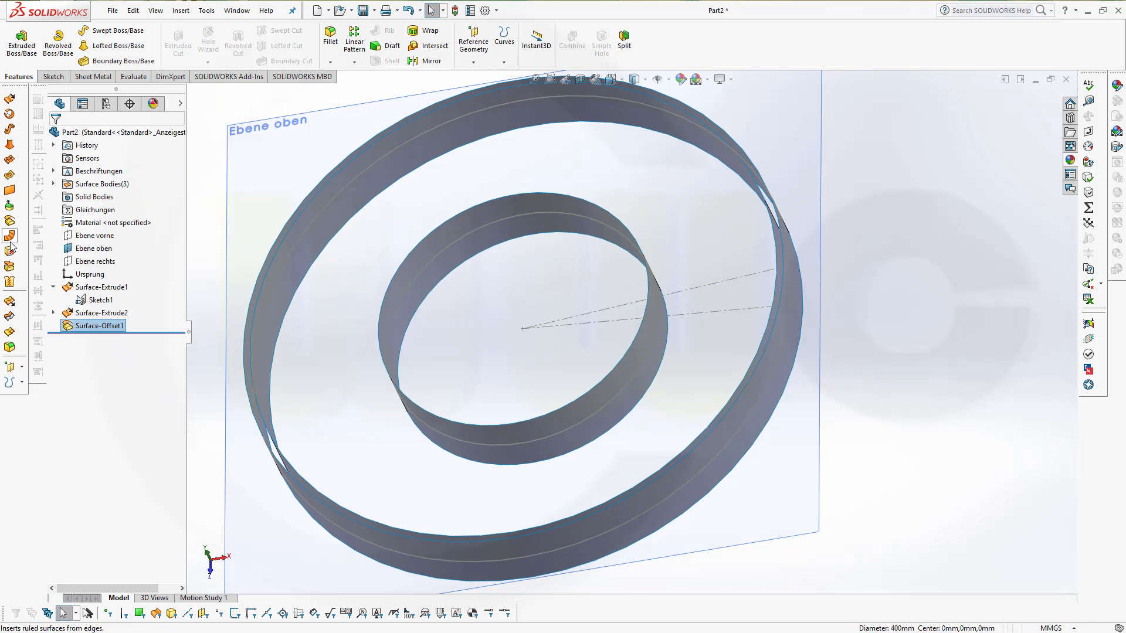
- Create Surface-Offset2, a 5 mm offset of the inner band, dismissing the not-connected warning
double_click(98, 325)
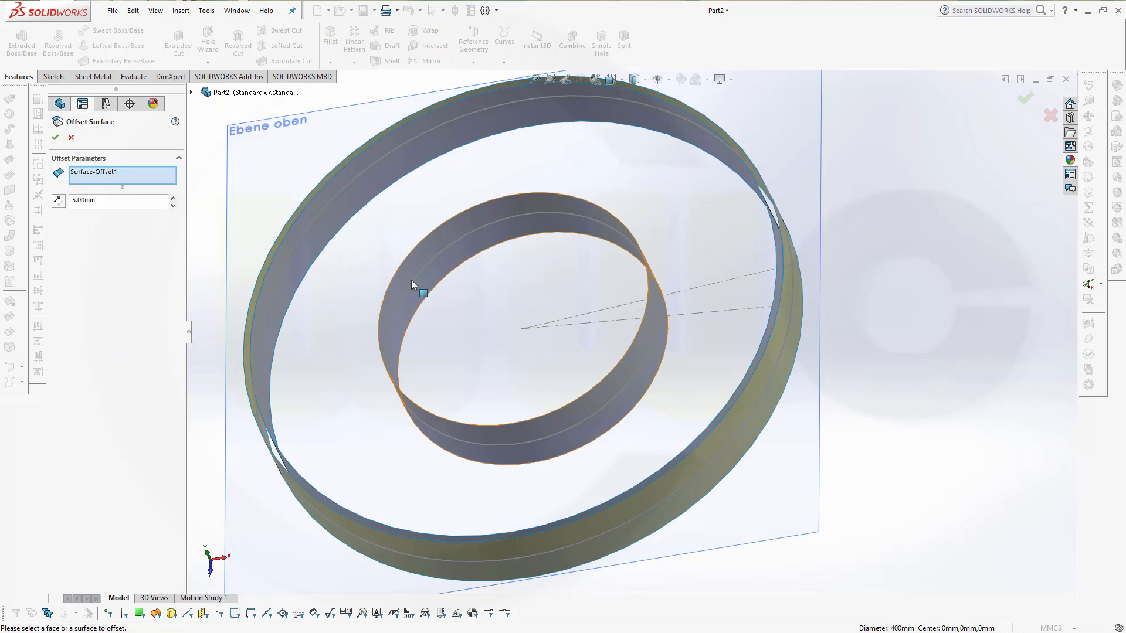
left_click(413, 280)
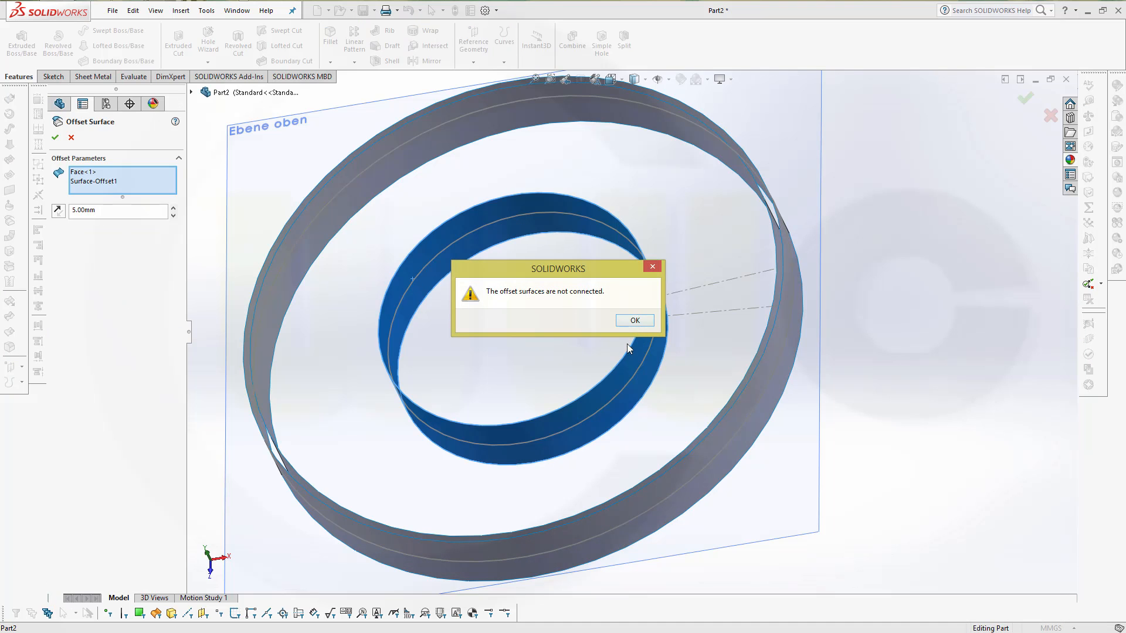
left_click(635, 320)
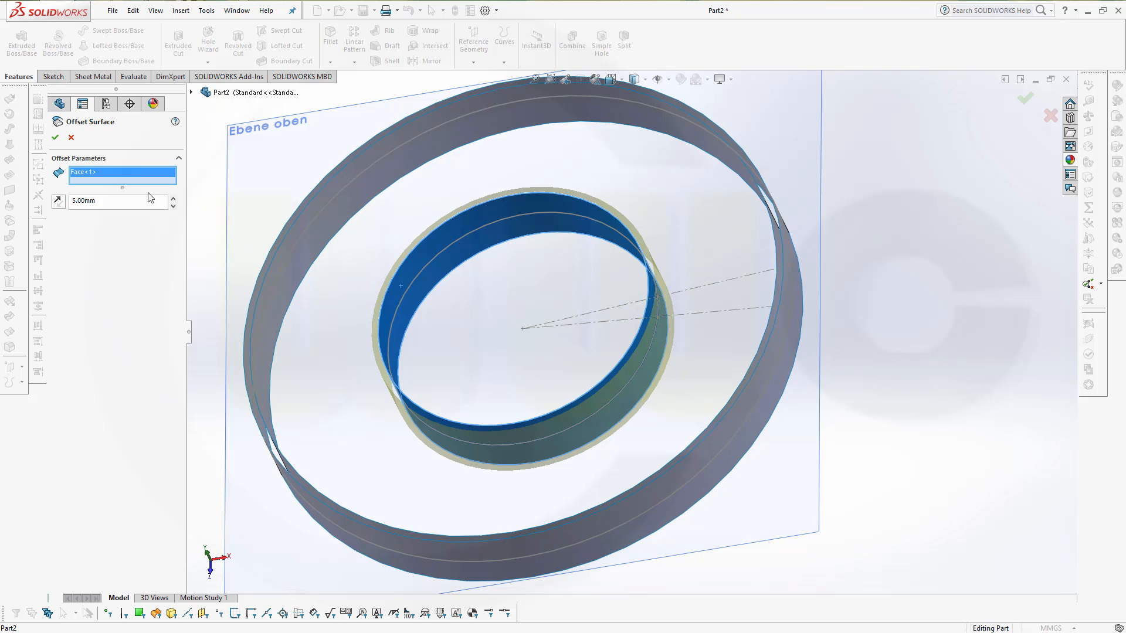
left_click(55, 137)
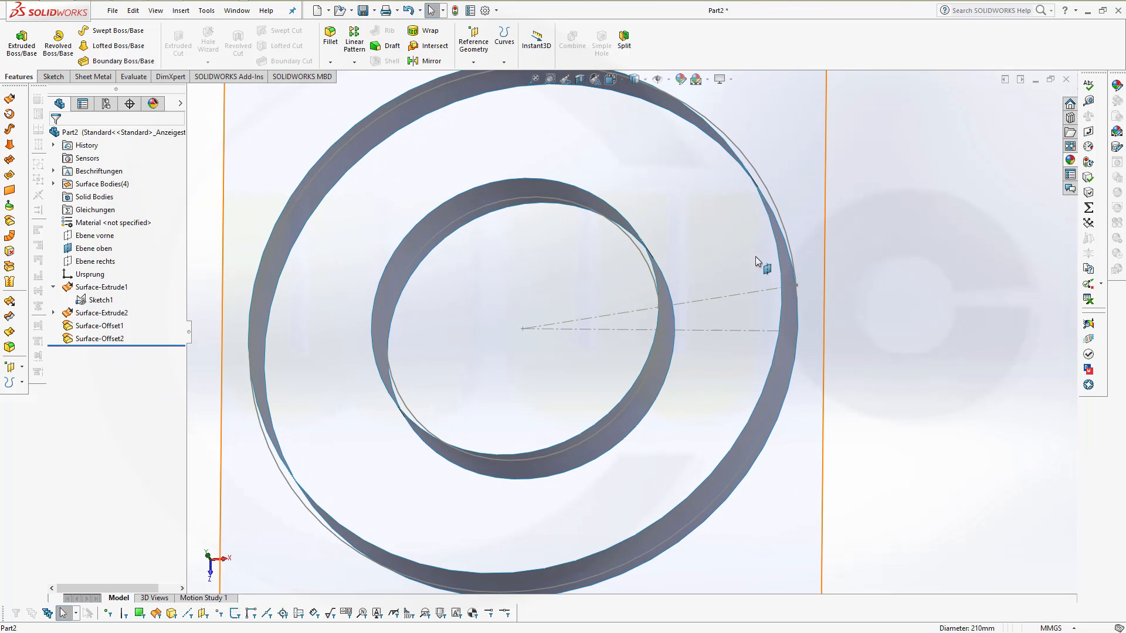
- Hide all four ring surface bodies, leaving only Sketch1's circles and construction lines
left_click_drag(757, 261, 578, 309)
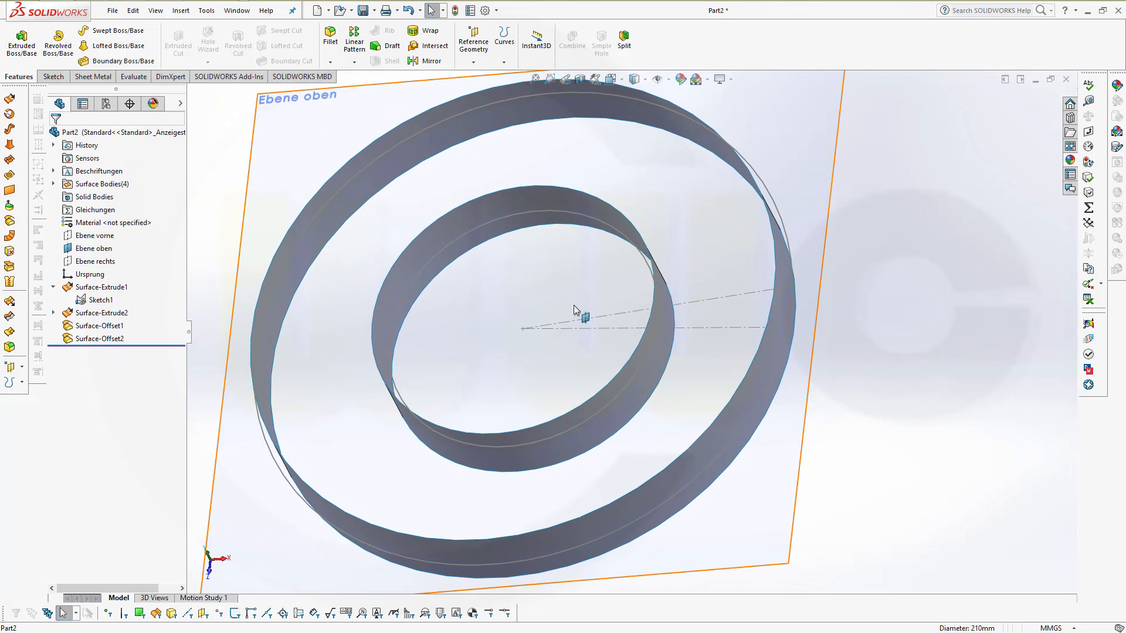
mouse_move(565, 465)
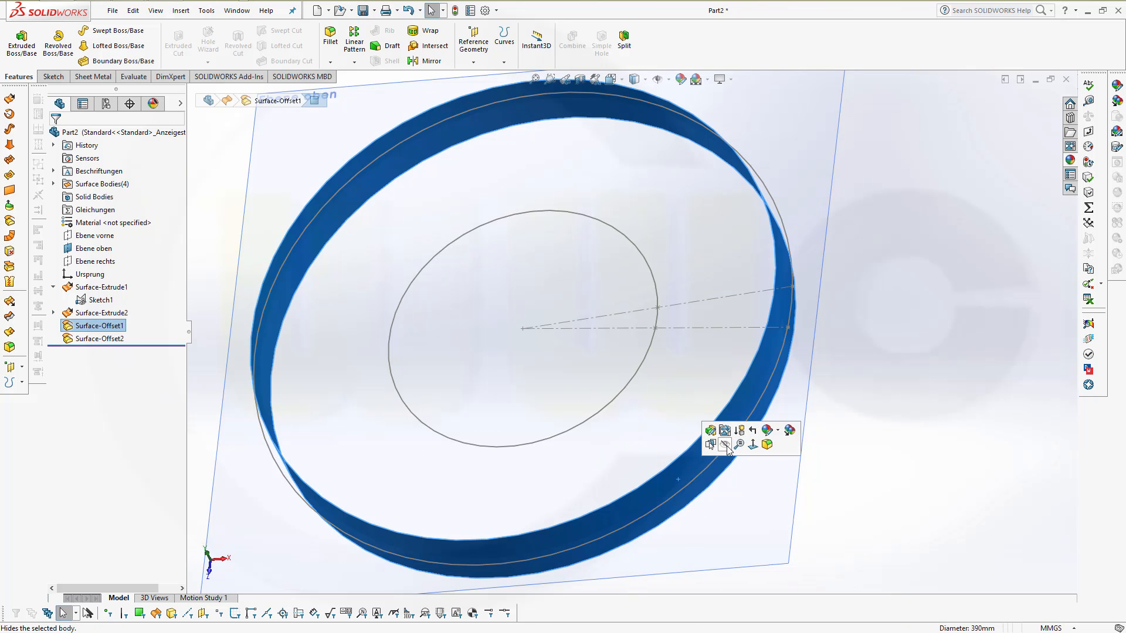
left_click(711, 444)
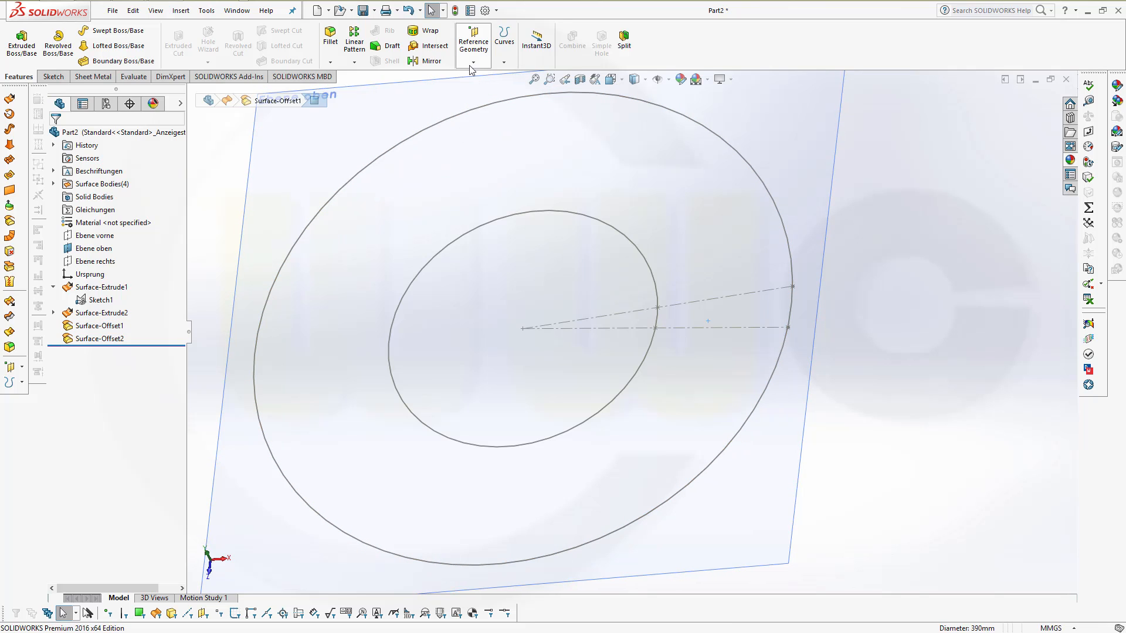
left_click(473, 41)
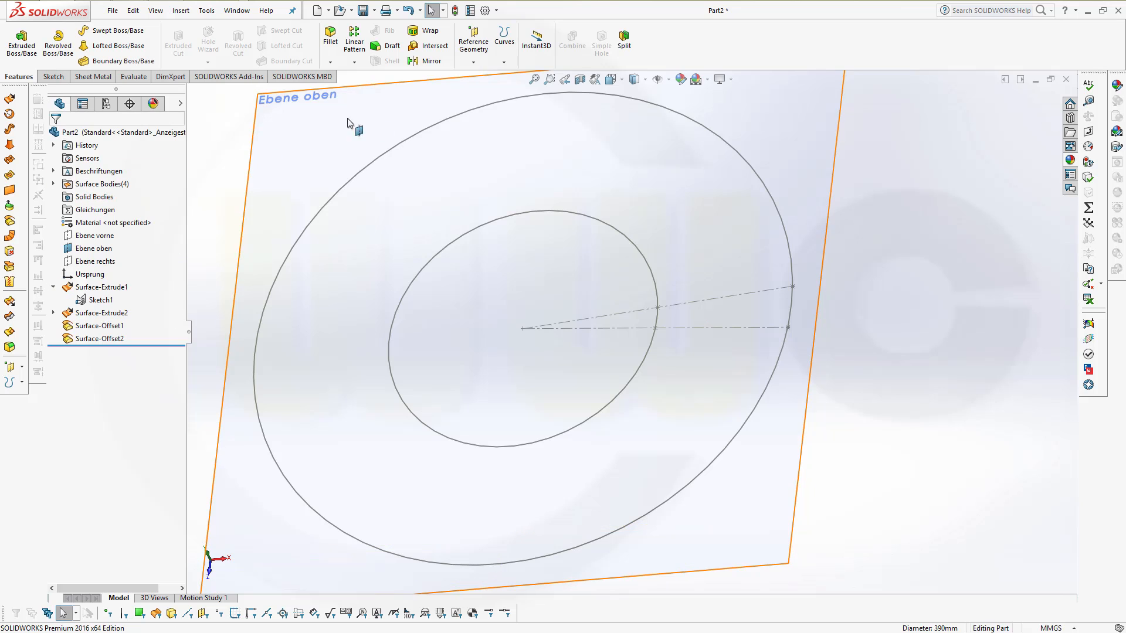
- Create Plane1 parallel to Ebene rechts through Point11@Sketch1
left_click(473, 43)
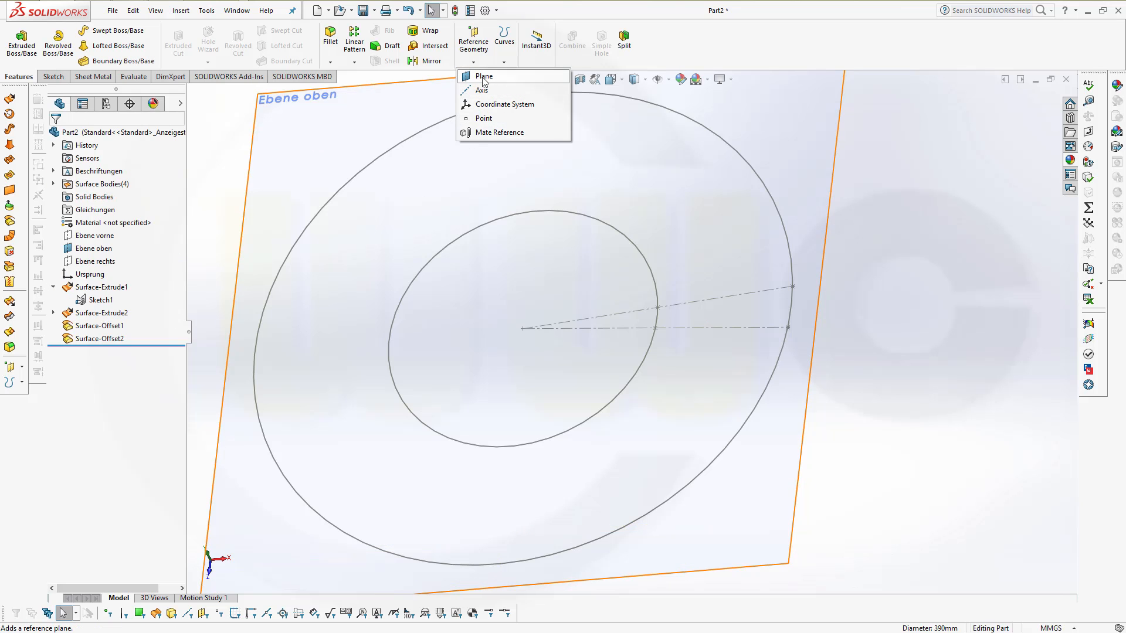
left_click(484, 76)
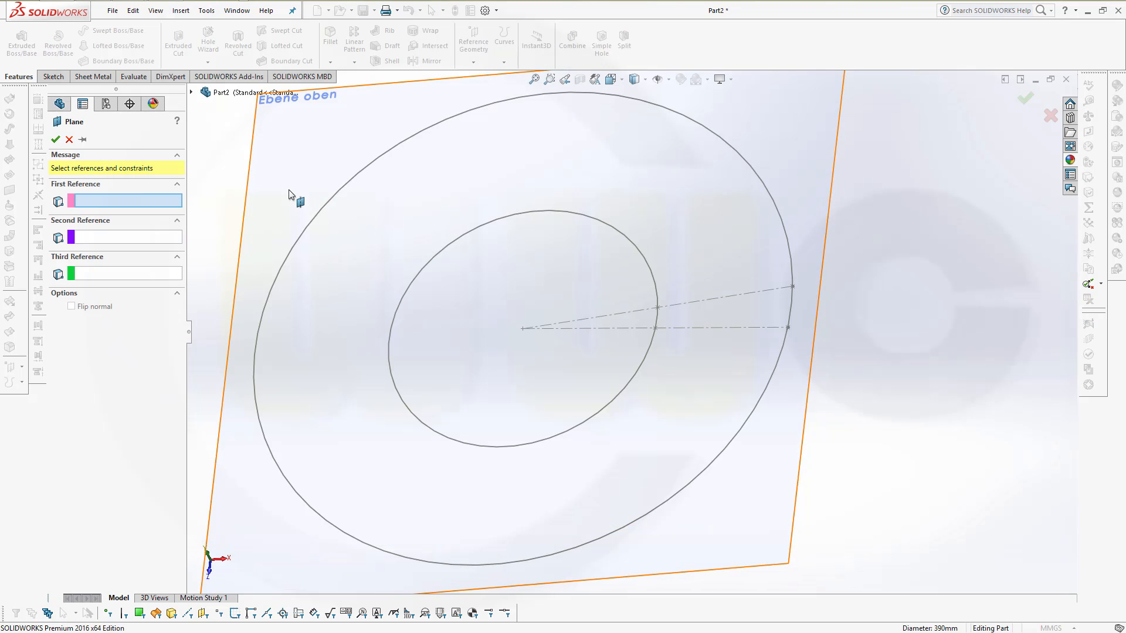
left_click(191, 91)
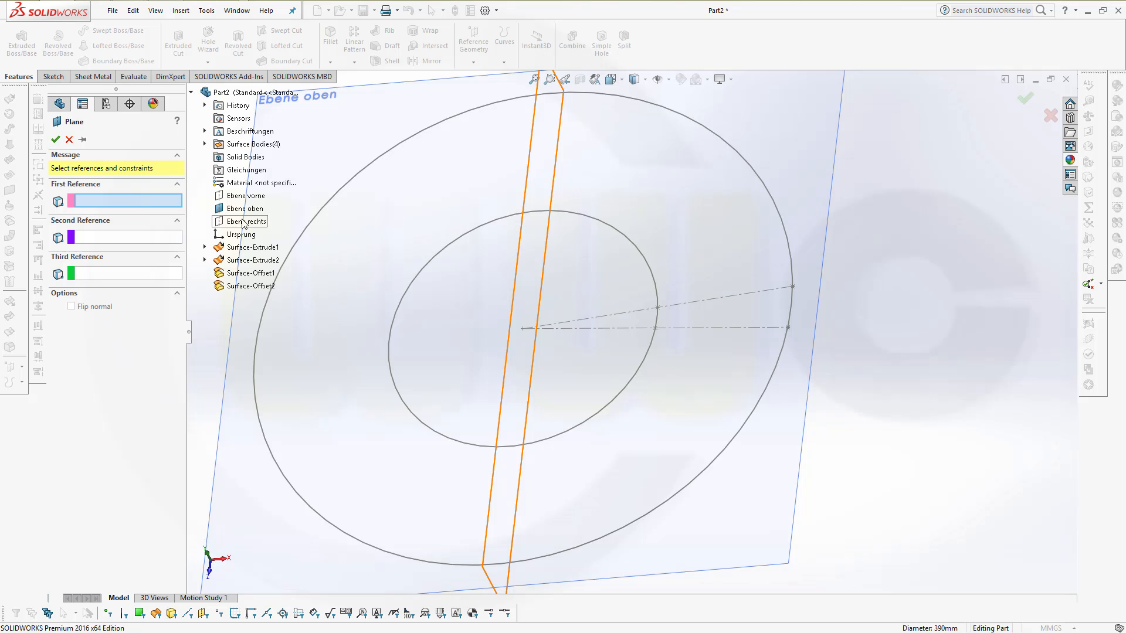
left_click(245, 222)
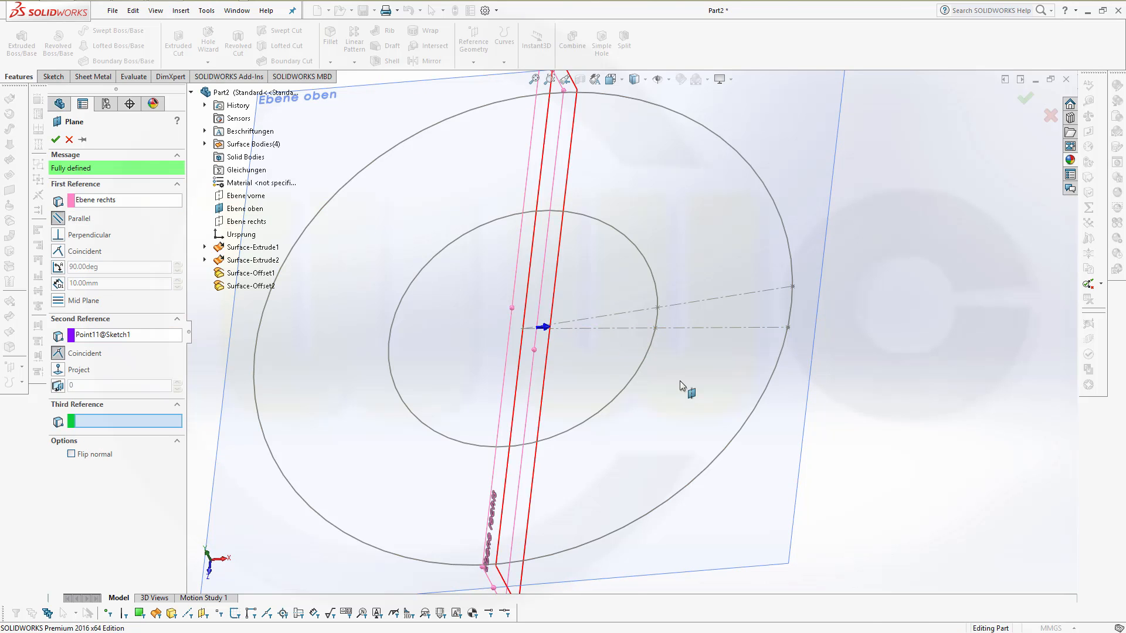
left_click(251, 222)
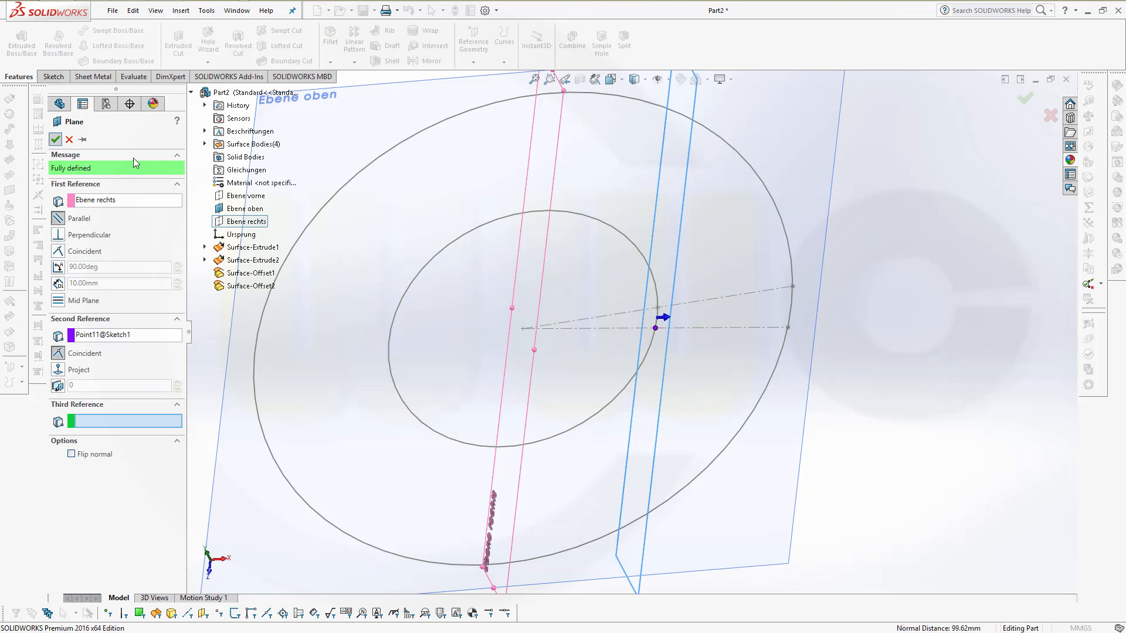
left_click(55, 140)
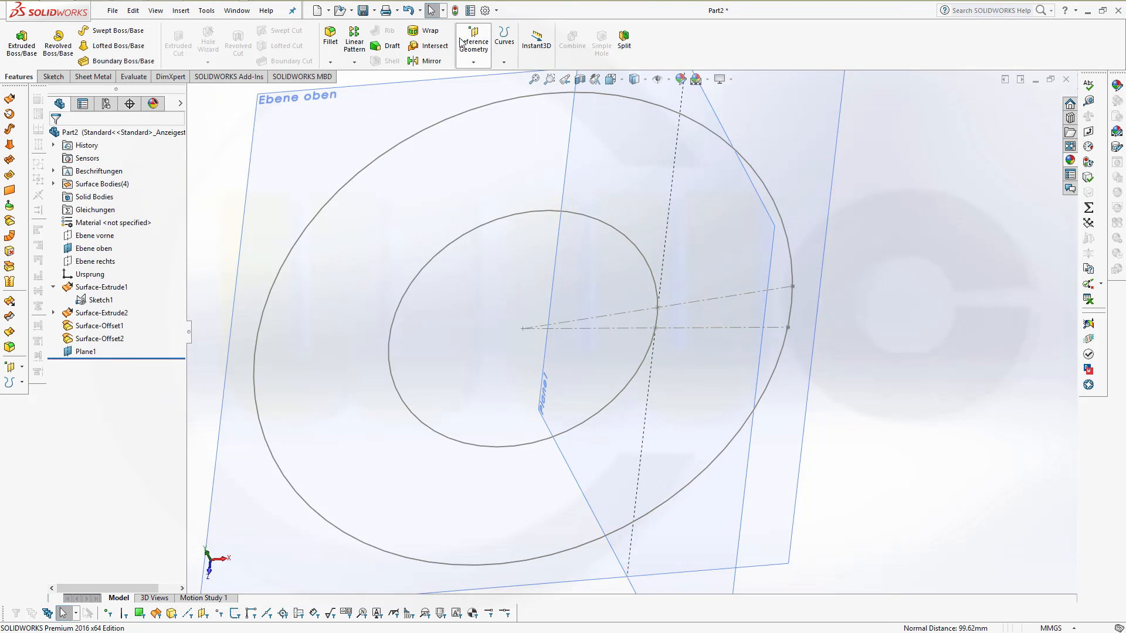
- Create Plane2 parallel to Ebene rechts through the outer end of the sketch line
left_click(472, 41)
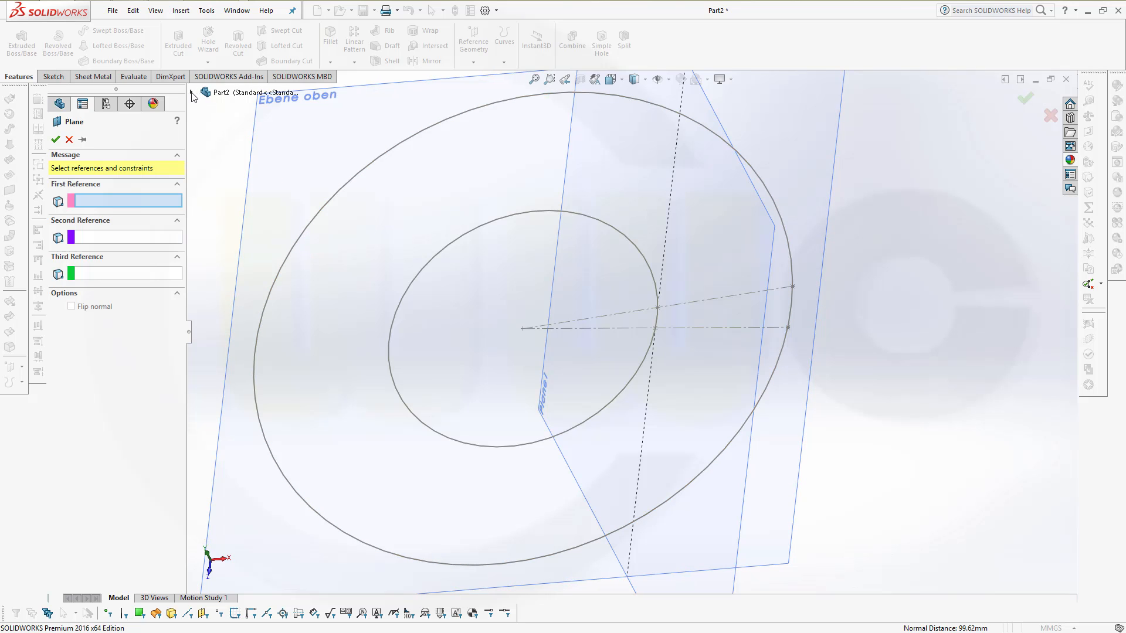
left_click(247, 209)
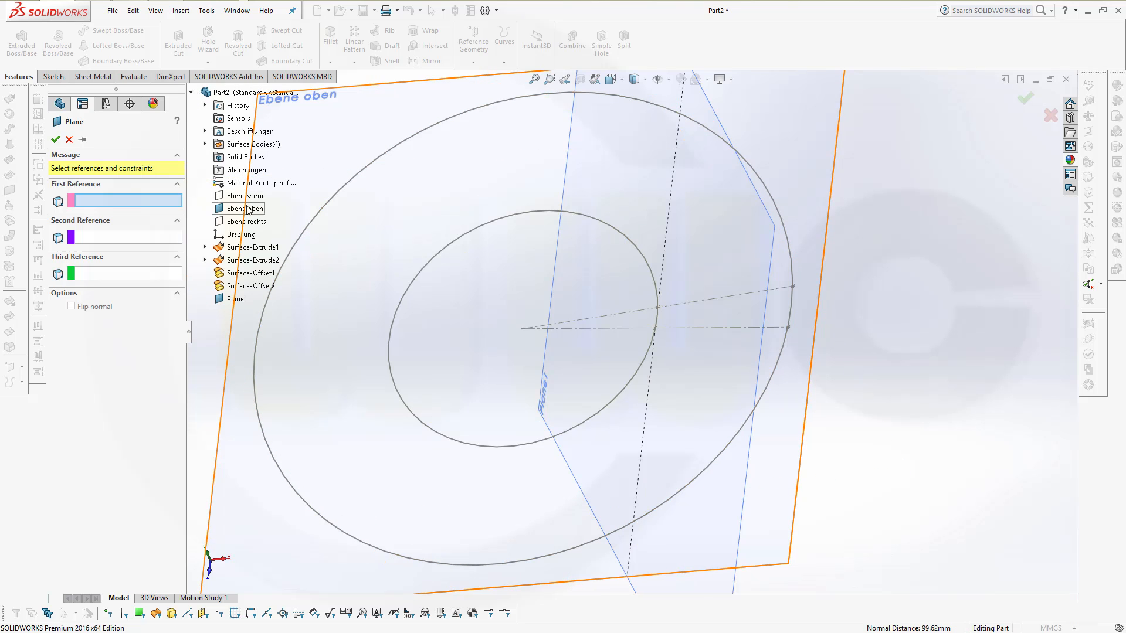
left_click(245, 221)
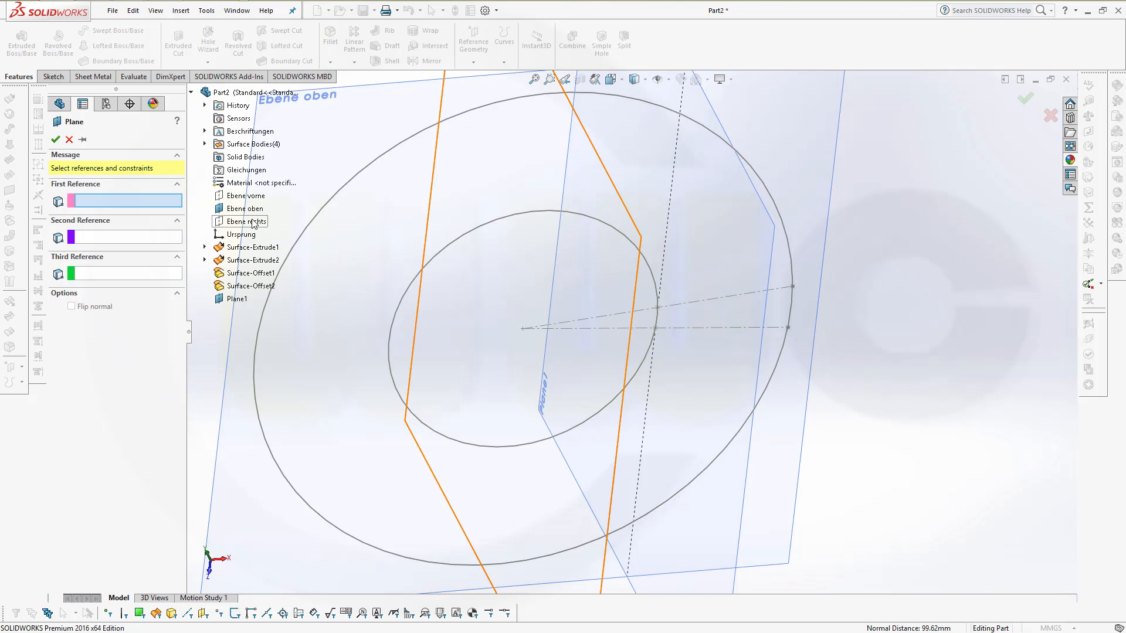
left_click(249, 221)
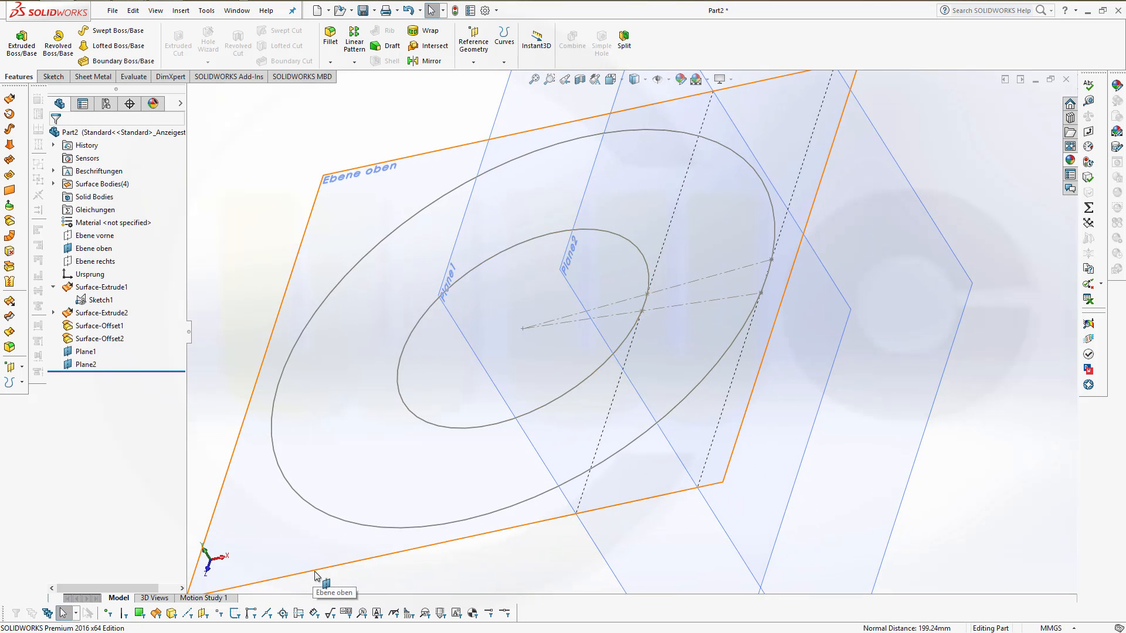
left_click(318, 582)
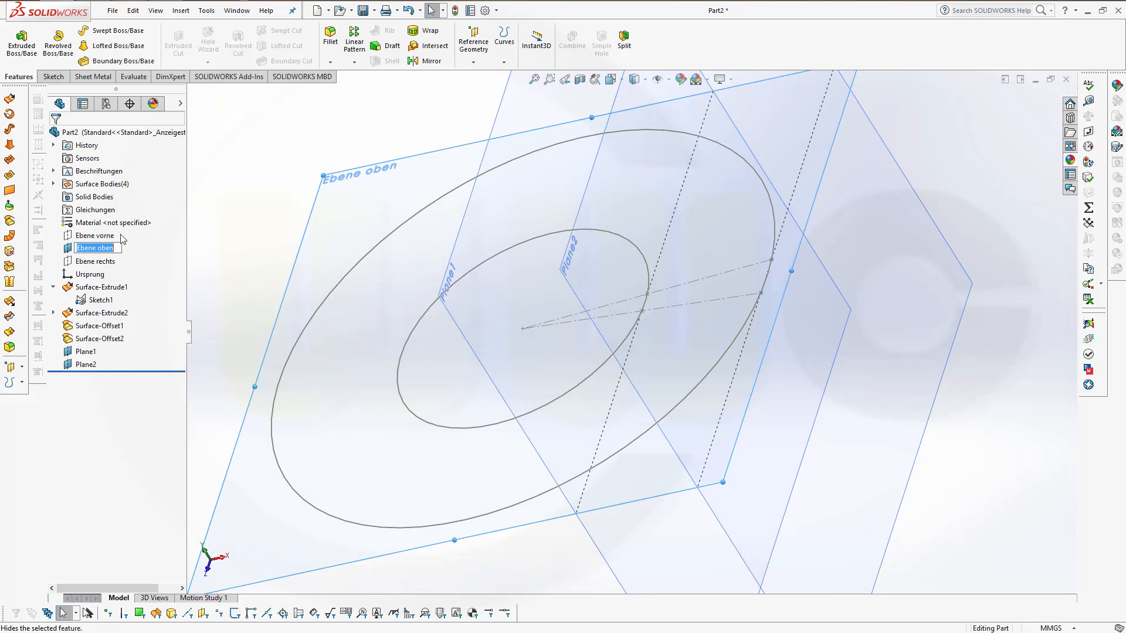
- Hide the top plane and draw a six-sided polygon on Plane2 centred on the origin
left_click(94, 247)
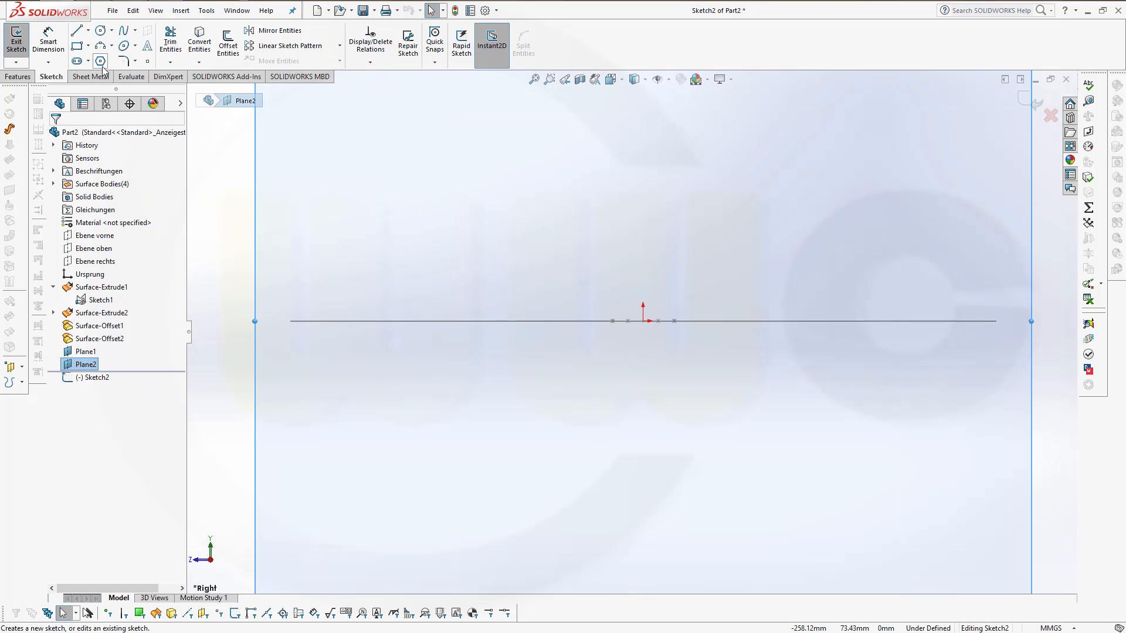
left_click(99, 61)
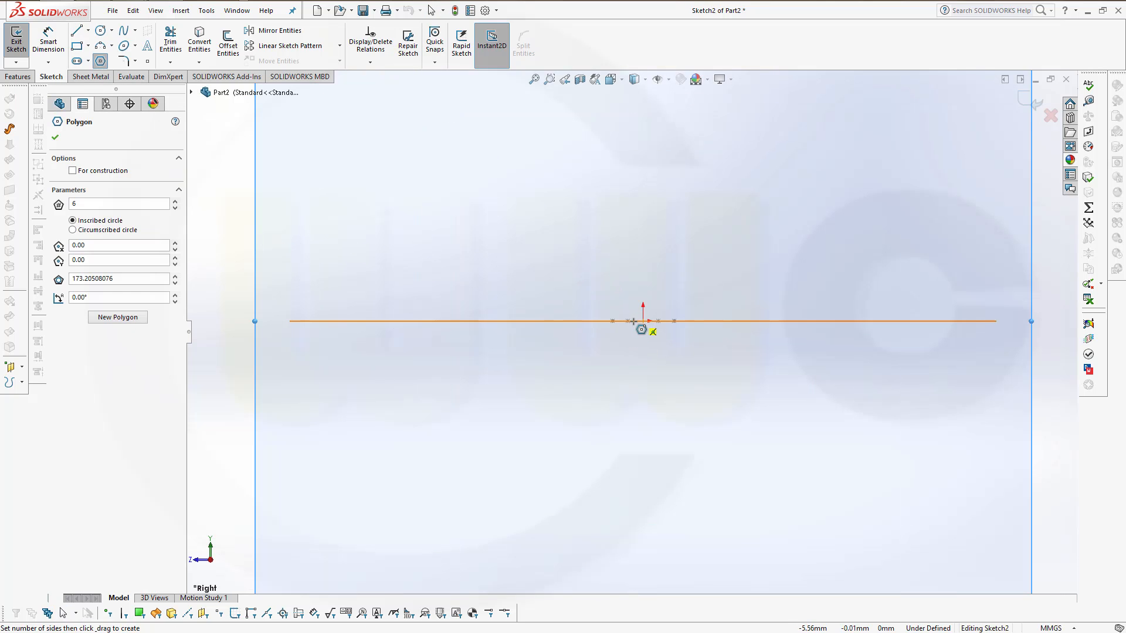
left_click_drag(642, 320, 709, 320)
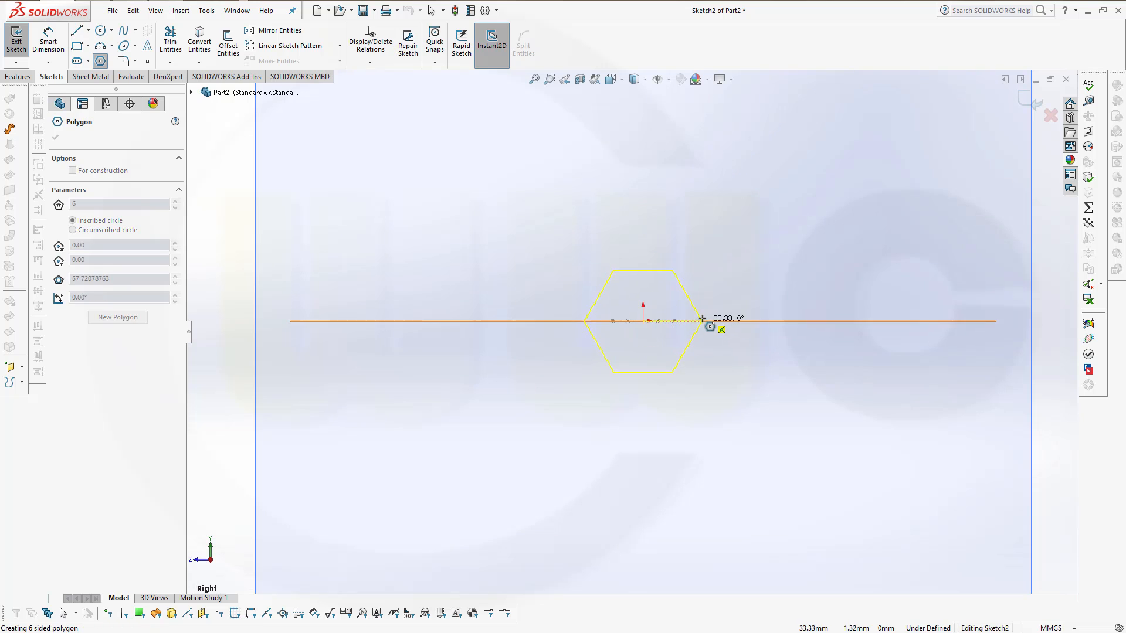
left_click_drag(710, 327, 644, 251)
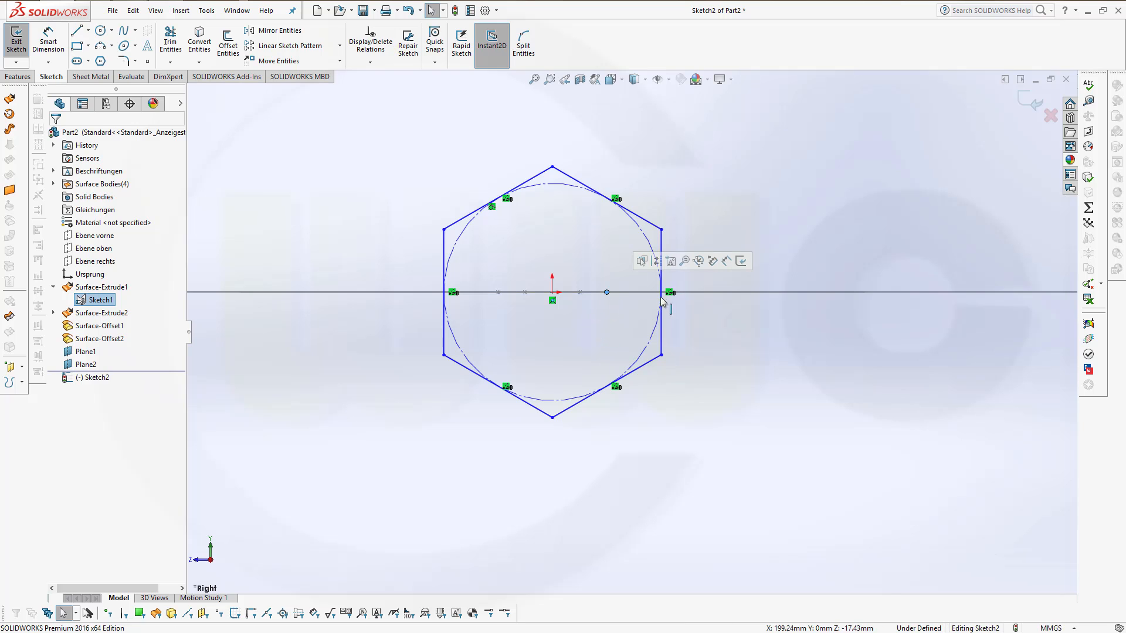
- Make a hexagon corner coincident with the Sketch1 point
left_click(659, 287)
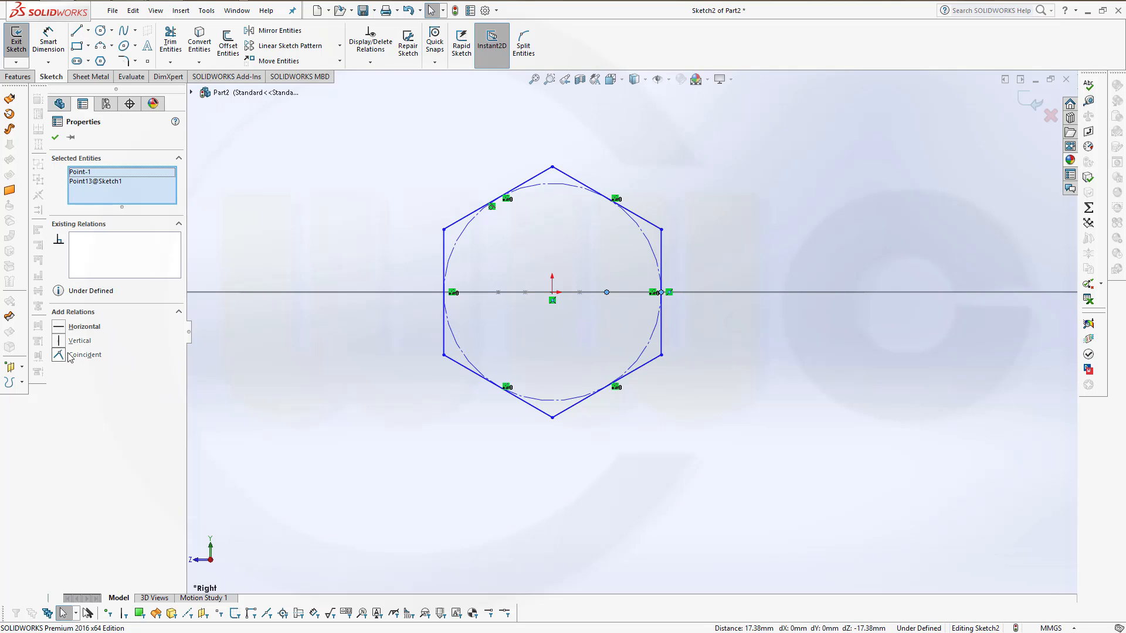
left_click(84, 354)
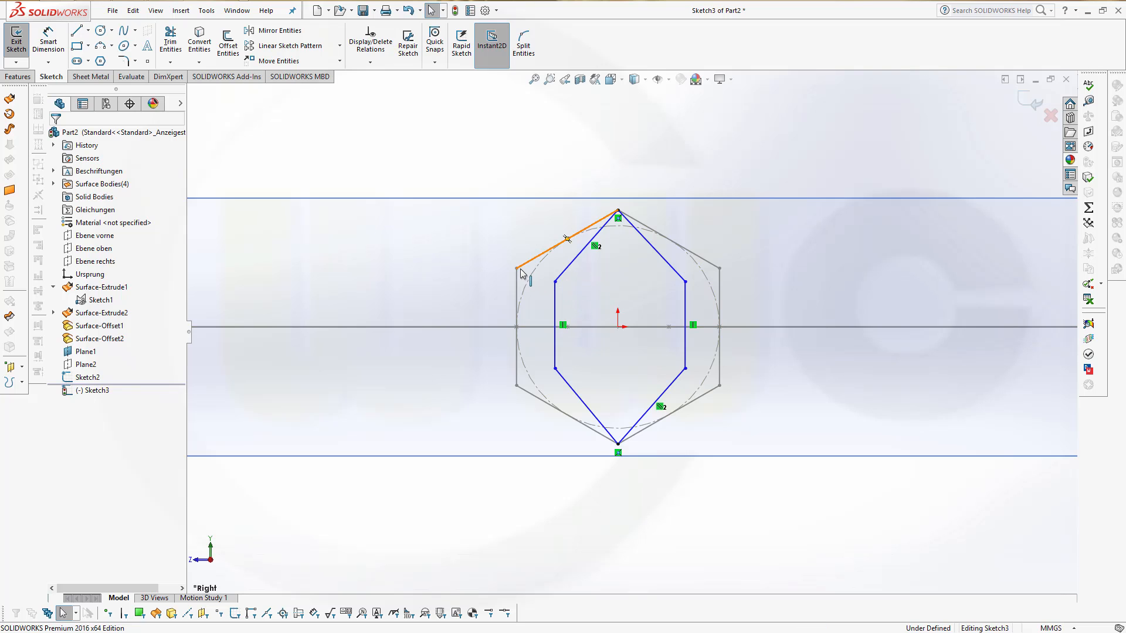
- Add a Horizontal relation between the outer hexagon's and inner outline's upper corners
left_click(85, 376)
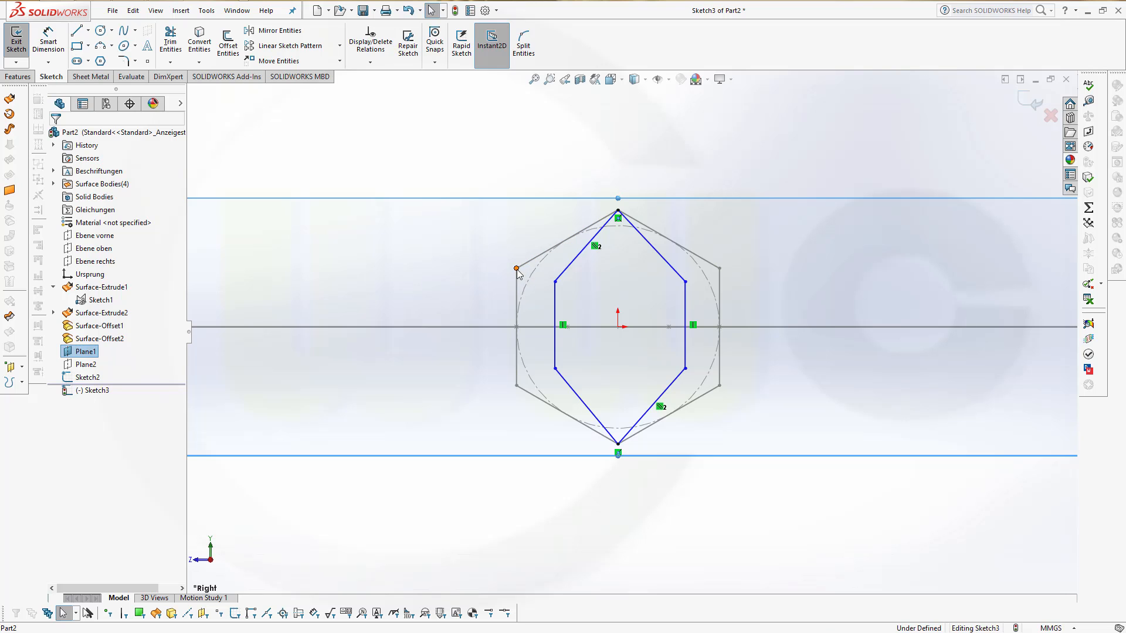
left_click(88, 377)
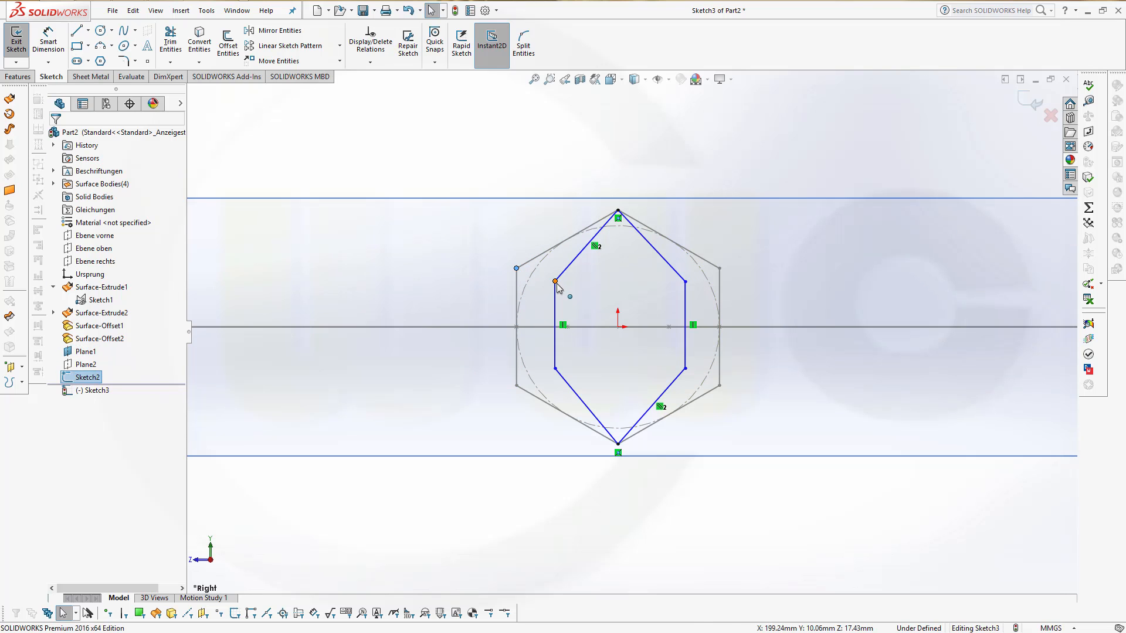
left_click(555, 283)
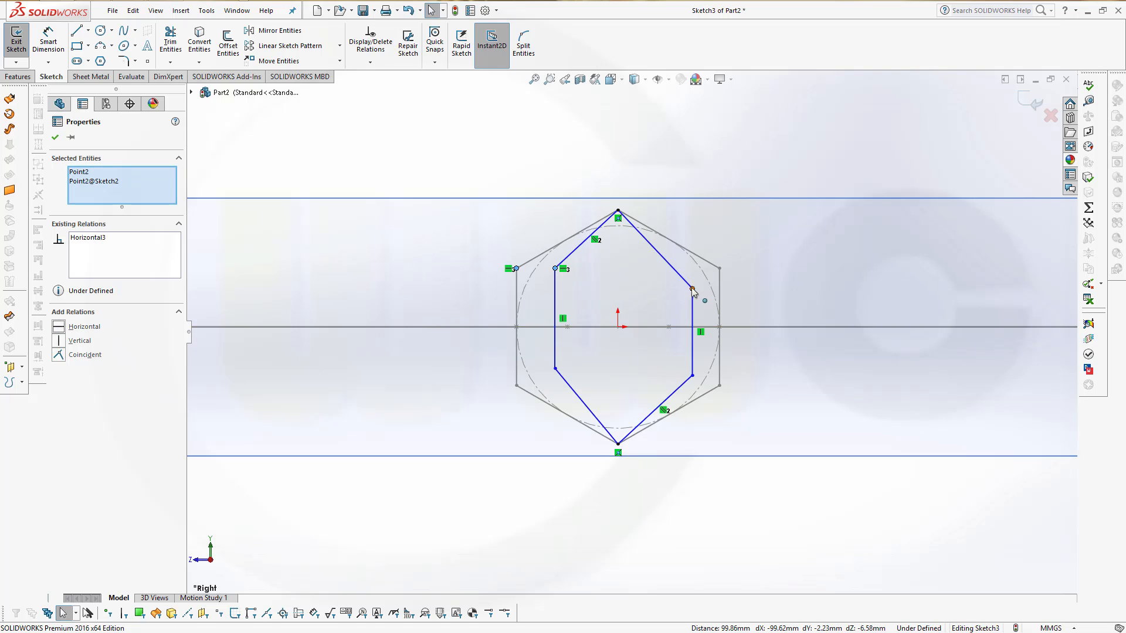
left_click(555, 269)
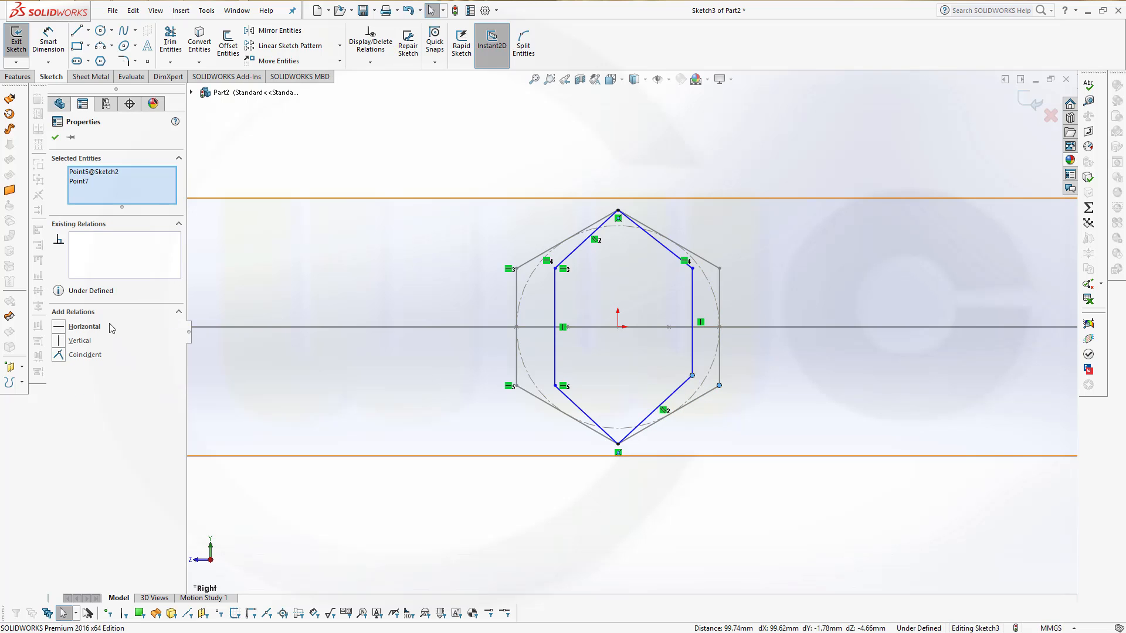
left_click(84, 326)
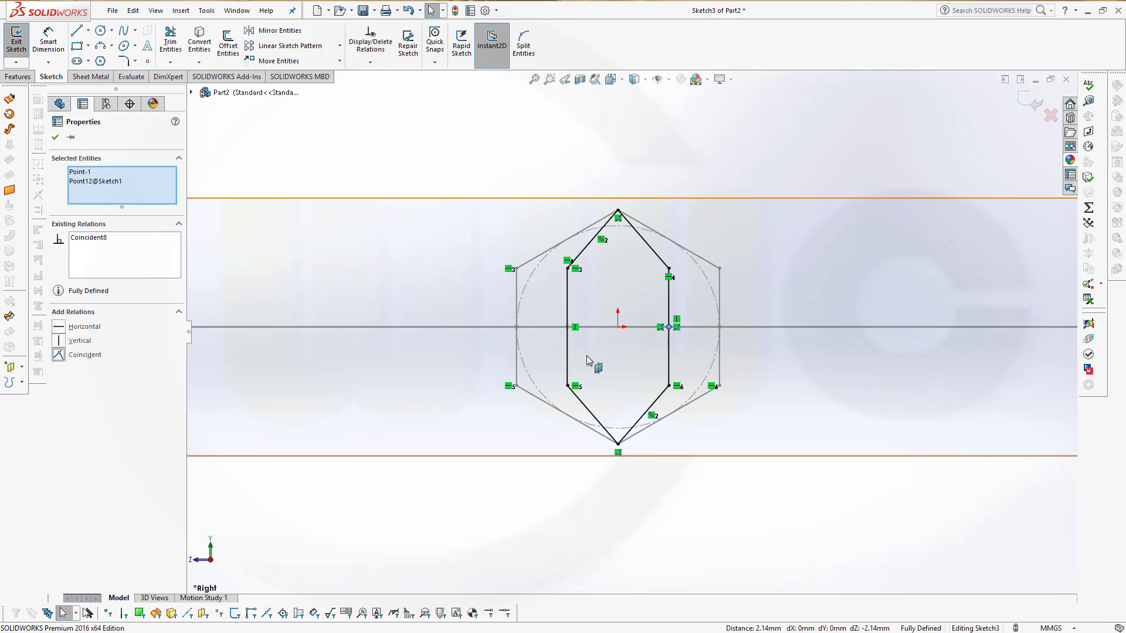
mouse_move(510, 345)
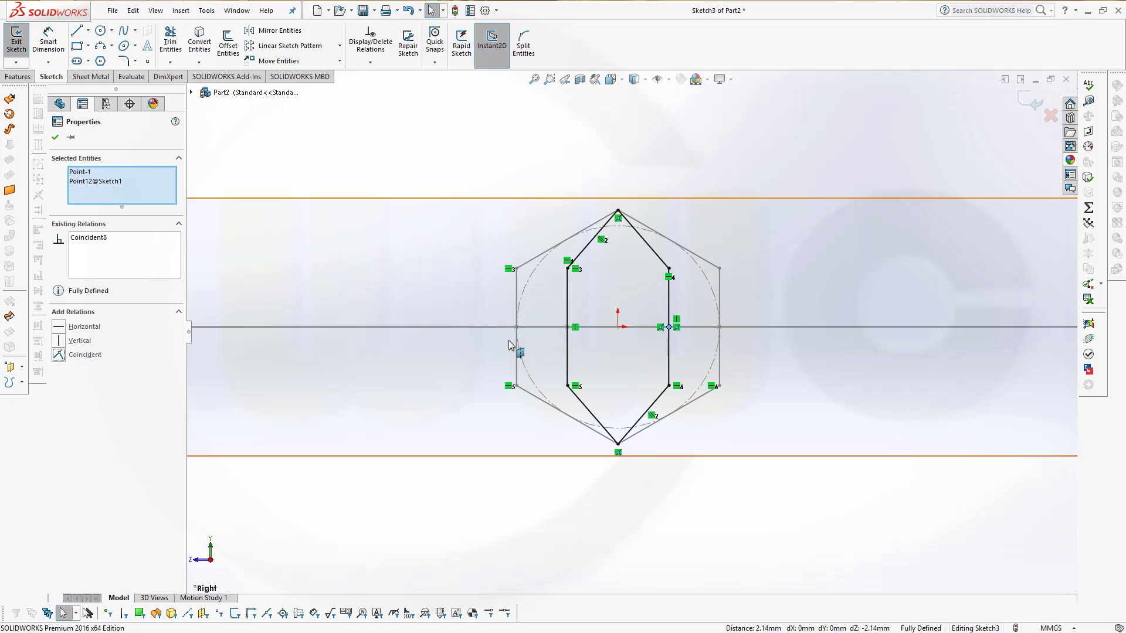
mouse_move(611, 302)
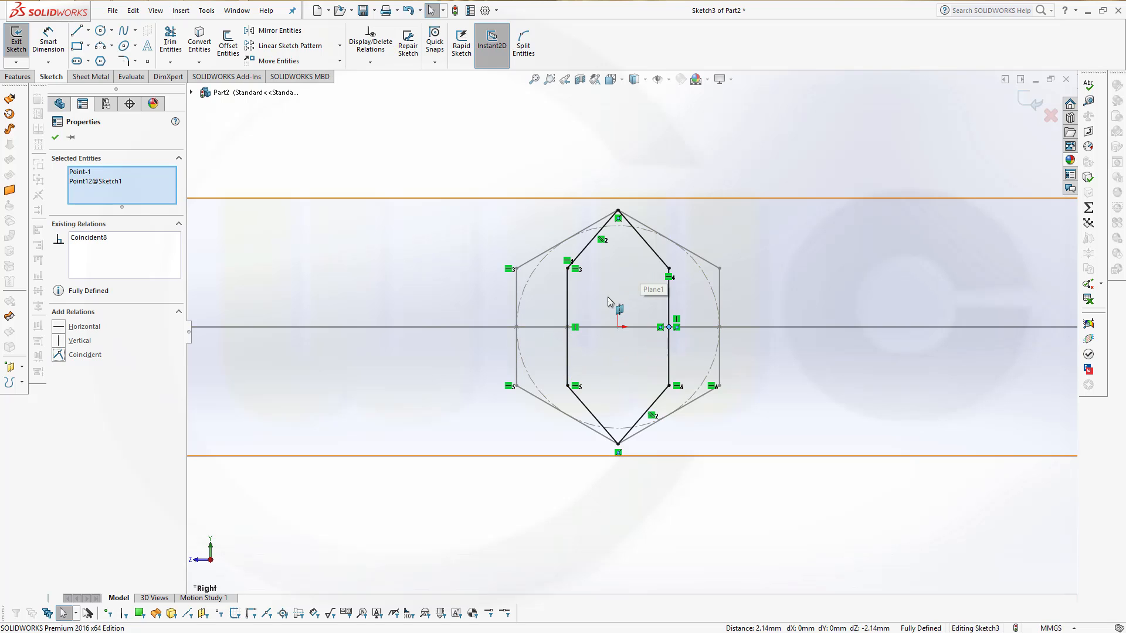
mouse_move(608, 379)
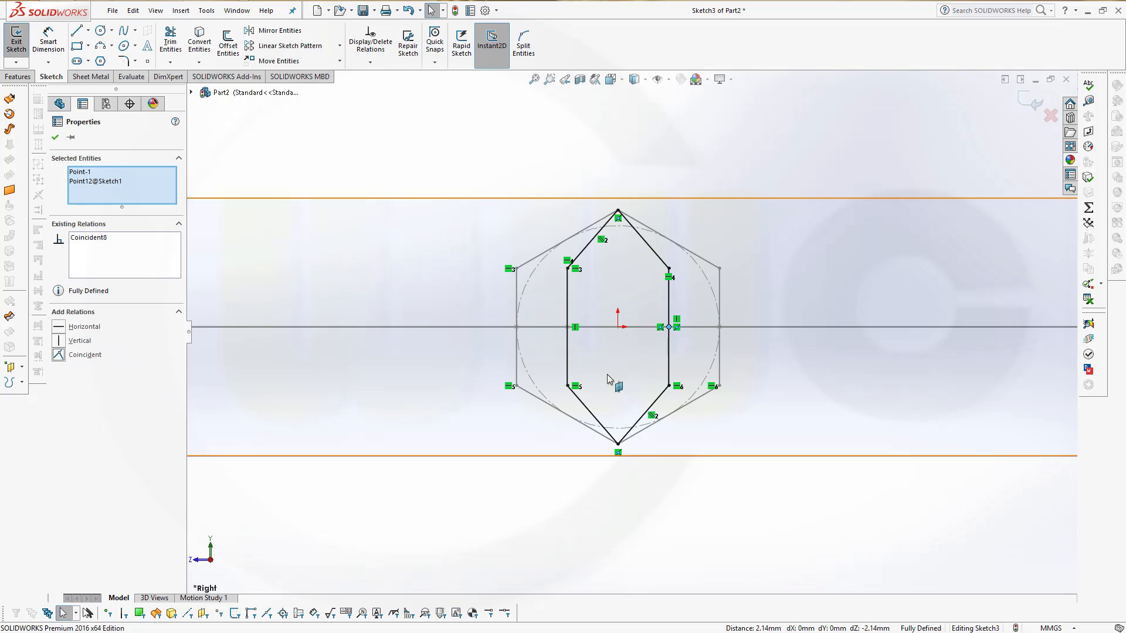
mouse_move(634, 248)
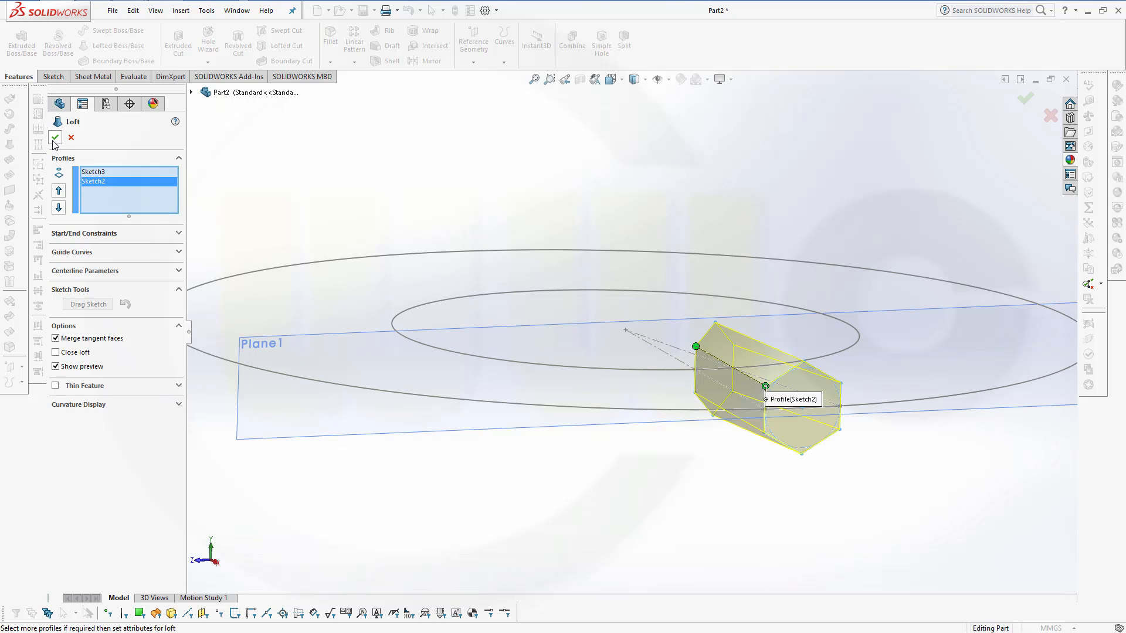
- Confirm Loft1 between Sketch3 and Sketch2 and show the Surface-Offset1 ring again
left_click(55, 138)
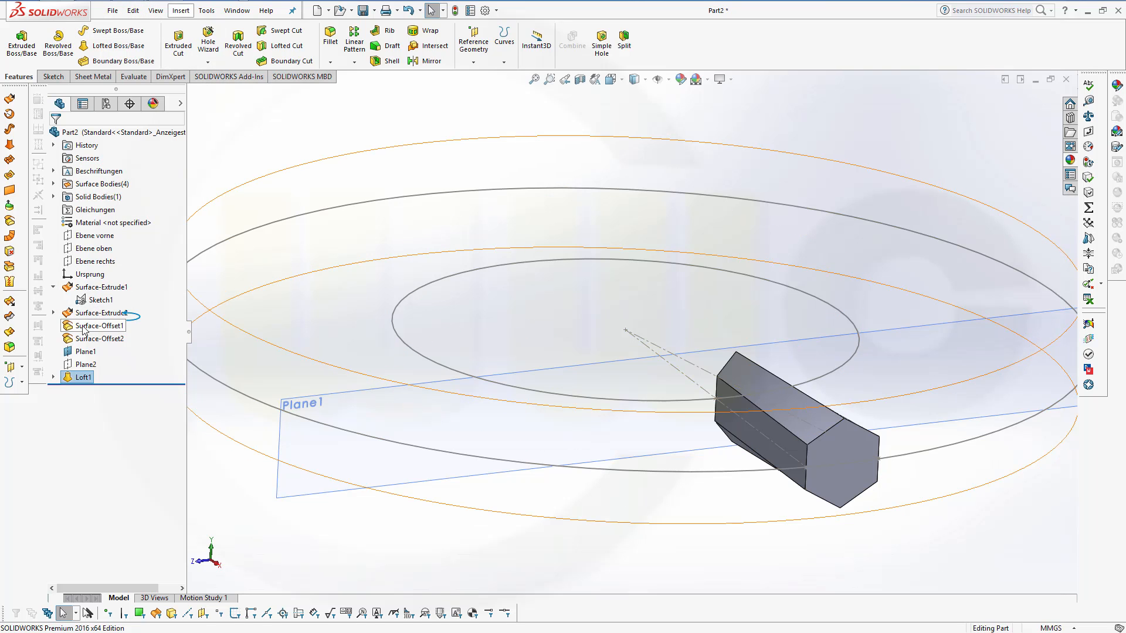
left_click(101, 325)
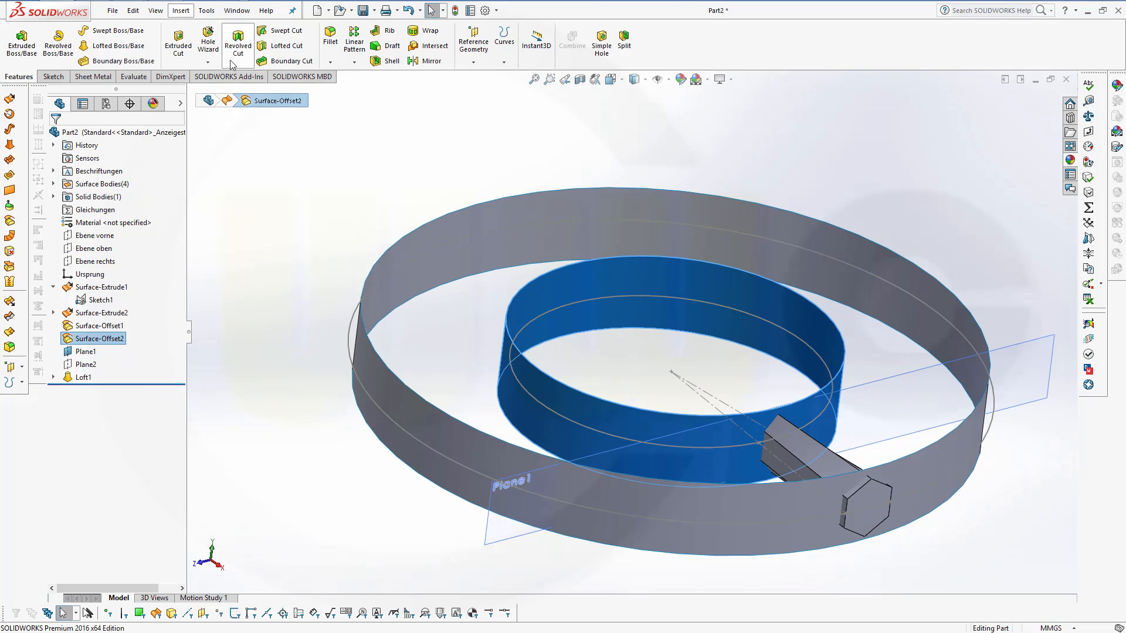
- Cut the hexagonal prism with the first offset ring surface (SurfaceCut1)
left_click(181, 11)
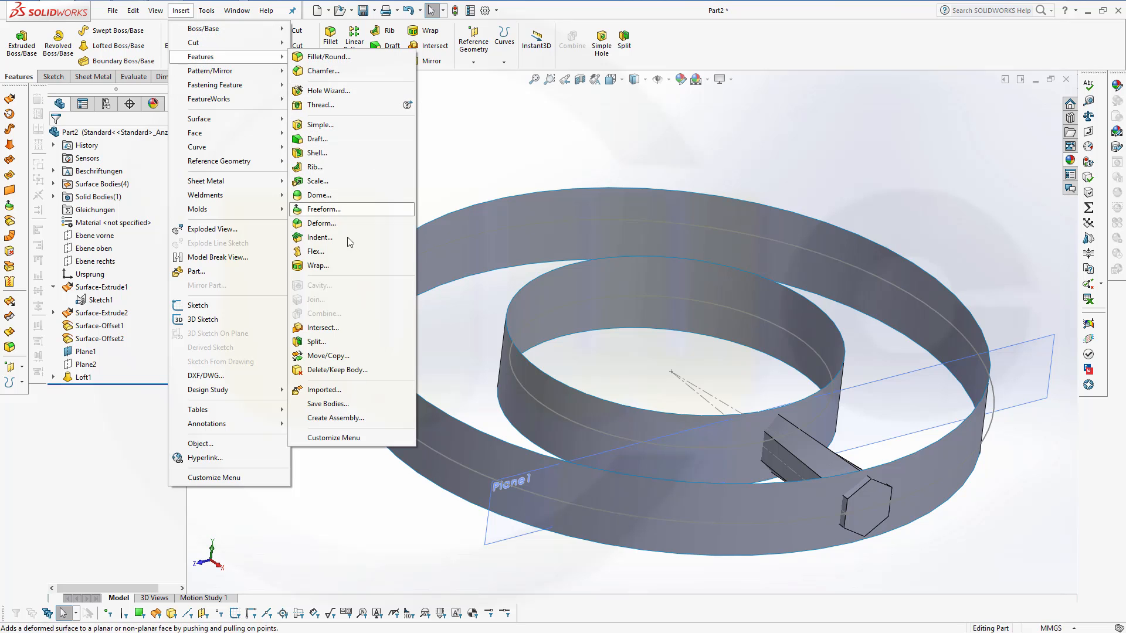
mouse_move(332, 299)
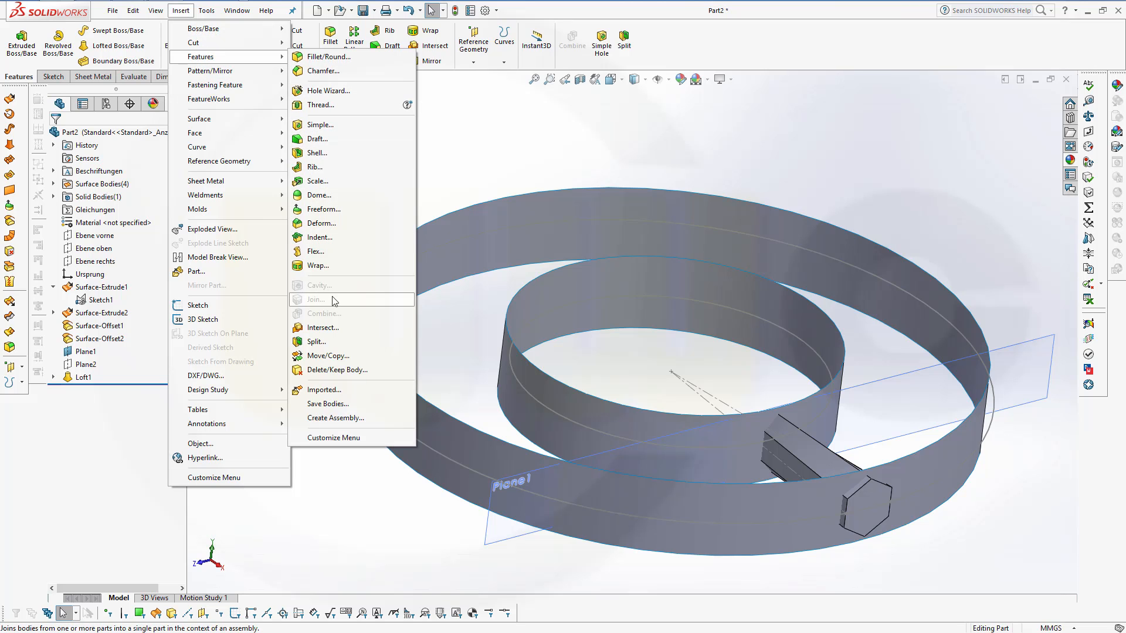
mouse_move(209, 71)
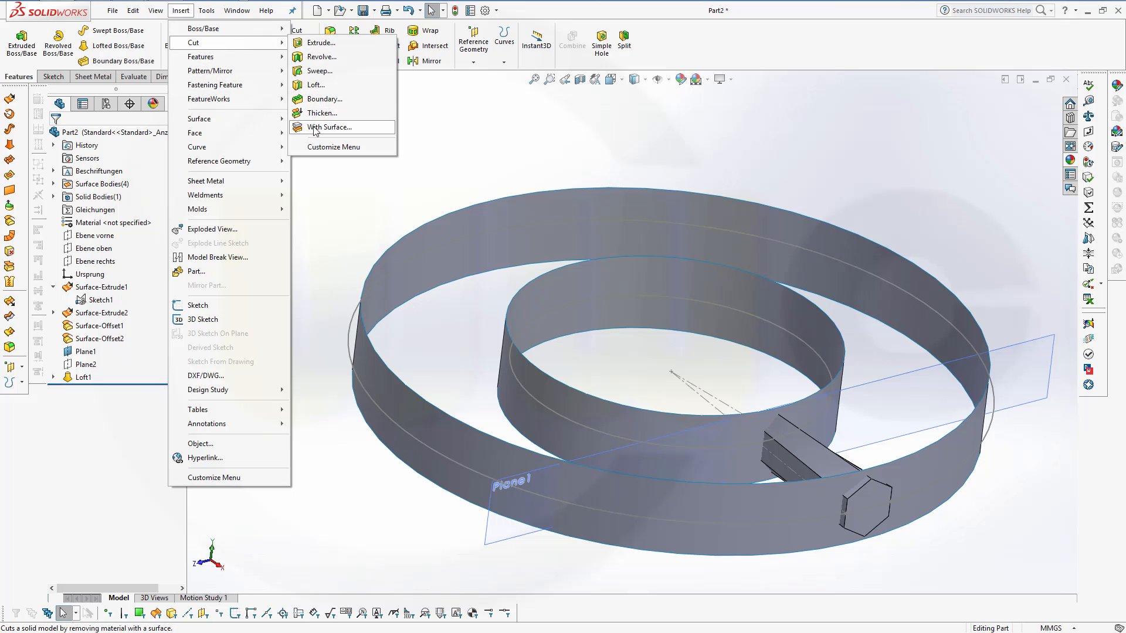
left_click(331, 126)
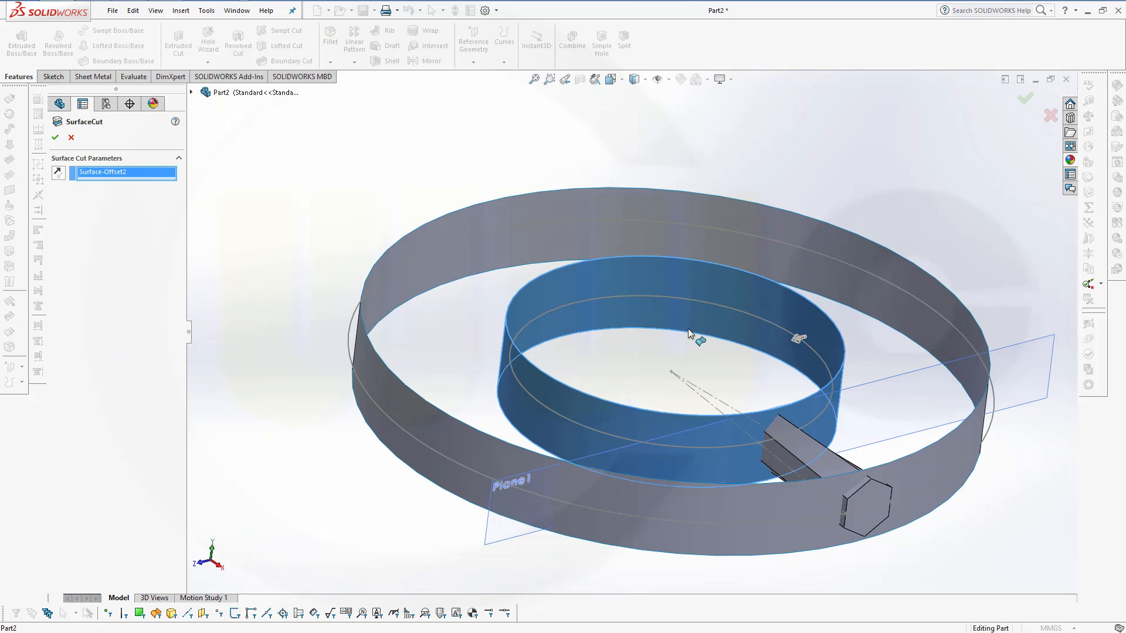
left_click(55, 137)
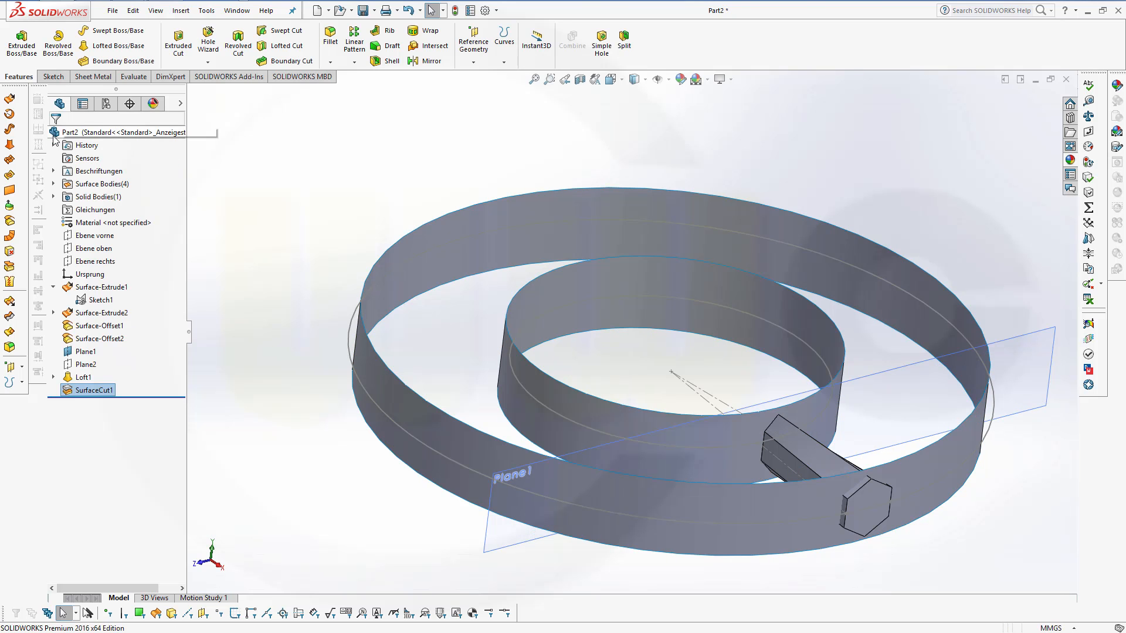
- Add a second surface cut with the other offset ring, leaving the short piece between them
left_click(181, 11)
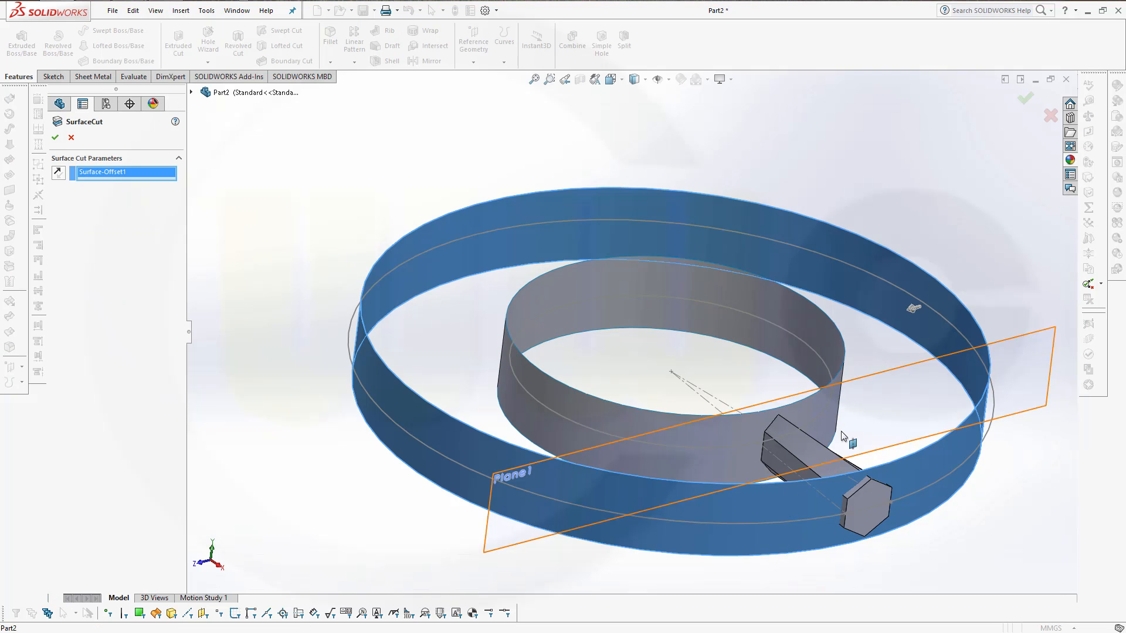
left_click(59, 174)
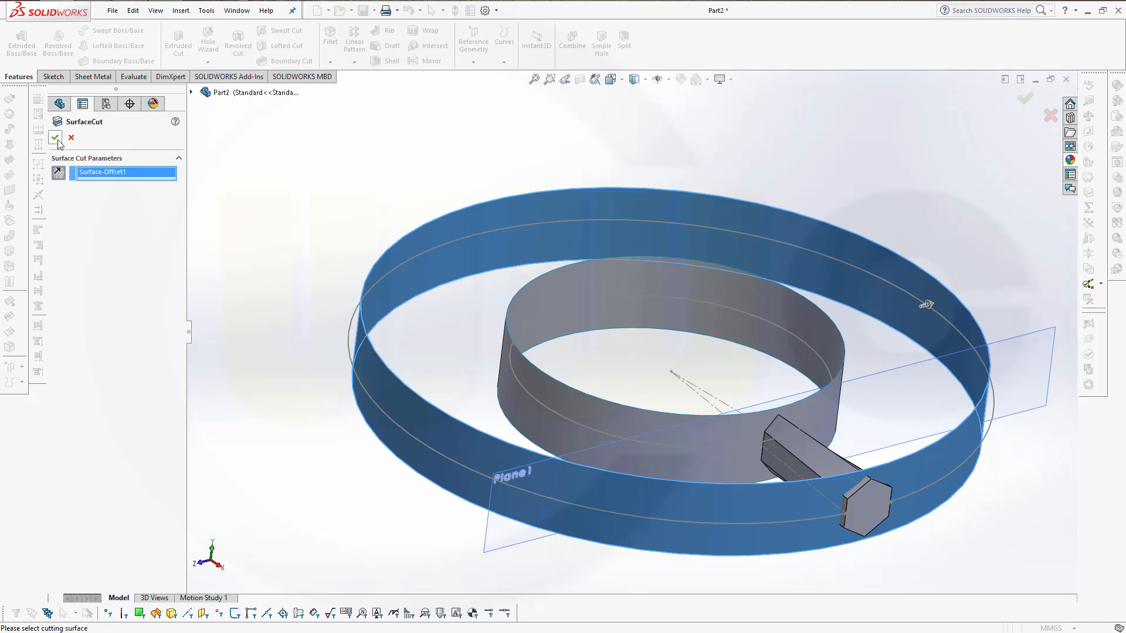
left_click(55, 139)
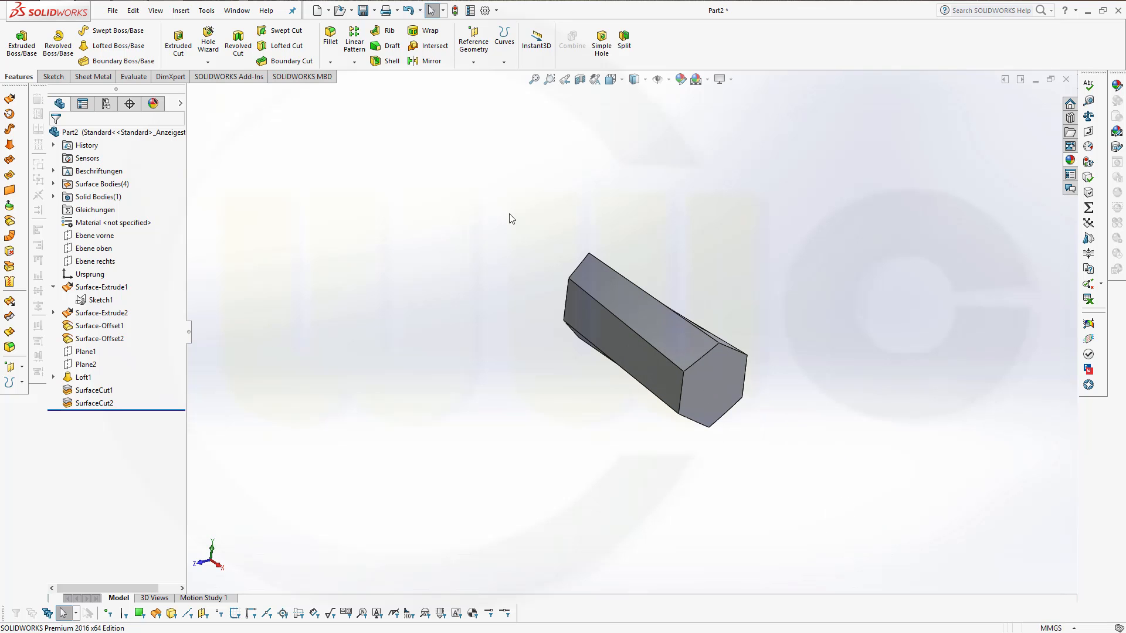
- Shell the hexagonal piece to 0.10 mm walls with both end faces removed
left_click(392, 61)
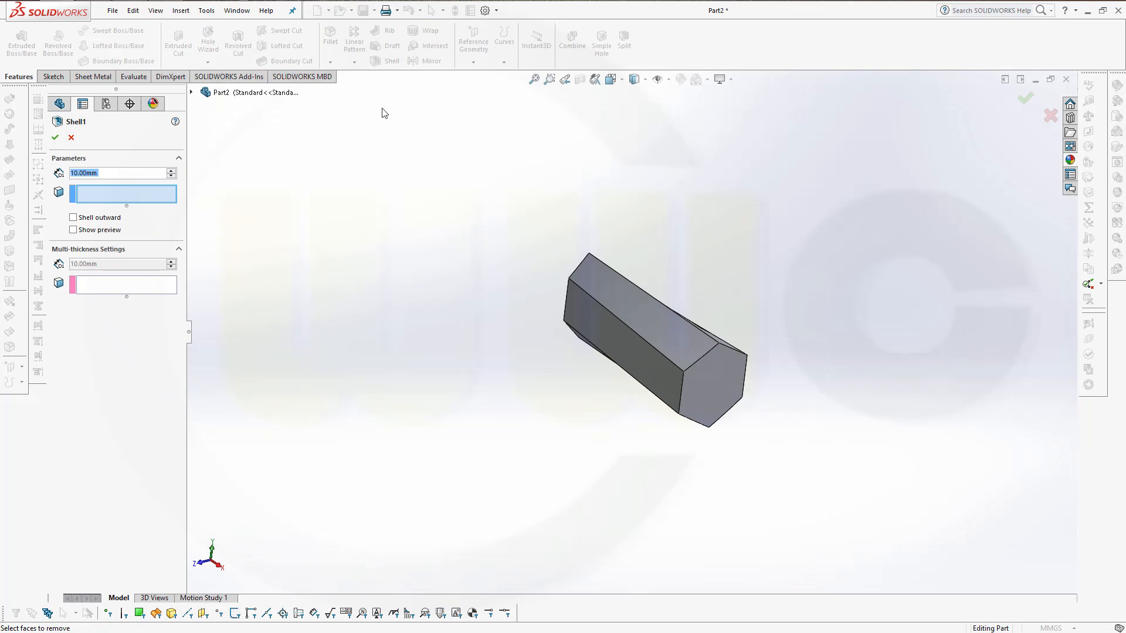
left_click(721, 403)
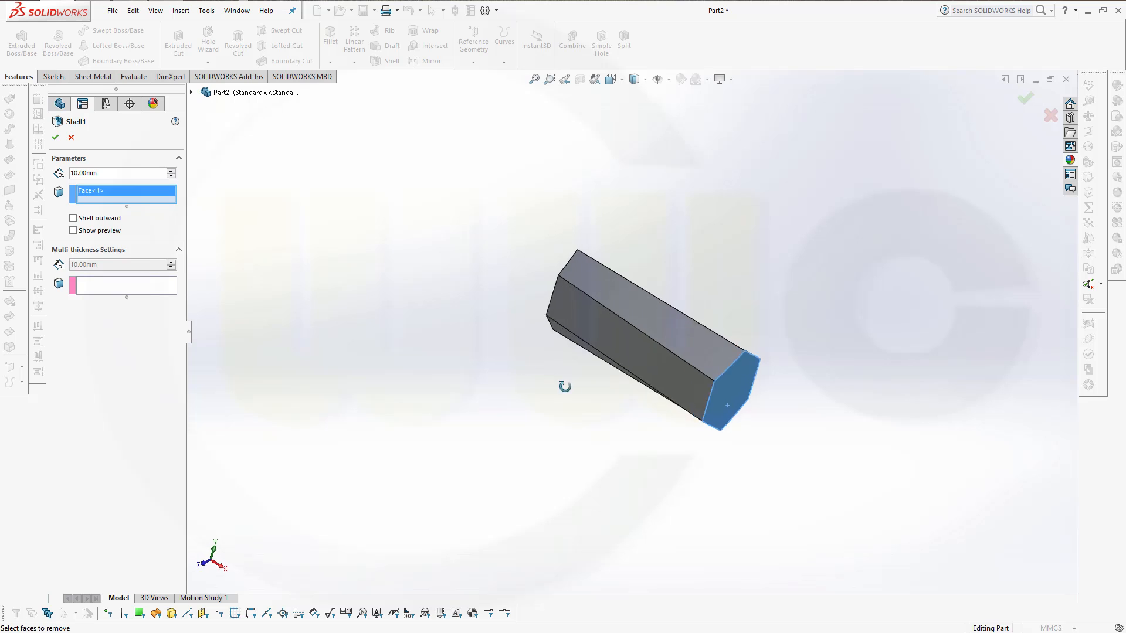
left_click(565, 309)
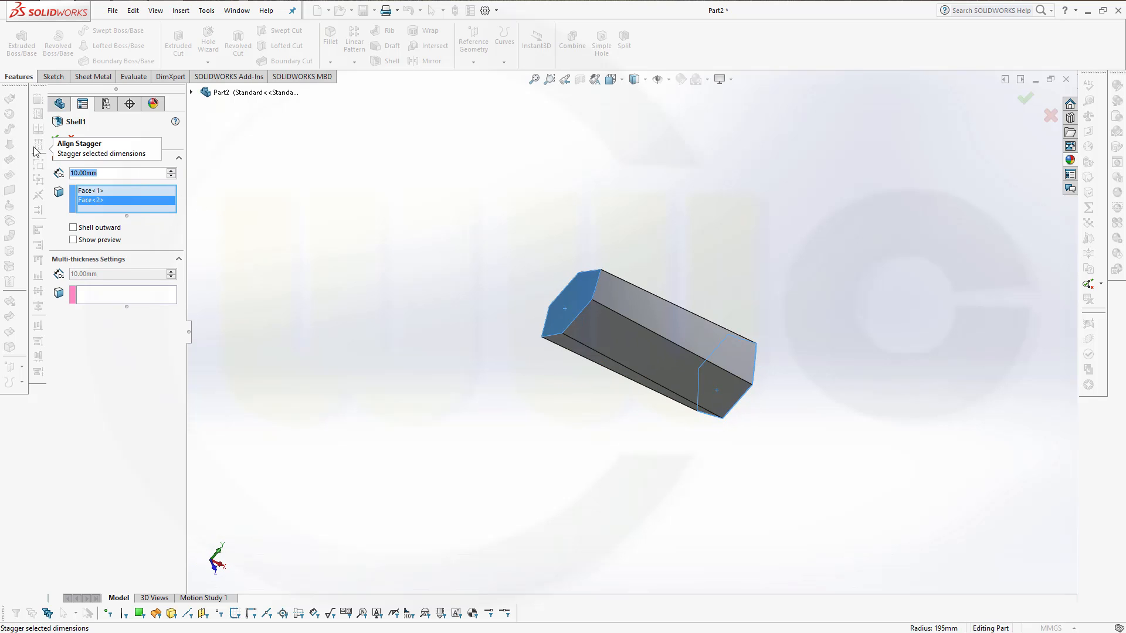
type("0.10mm")
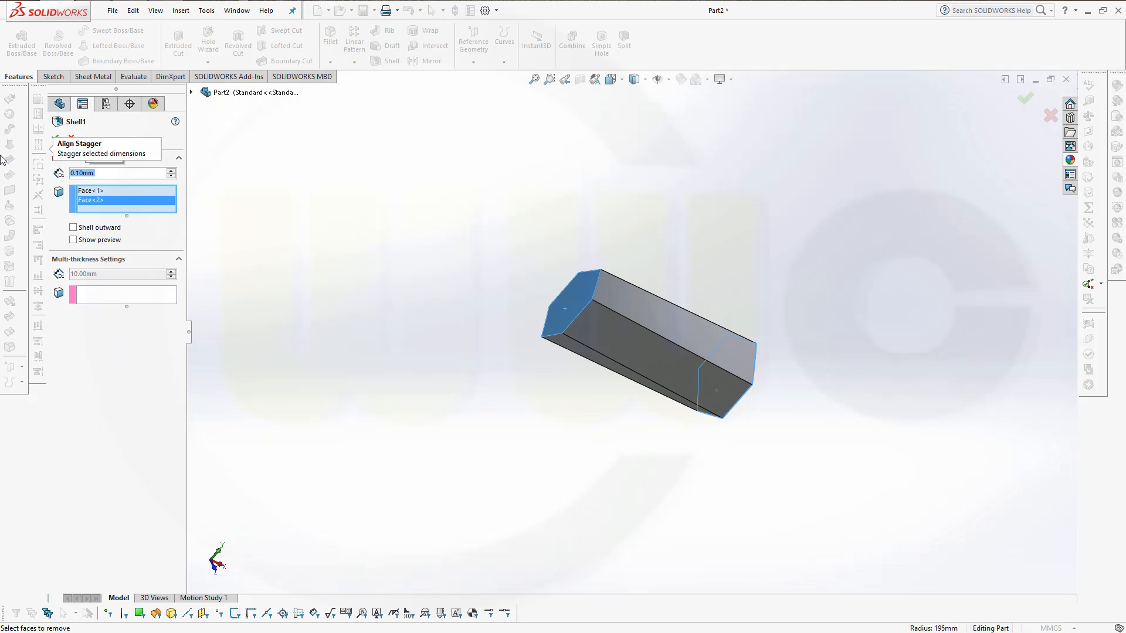
left_click(1025, 98)
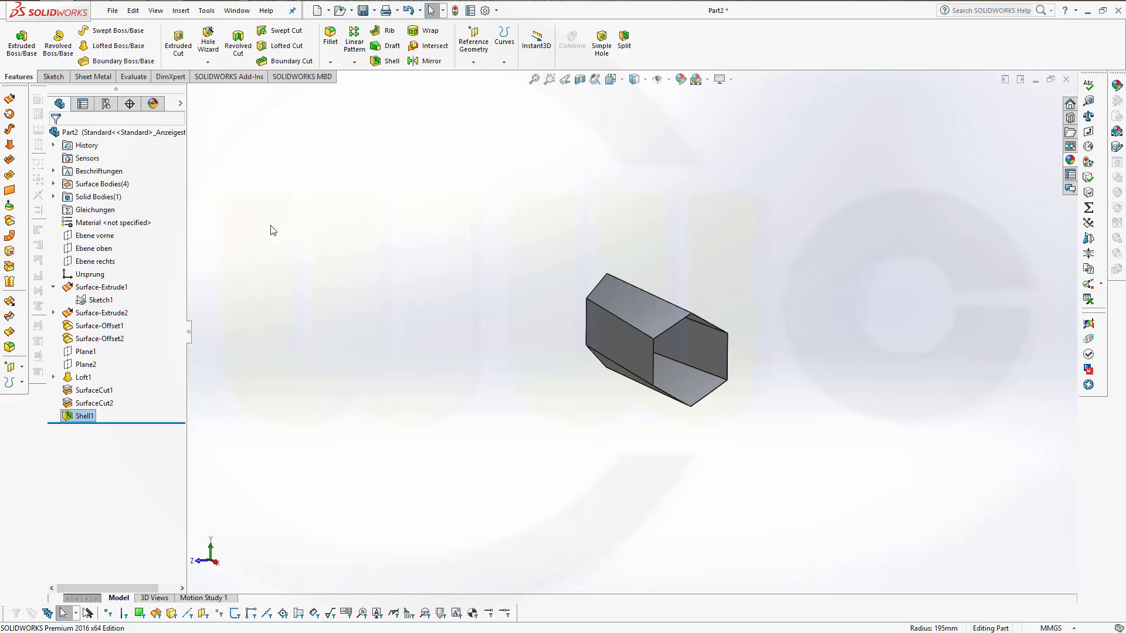
mouse_move(314, 238)
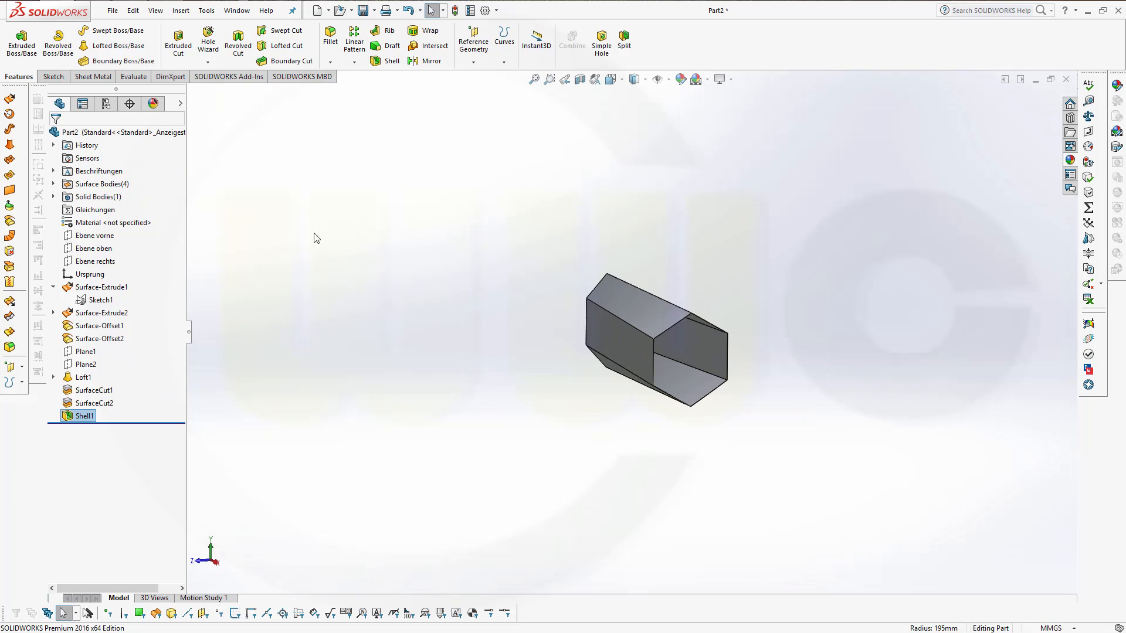
mouse_move(484, 78)
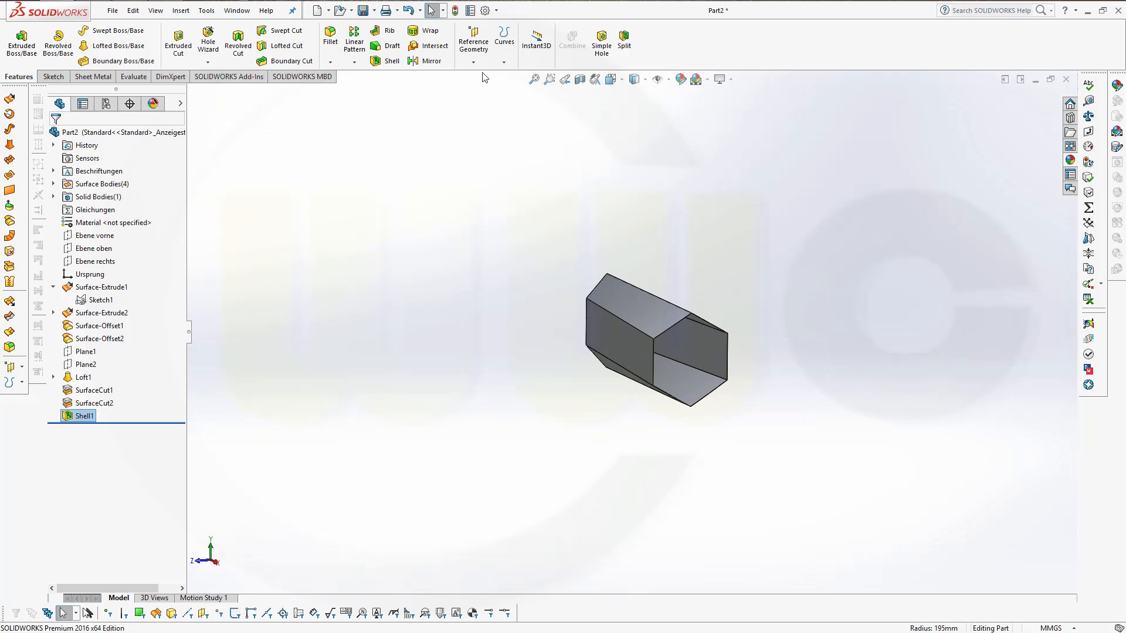
- Create reference Axis1 from two planes, Ebene vorne and a second main plane
left_click(473, 41)
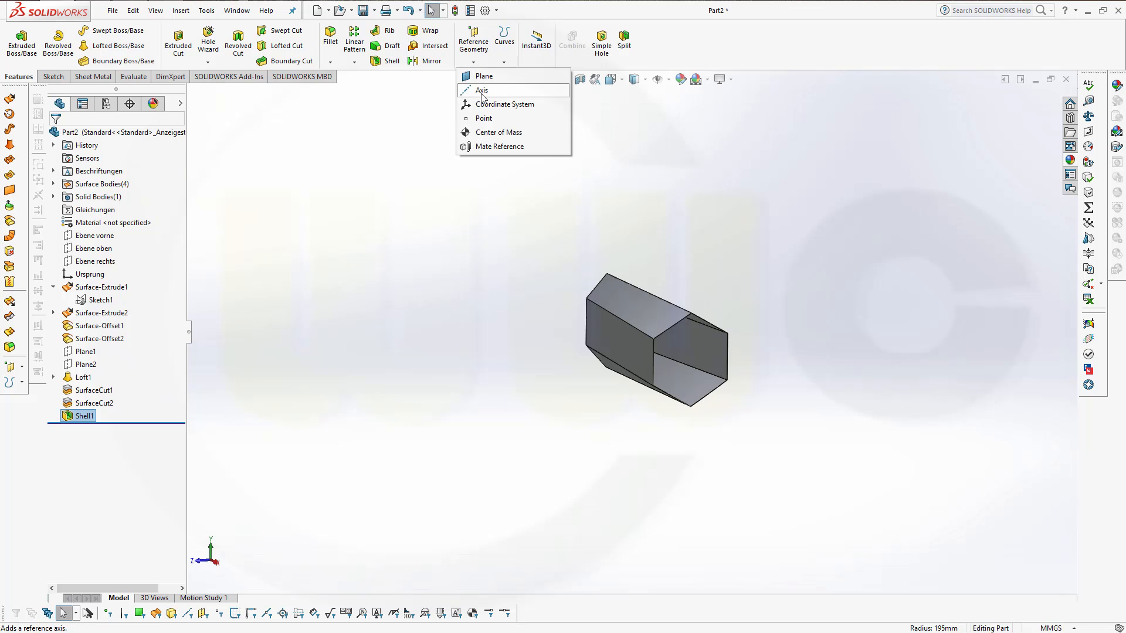
left_click(482, 91)
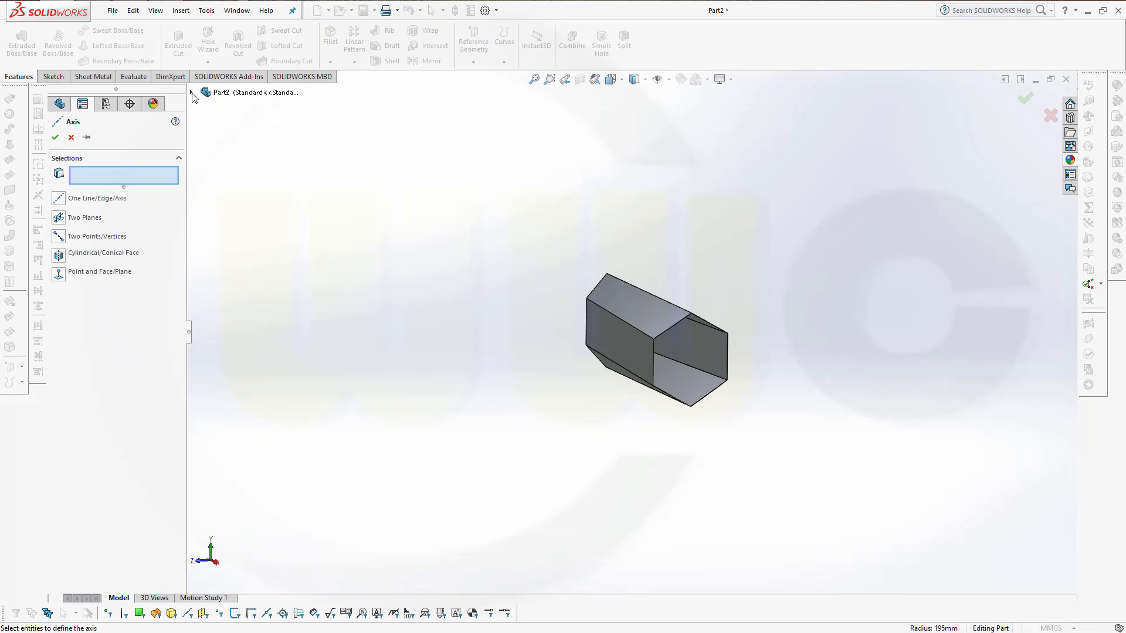
left_click(193, 92)
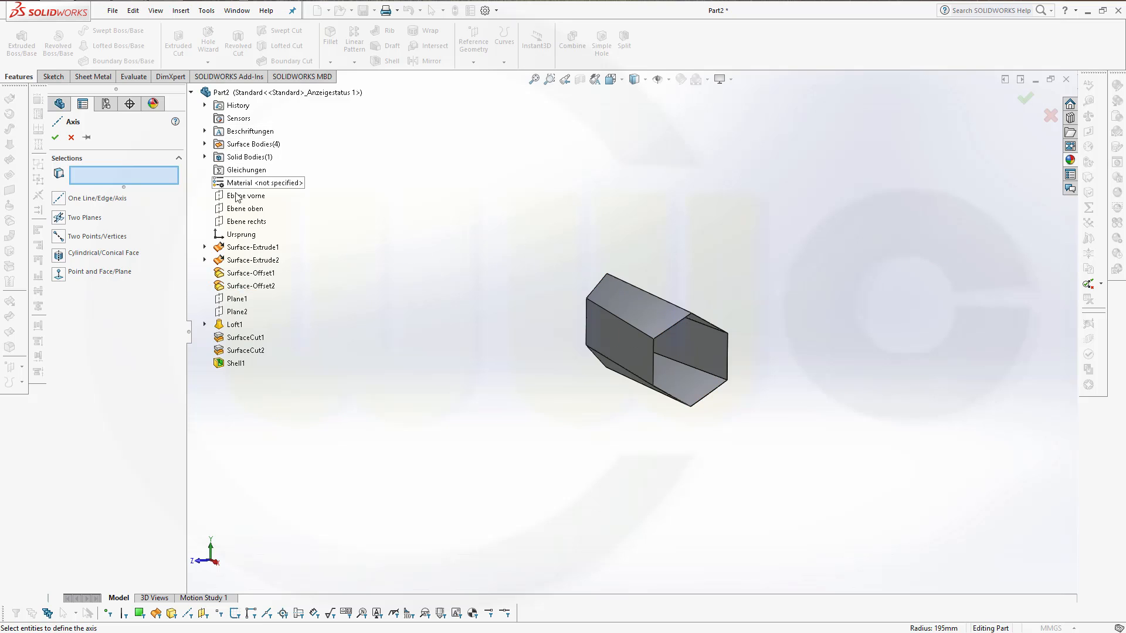
left_click(248, 196)
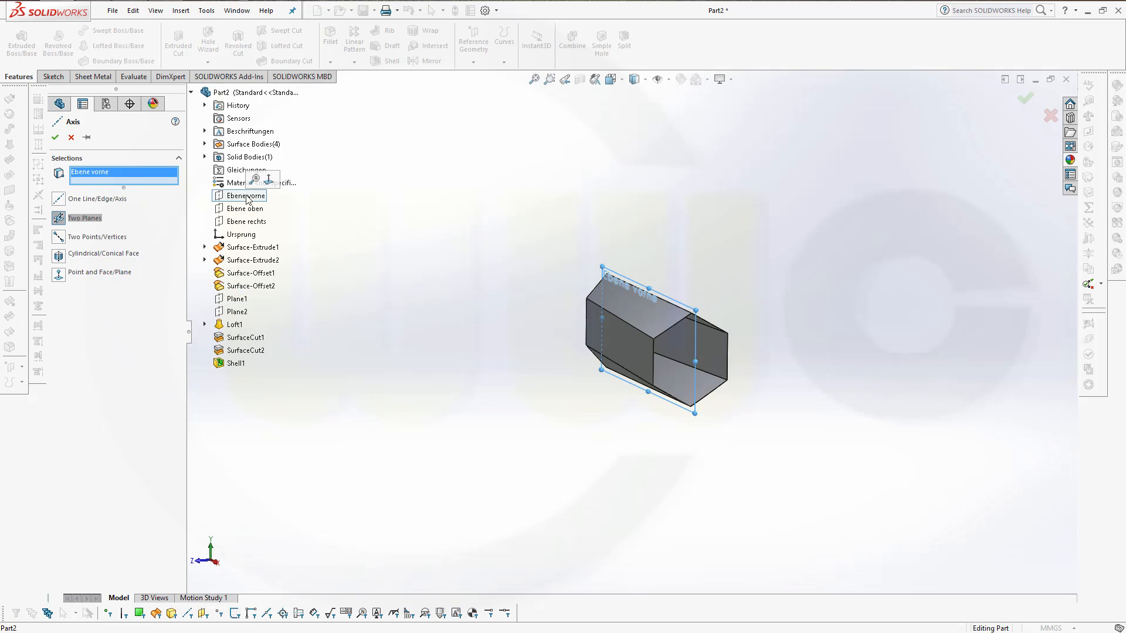
left_click(244, 222)
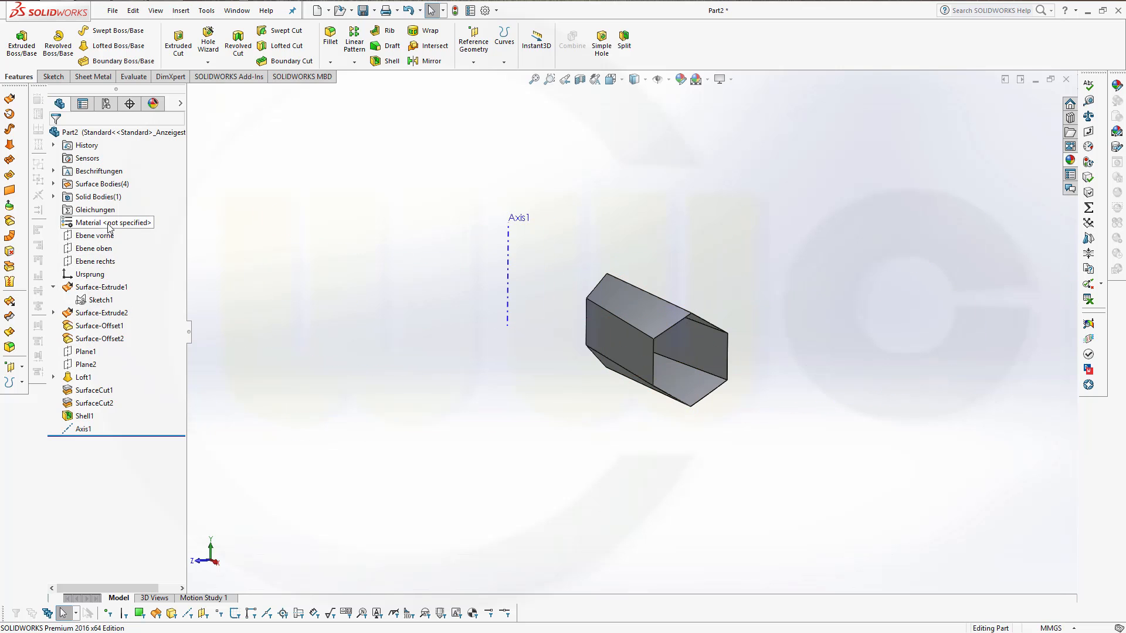
left_click(86, 351)
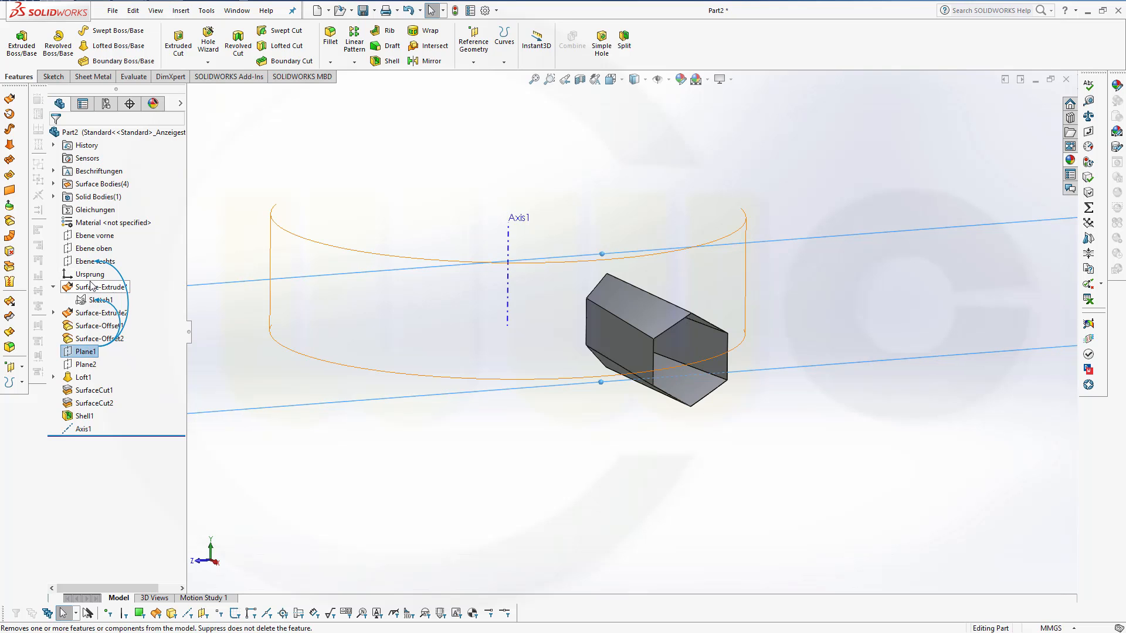
- Drag Plane1 up above Surface-Extrude2 in the feature tree
right_click(89, 274)
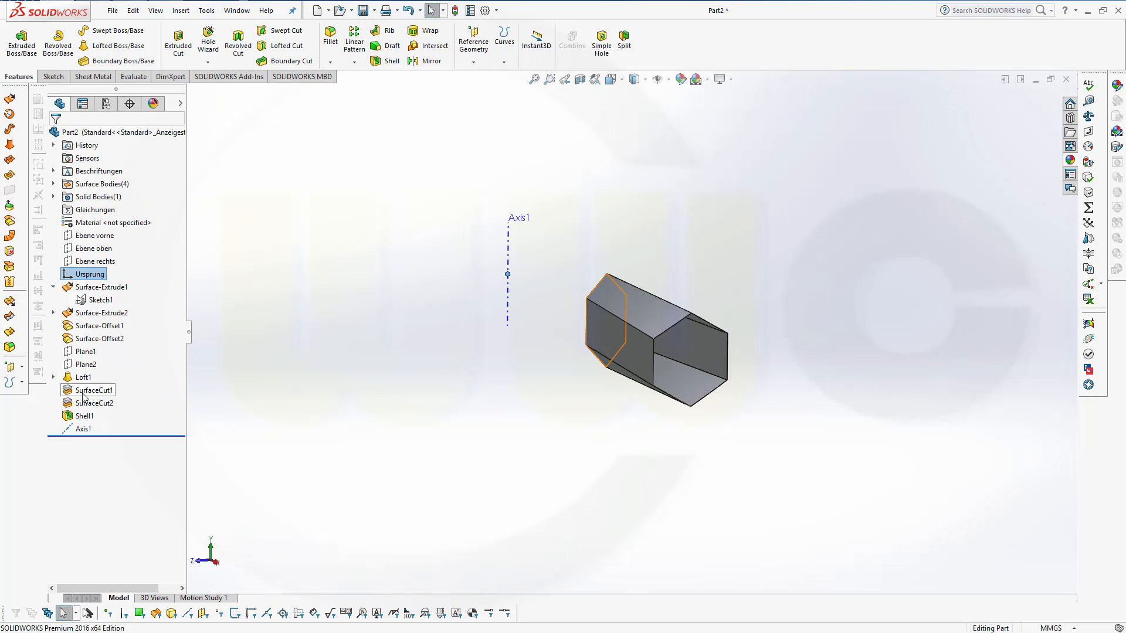
left_click(85, 351)
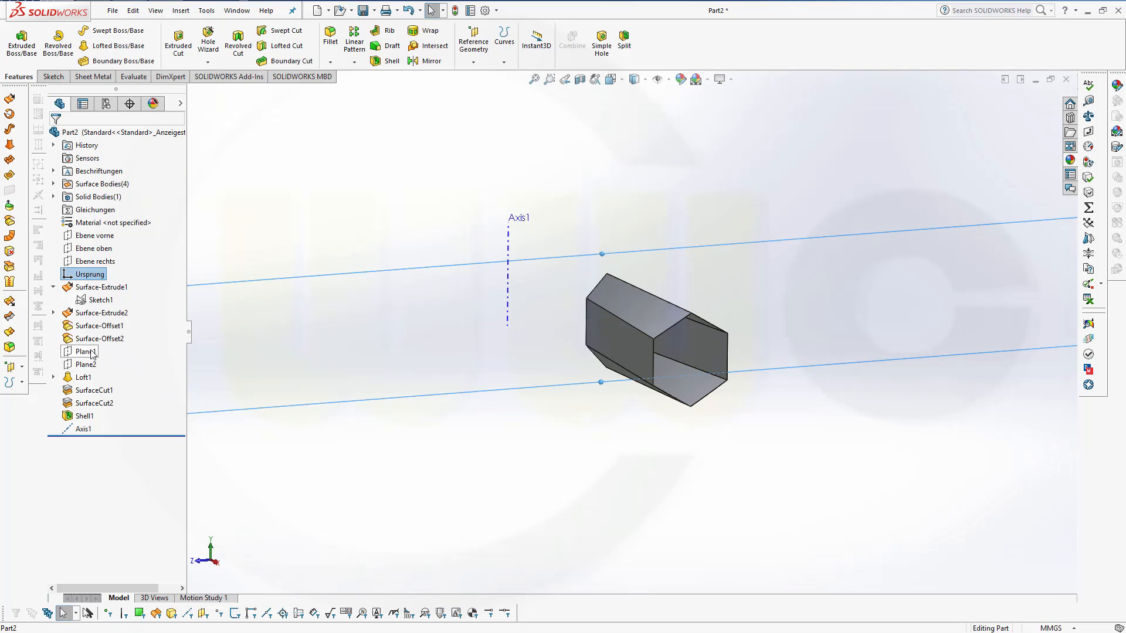
left_click_drag(87, 351, 107, 295)
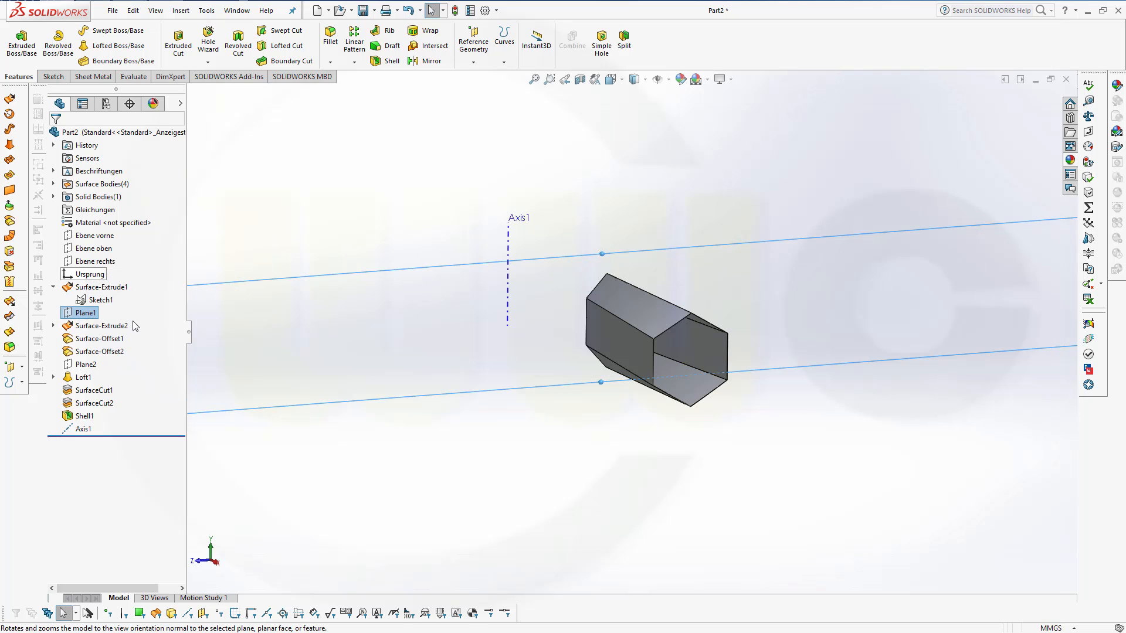
left_click(84, 312)
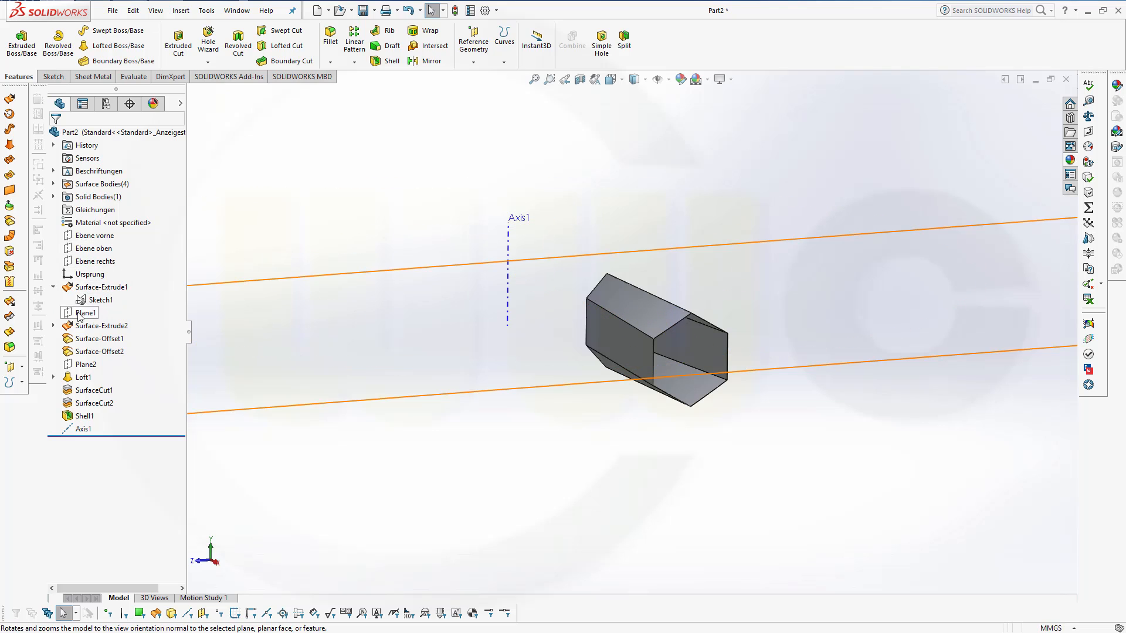
left_click(85, 312)
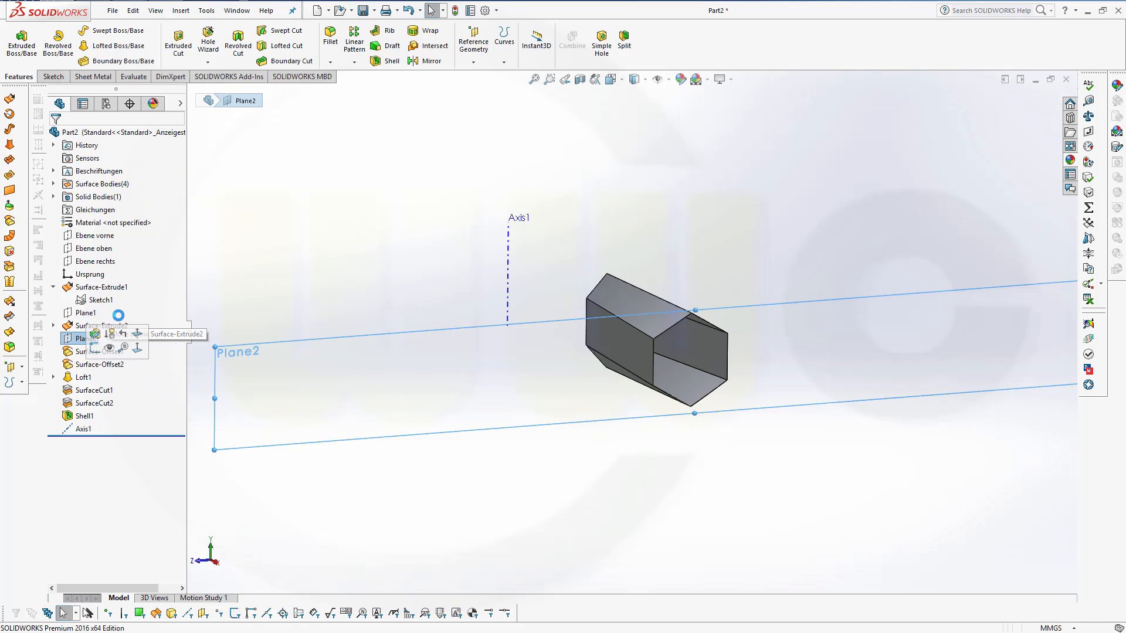
- Place Plane2 and Axis1 after Plane1 so both surface extrudes follow them
left_click(86, 338)
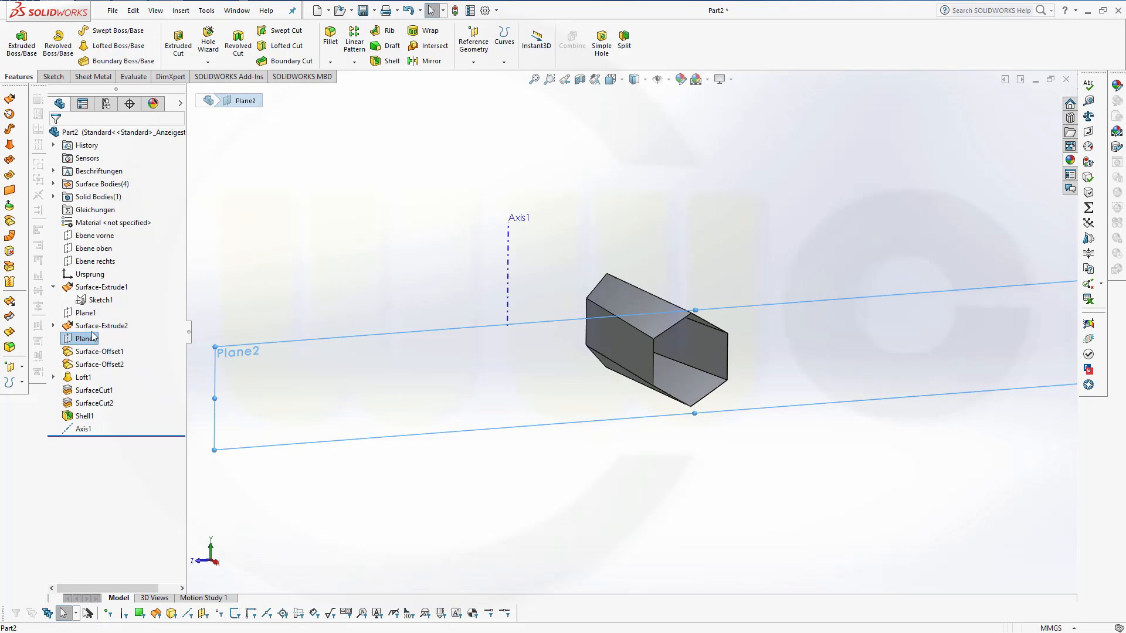
left_click(92, 338)
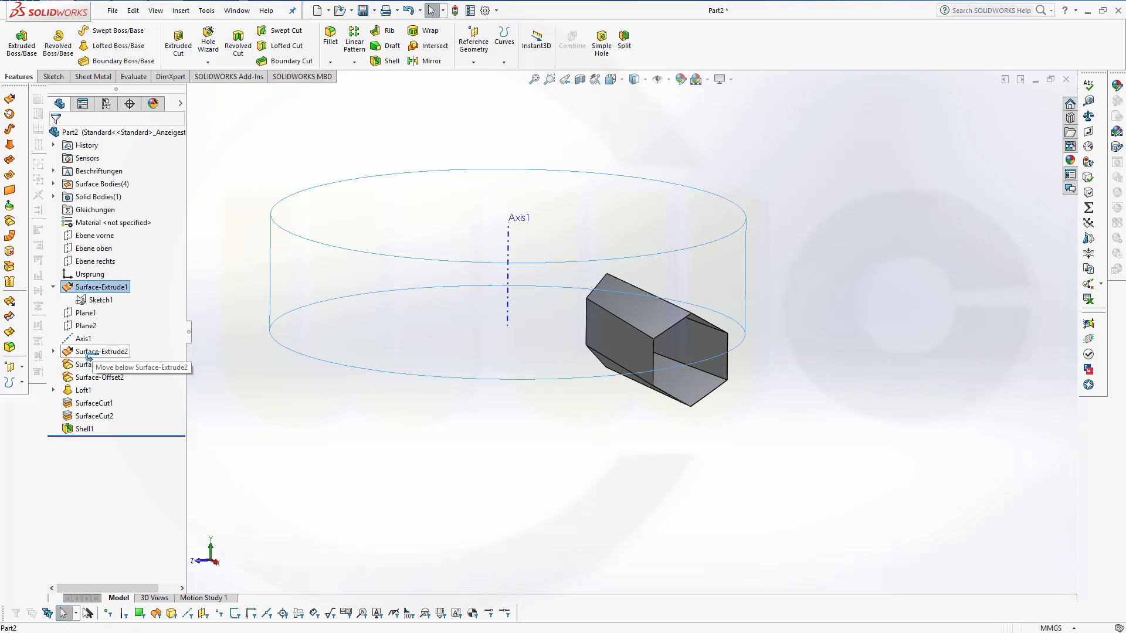
left_click(101, 325)
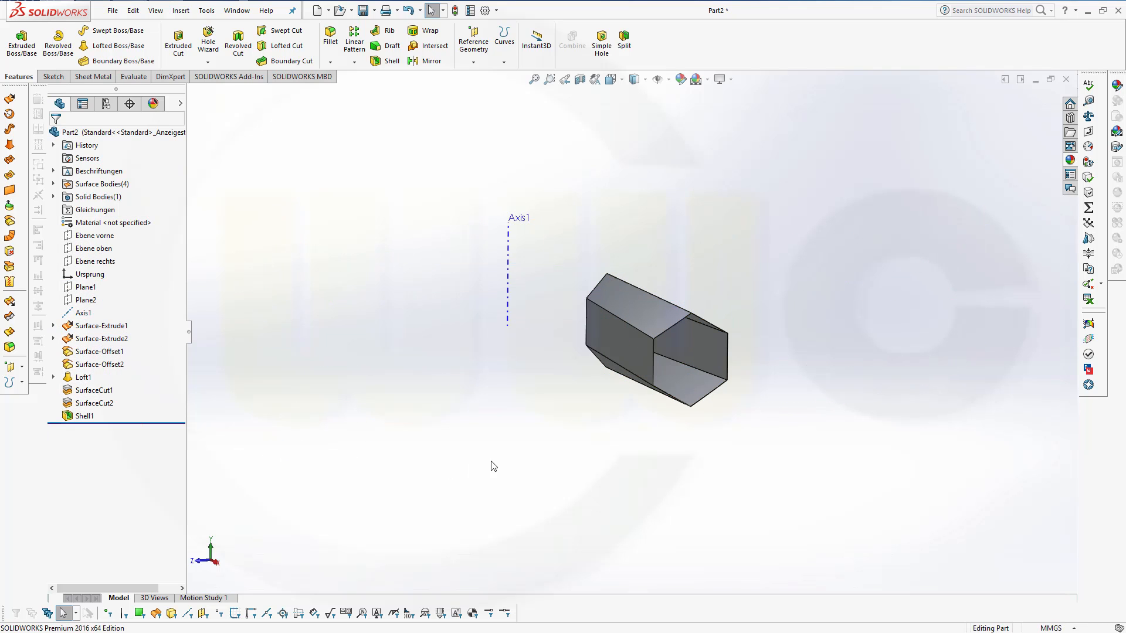
mouse_move(398, 249)
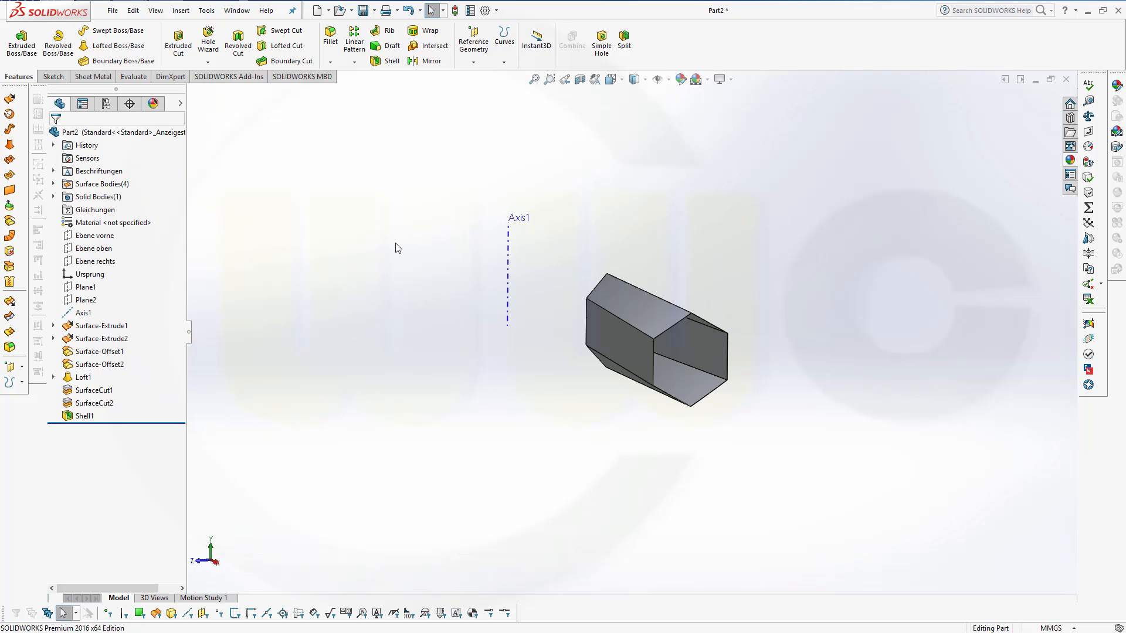
- Circular-pattern the hollow cell body 36 times around Axis1 into a full ring (CirPattern1)
left_click(353, 60)
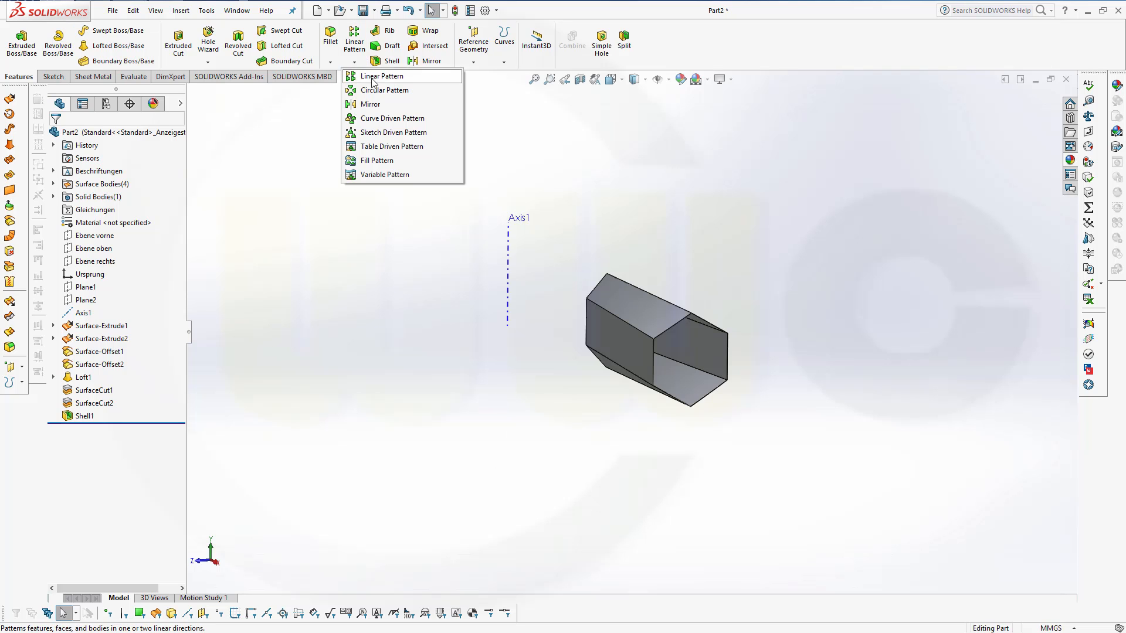
left_click(385, 90)
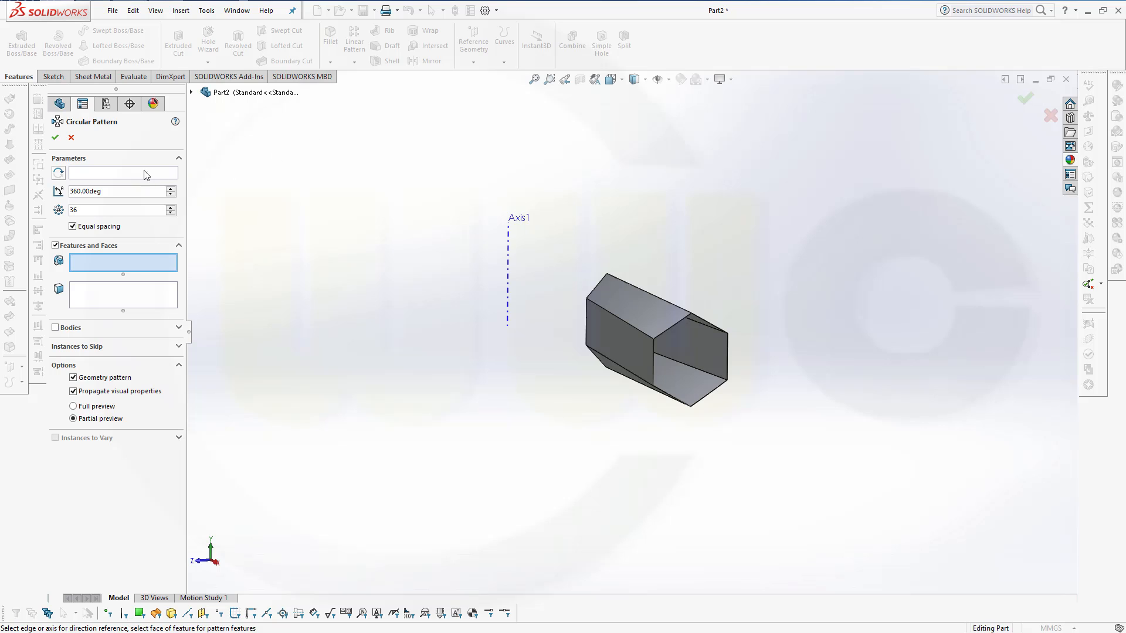
left_click(508, 274)
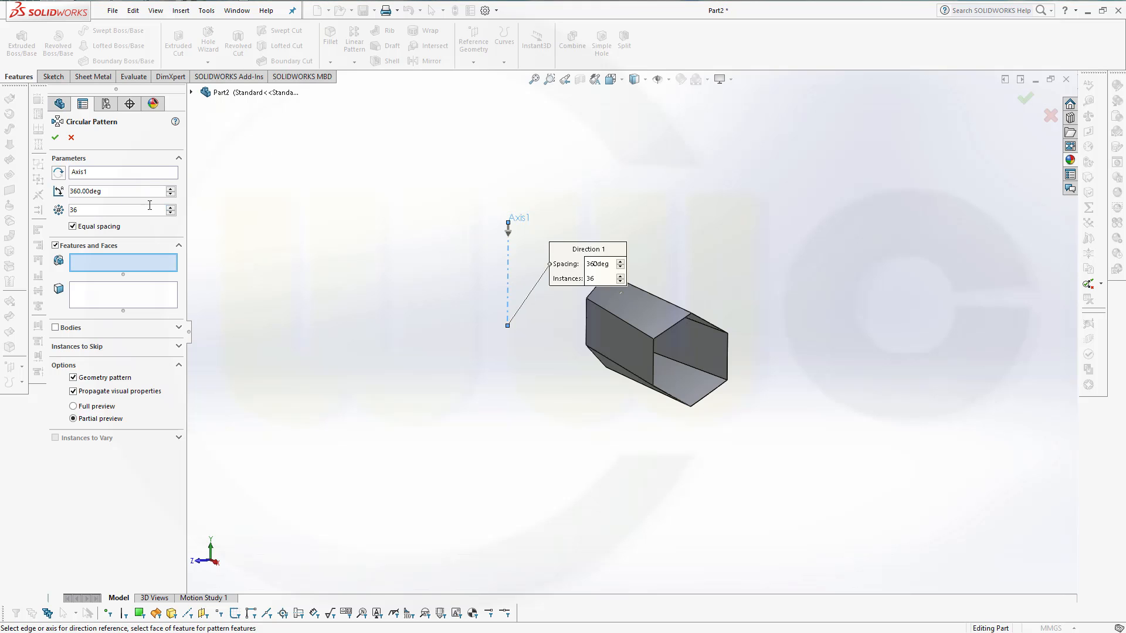
mouse_move(65, 240)
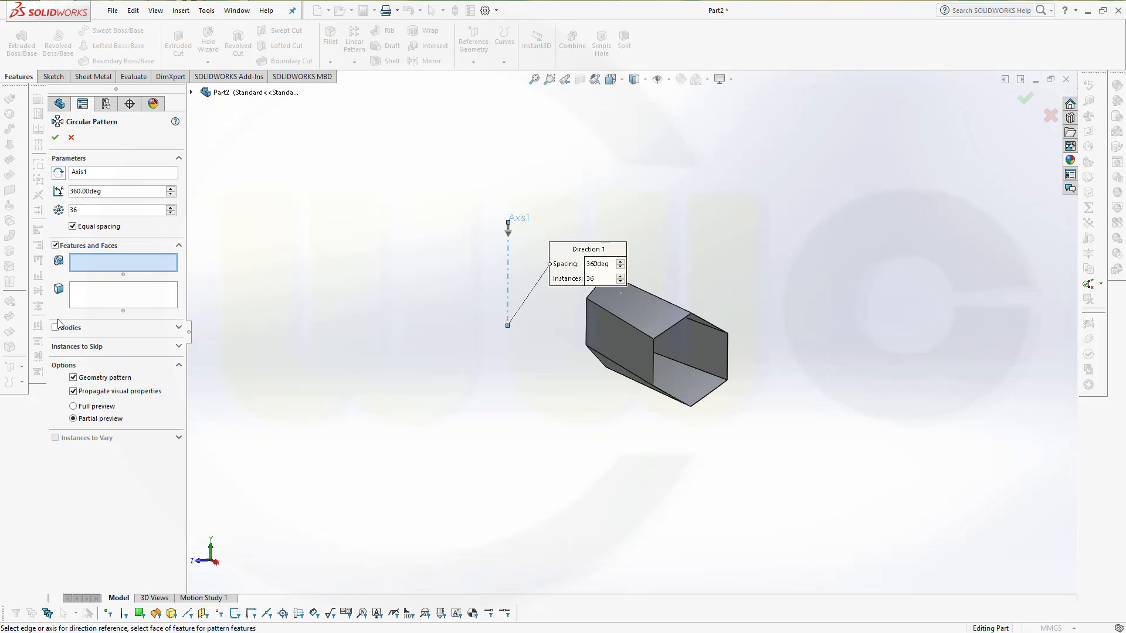
left_click(639, 323)
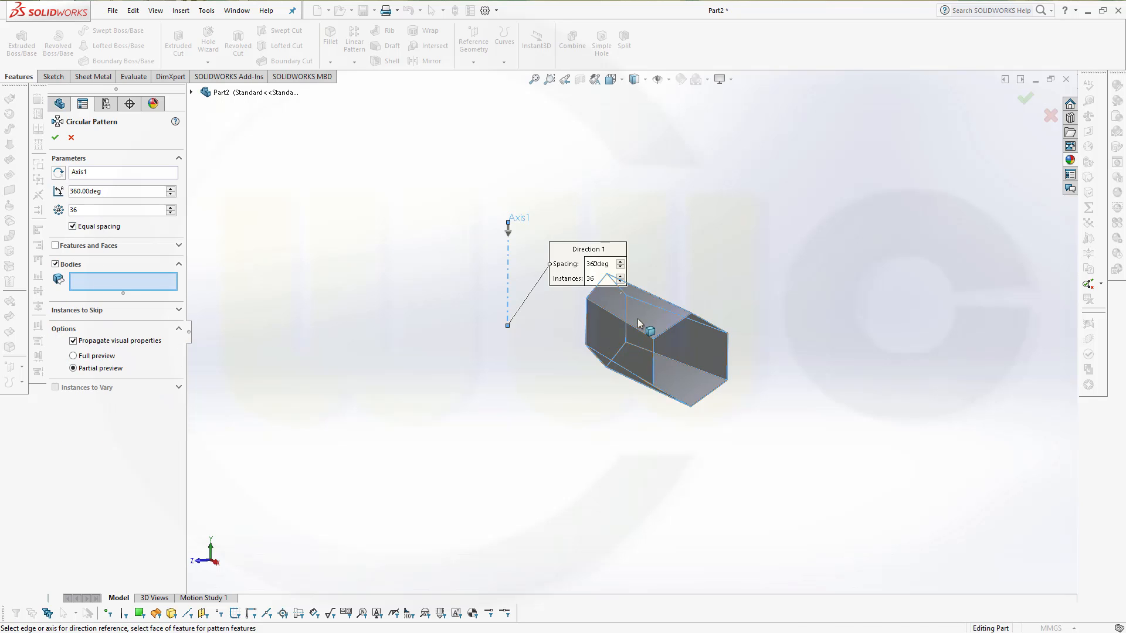
left_click(639, 338)
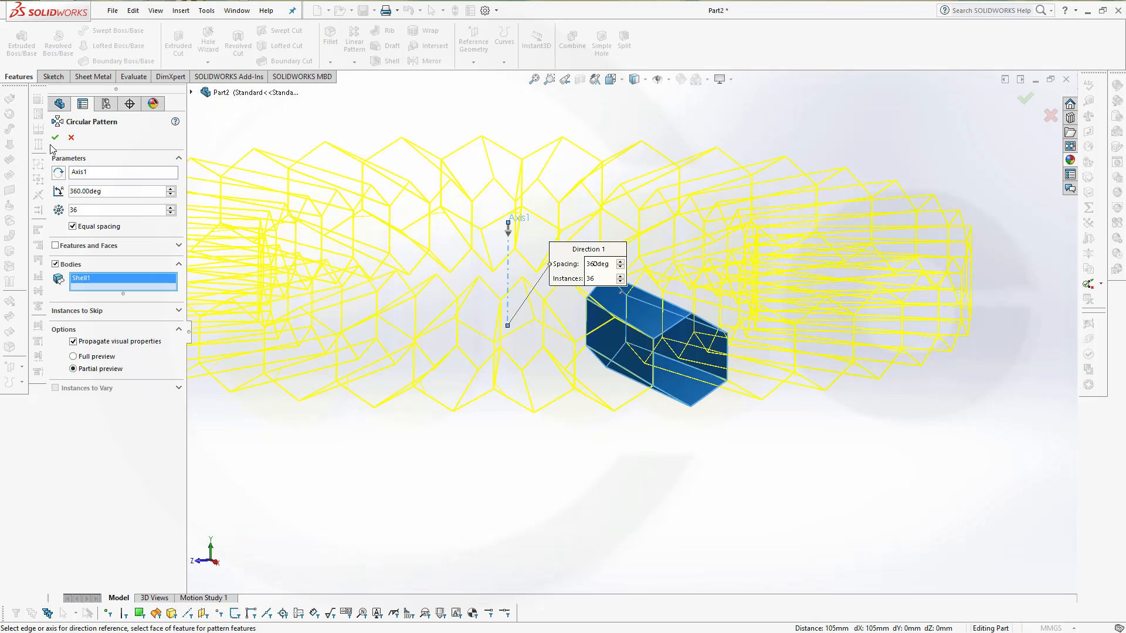
left_click(55, 137)
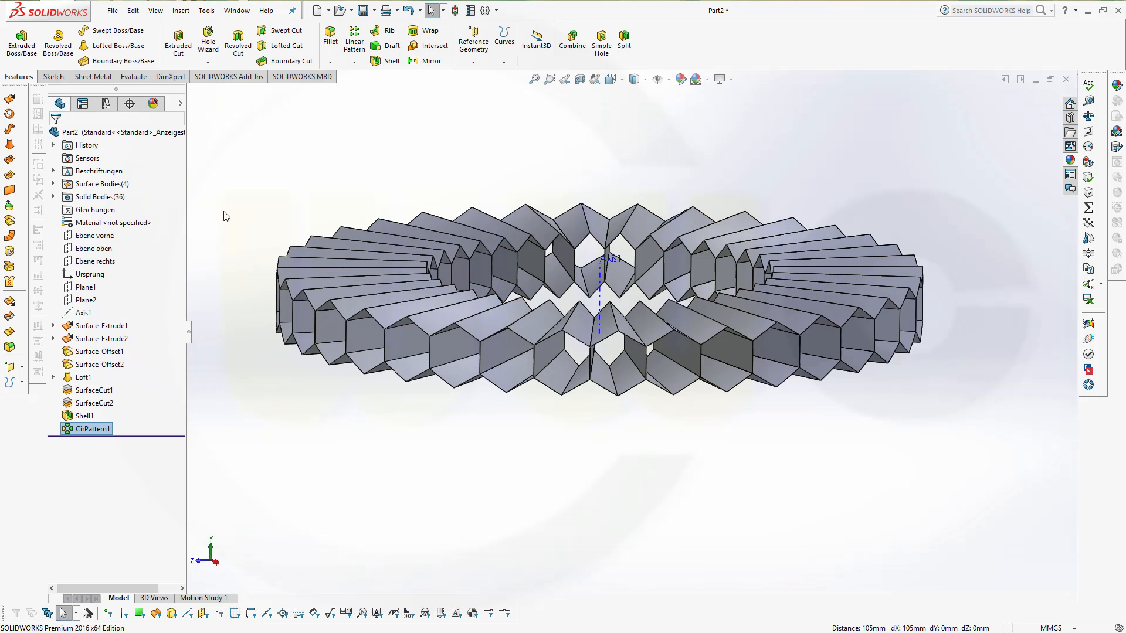
mouse_move(396, 170)
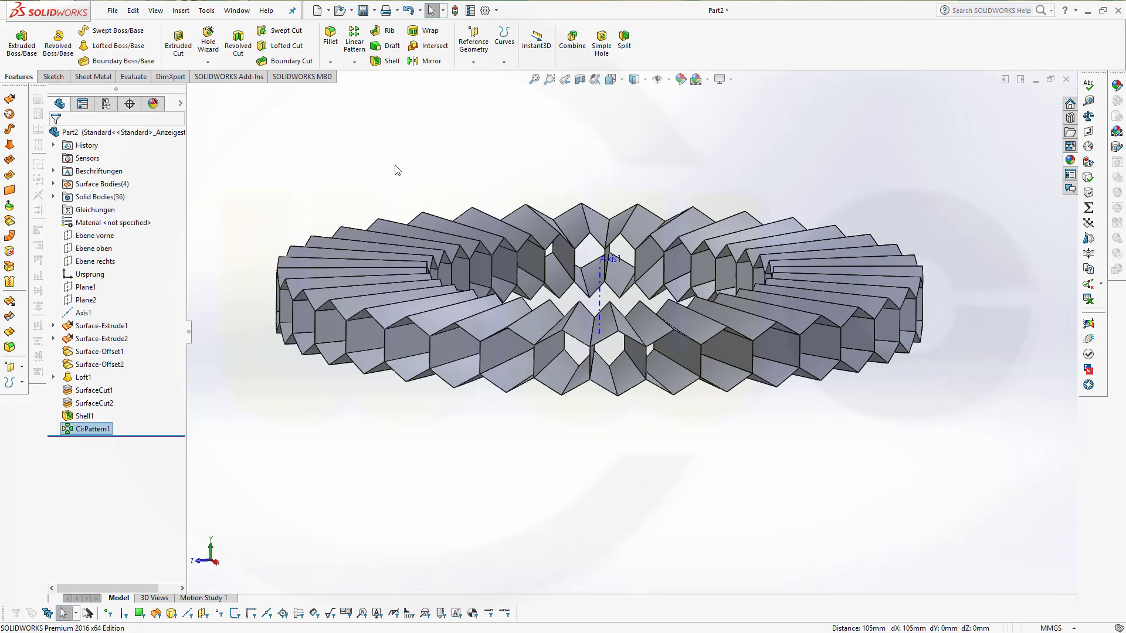
left_click(571, 43)
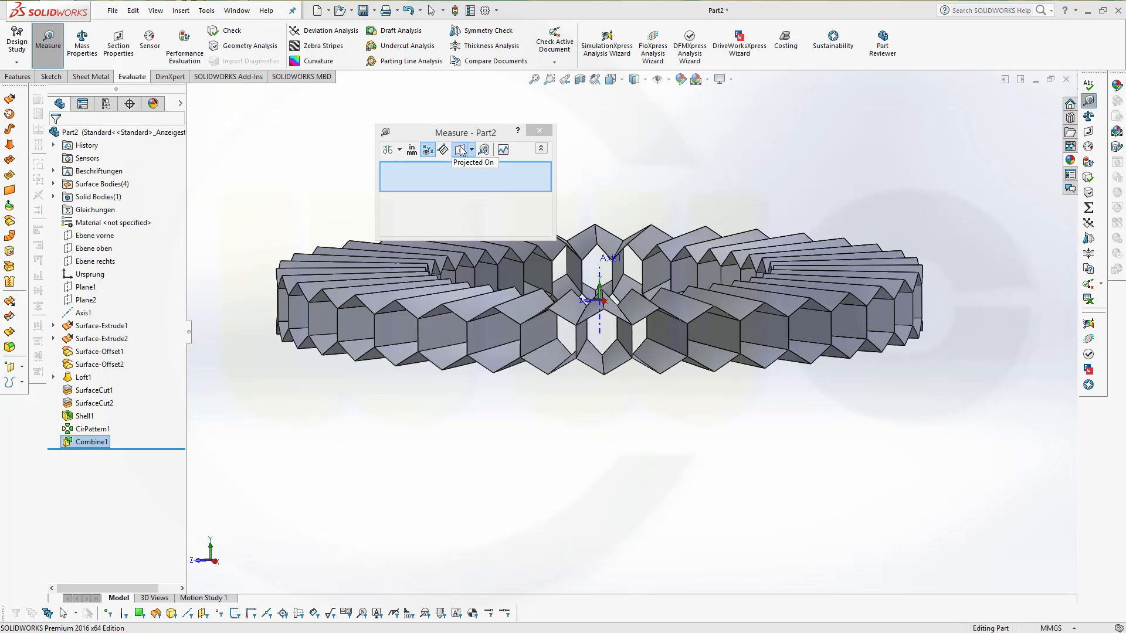
- Measure two neighbouring cell corners projected on Ebene rechts, reading dY ≈ 30.19 mm, then close Measure
left_click(460, 149)
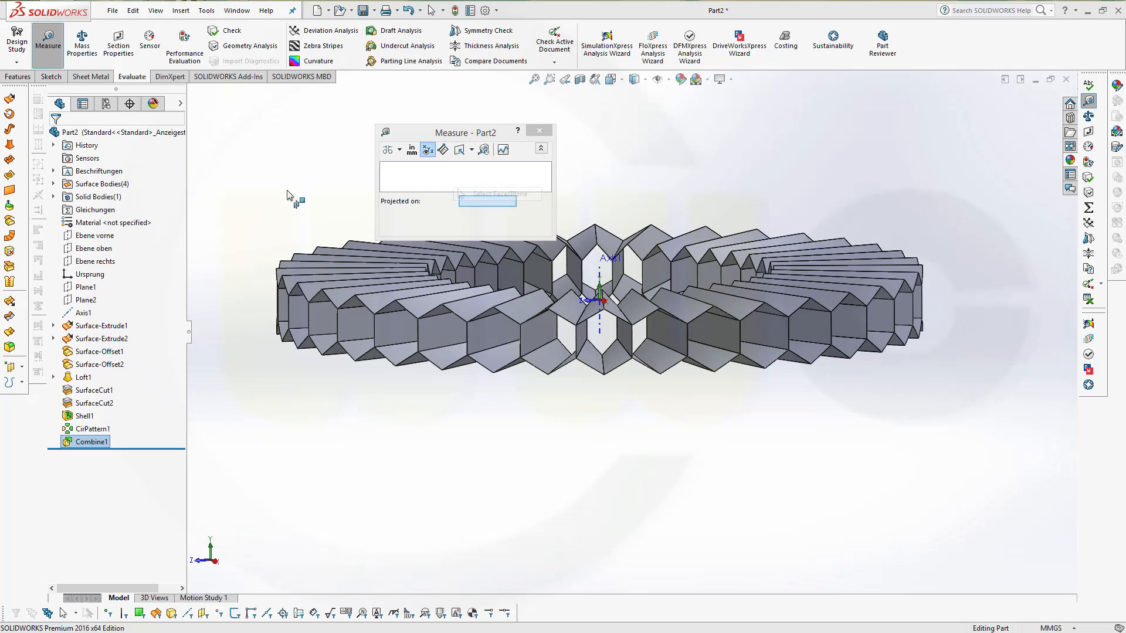
left_click(95, 260)
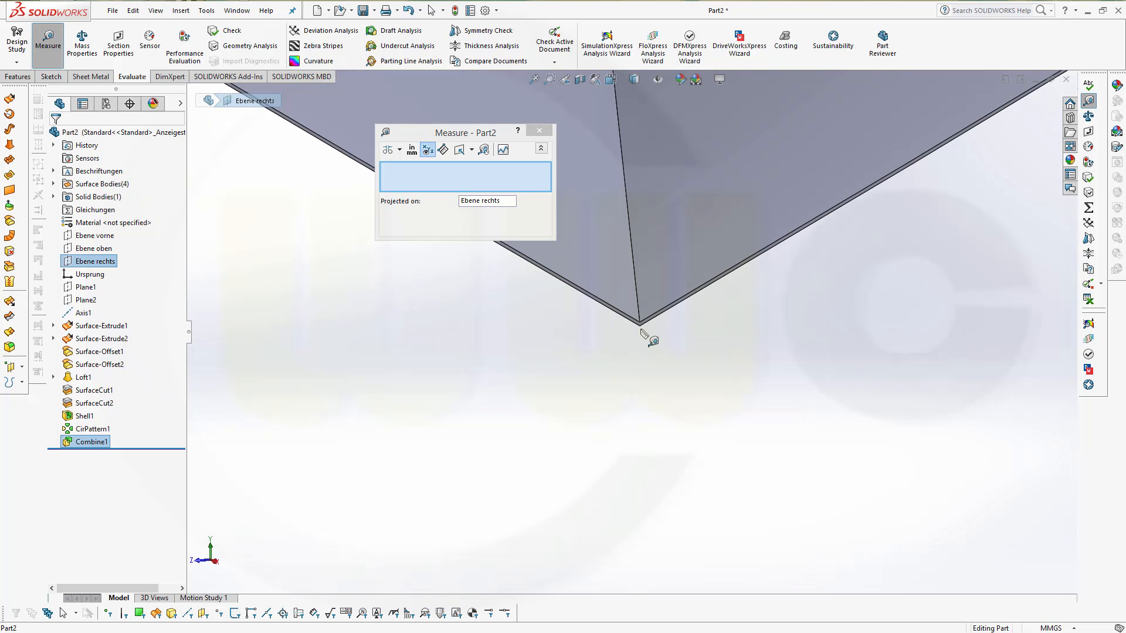
left_click(639, 325)
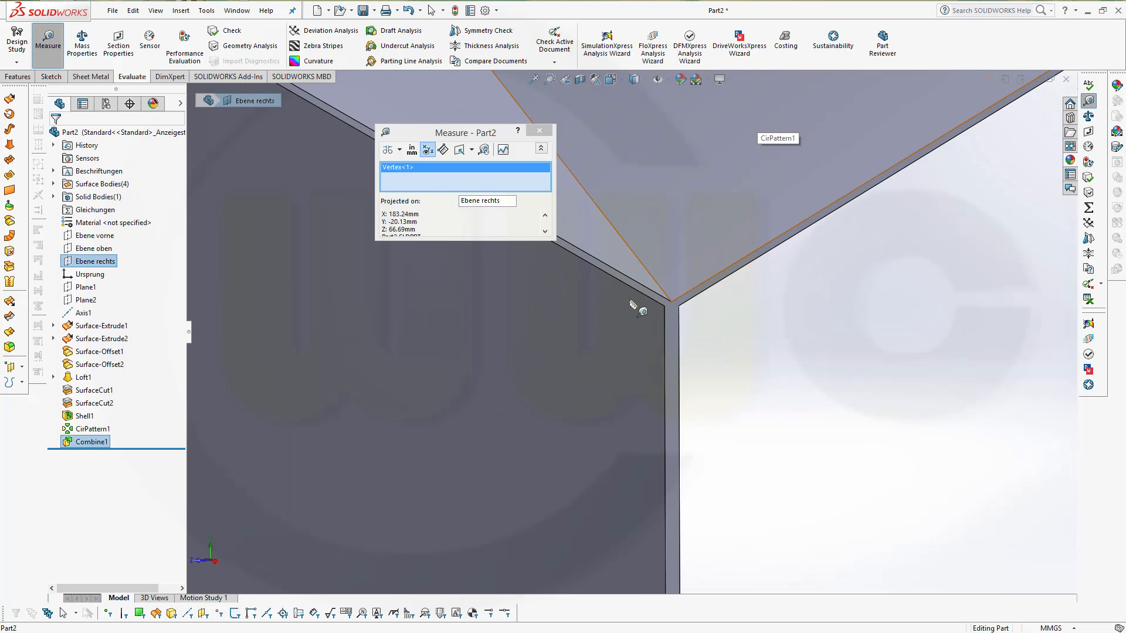
left_click(669, 302)
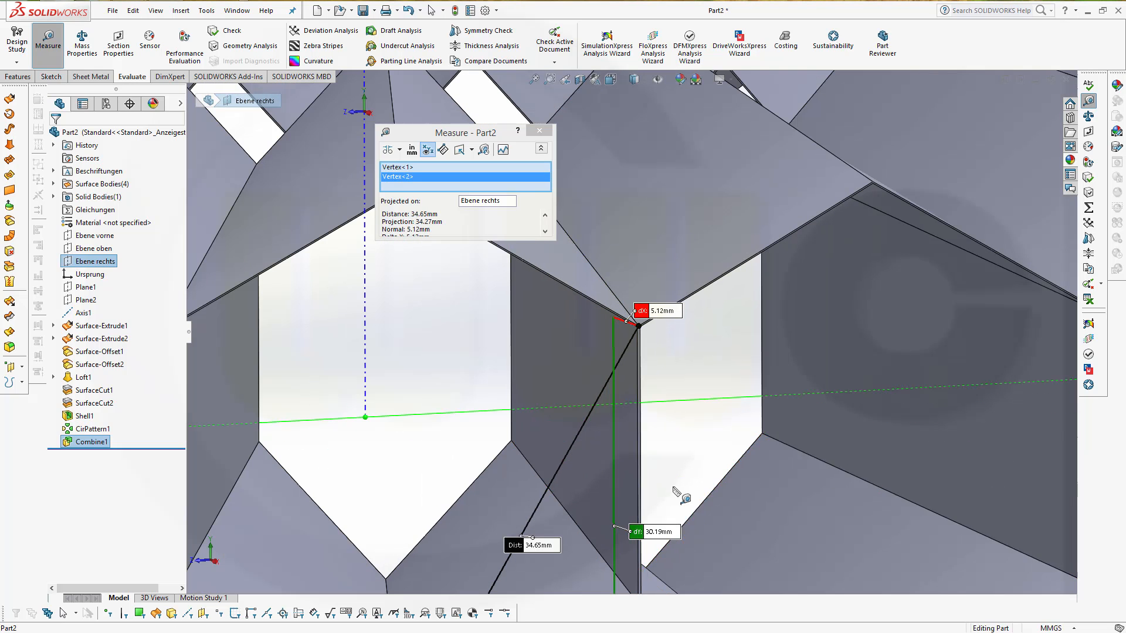
left_click(538, 132)
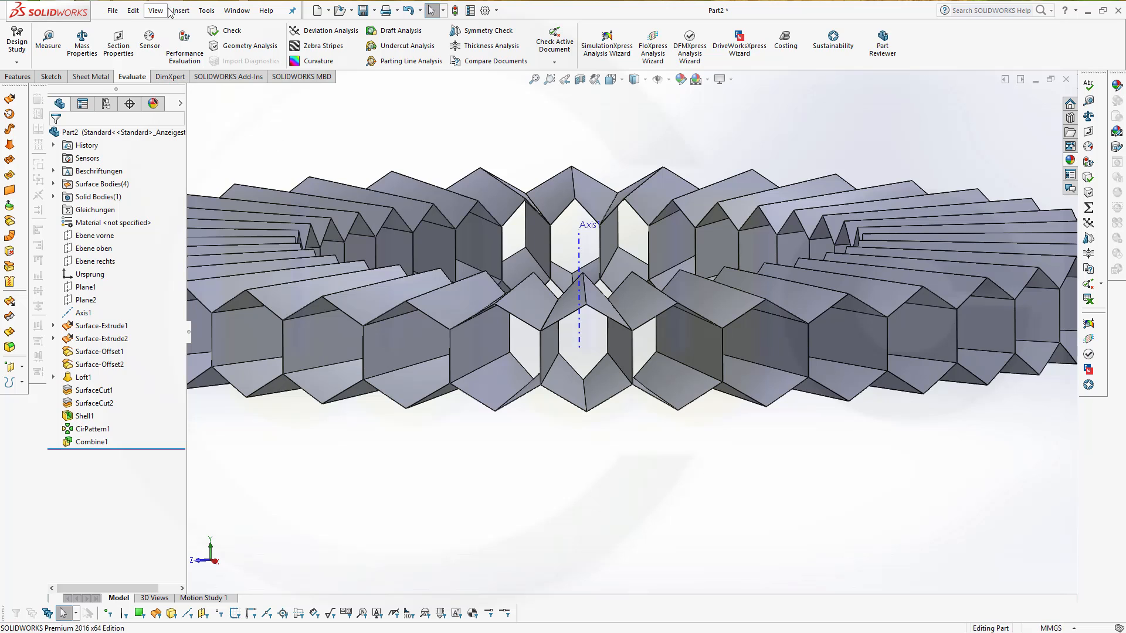
- Move/Copy Combine1 as a copy shifted 30.19 mm along Y (Body-Move/Copy1)
left_click(180, 11)
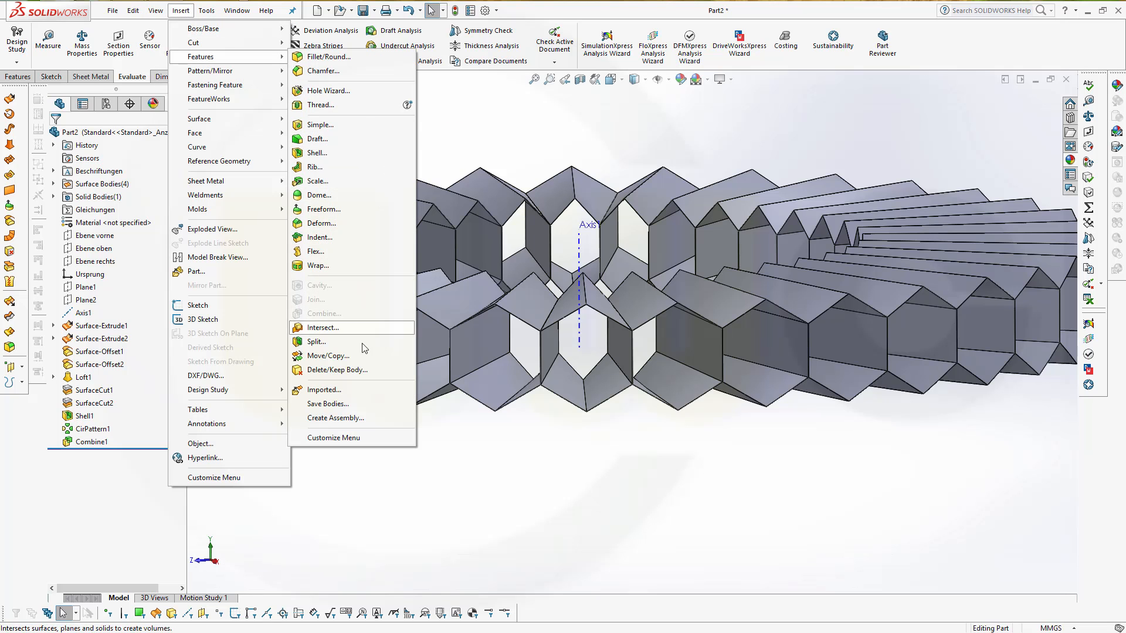
left_click(327, 355)
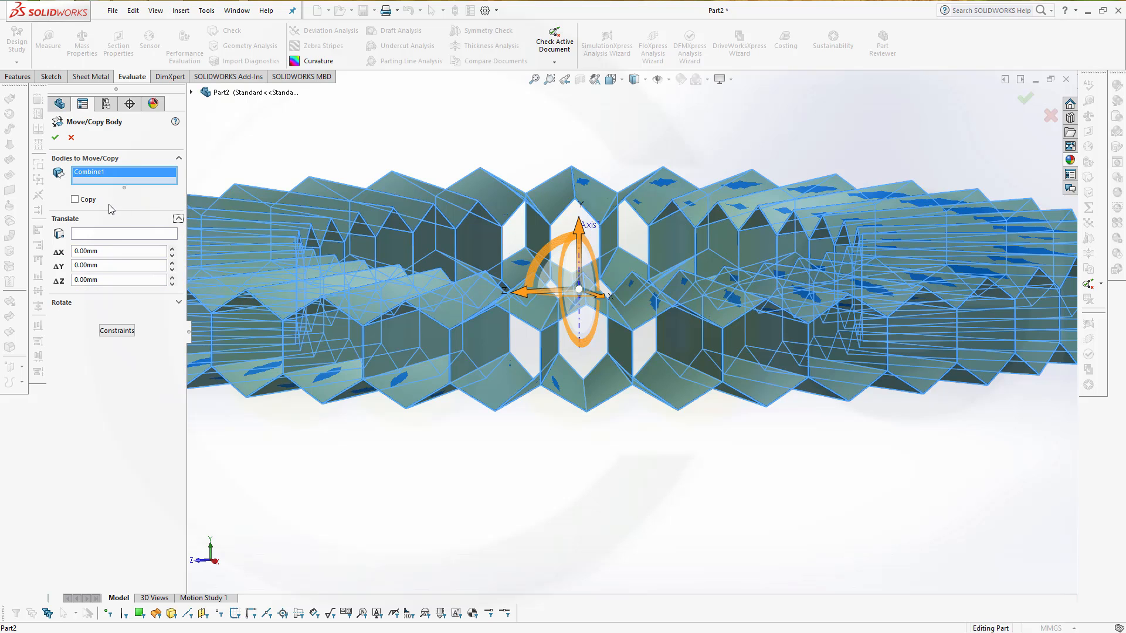
left_click(75, 199)
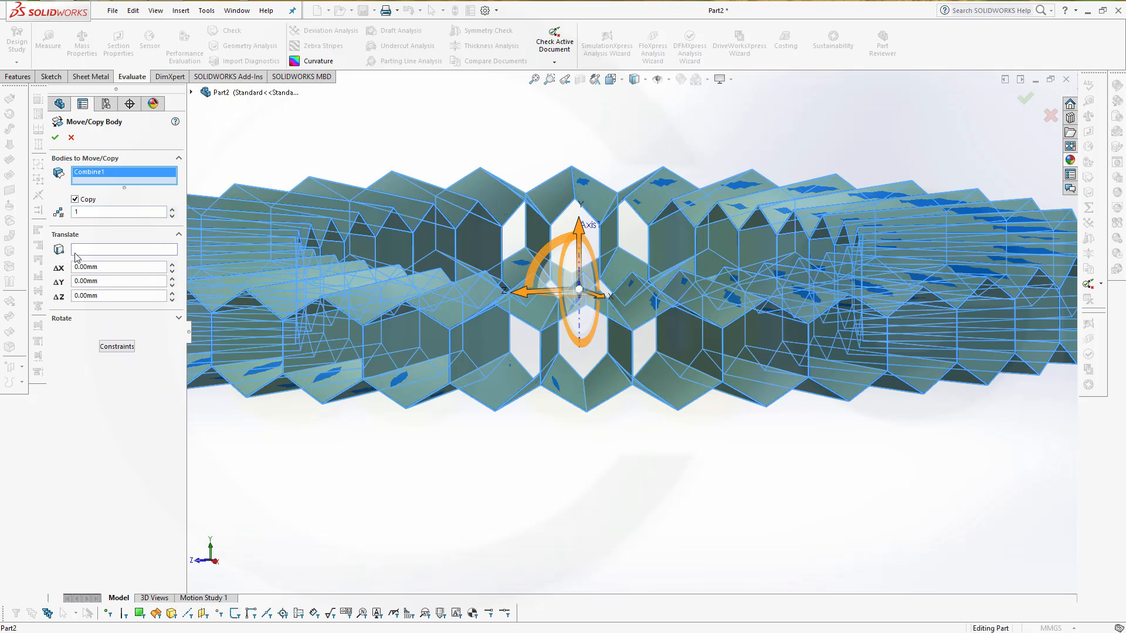
mouse_move(86, 312)
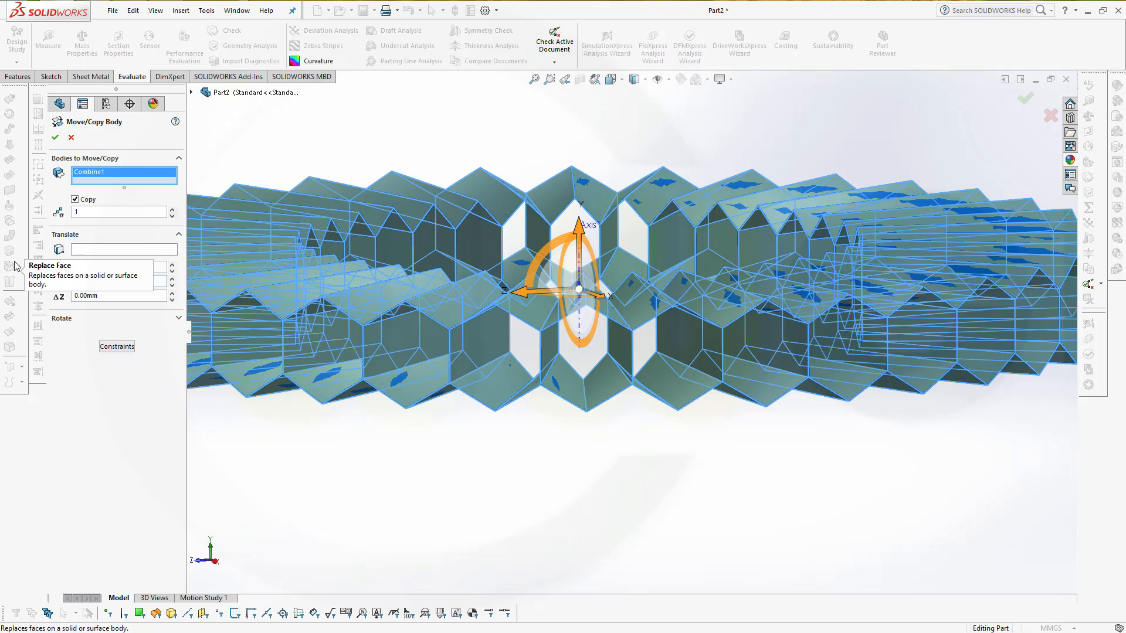
type("30,19")
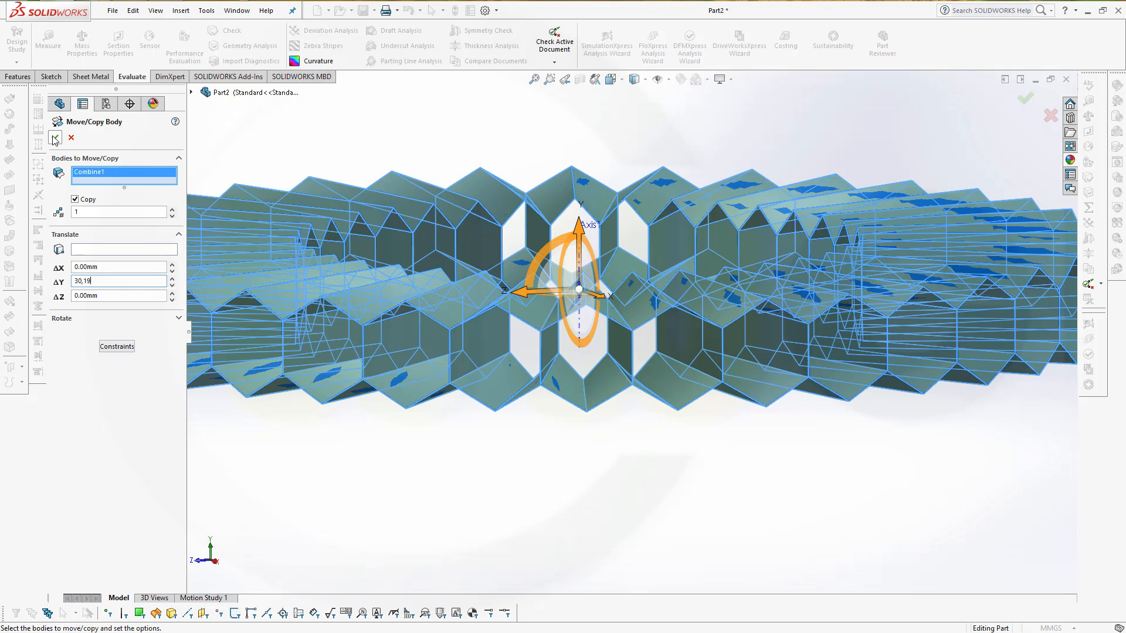
left_click(55, 138)
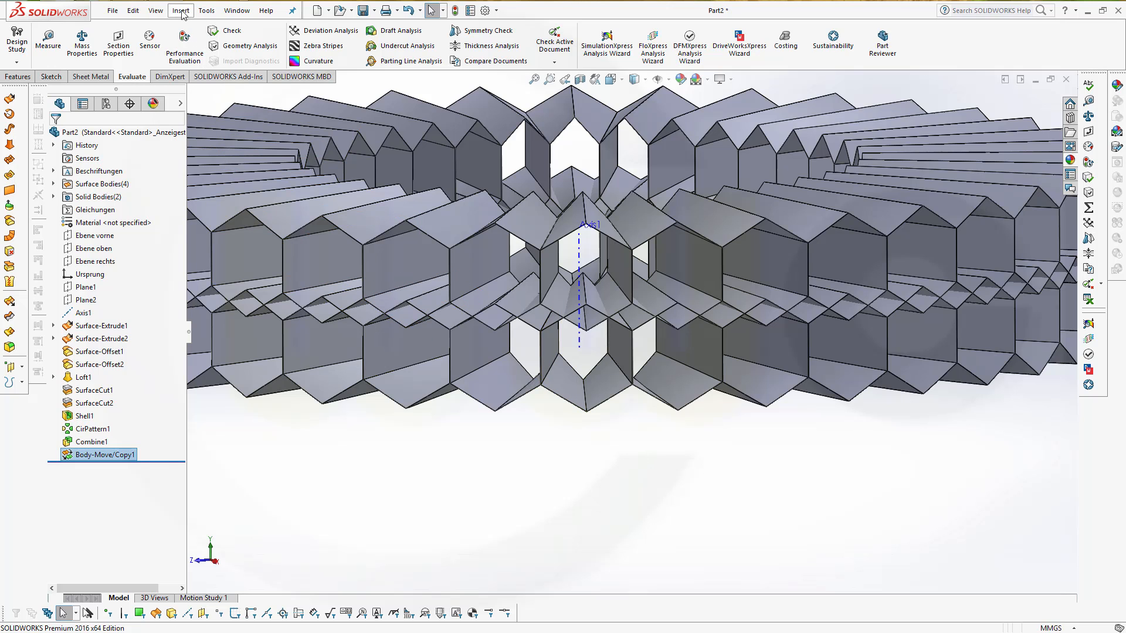
- Move (not copy) the shifted ring body, rotating it 5° about the vertical axis at Y 30.19 mm
left_click(181, 11)
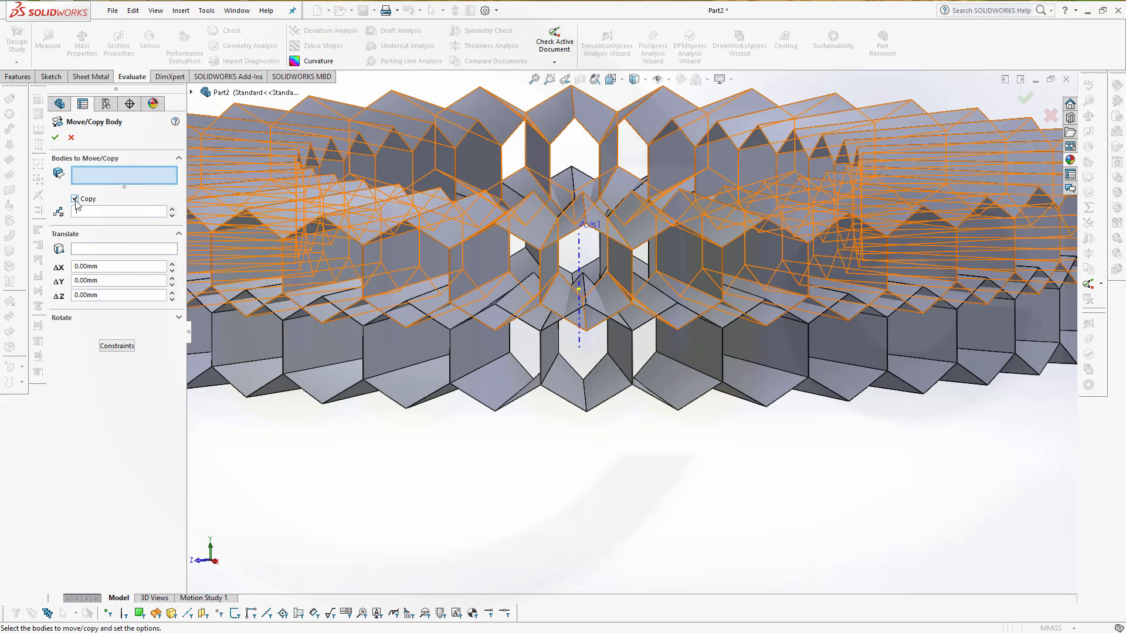
left_click(75, 199)
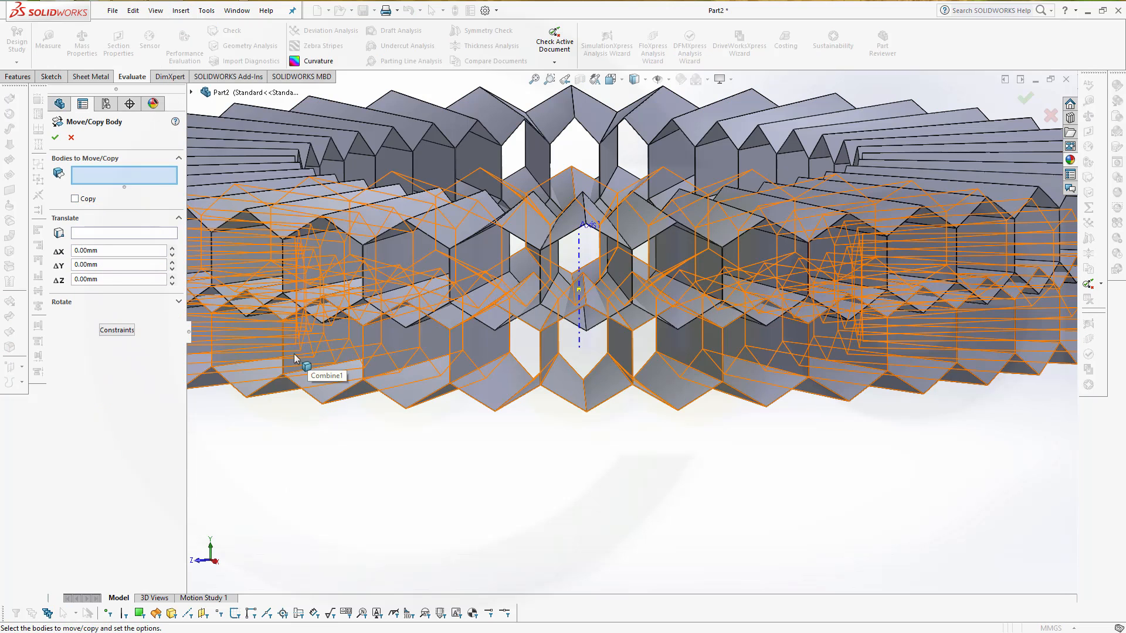
left_click(192, 92)
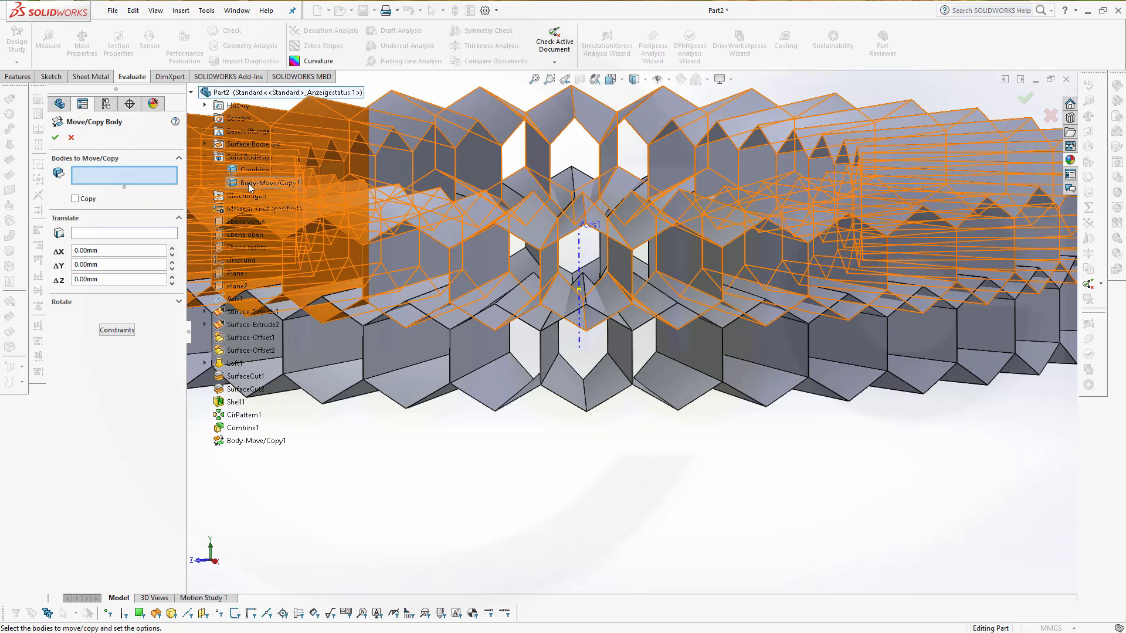
mouse_move(251, 185)
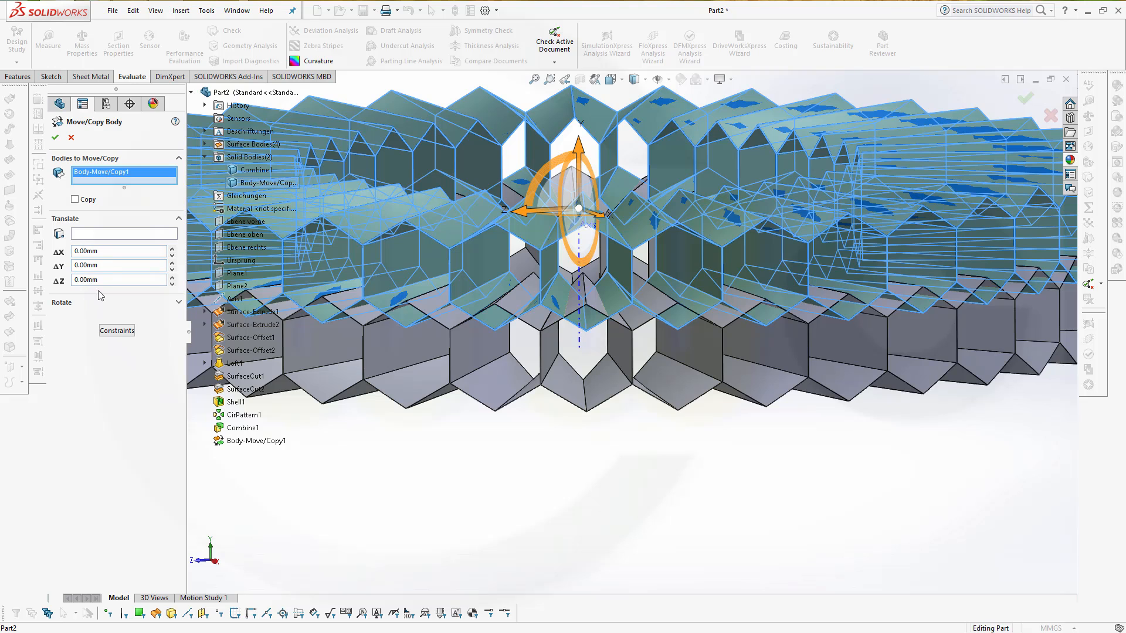
left_click(178, 237)
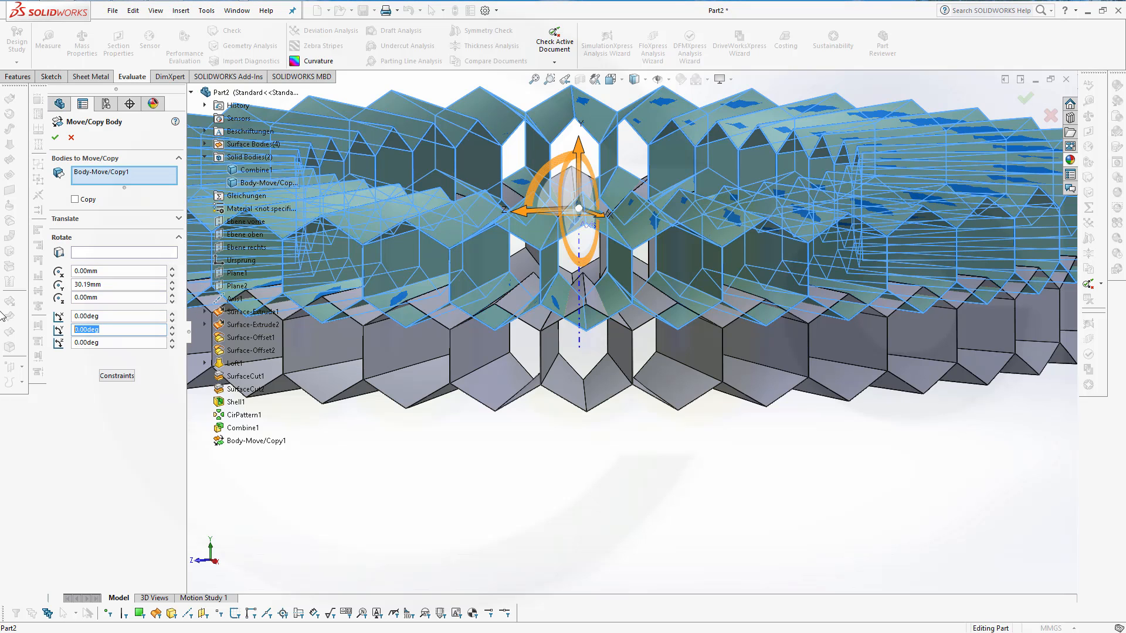
type("5.00deg")
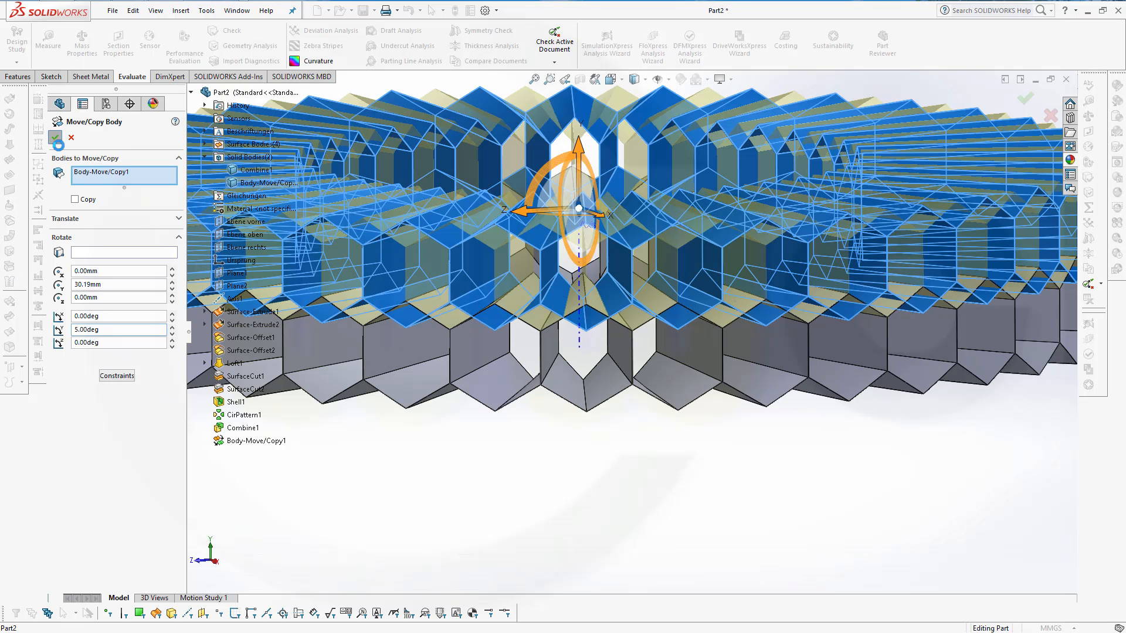
left_click(57, 137)
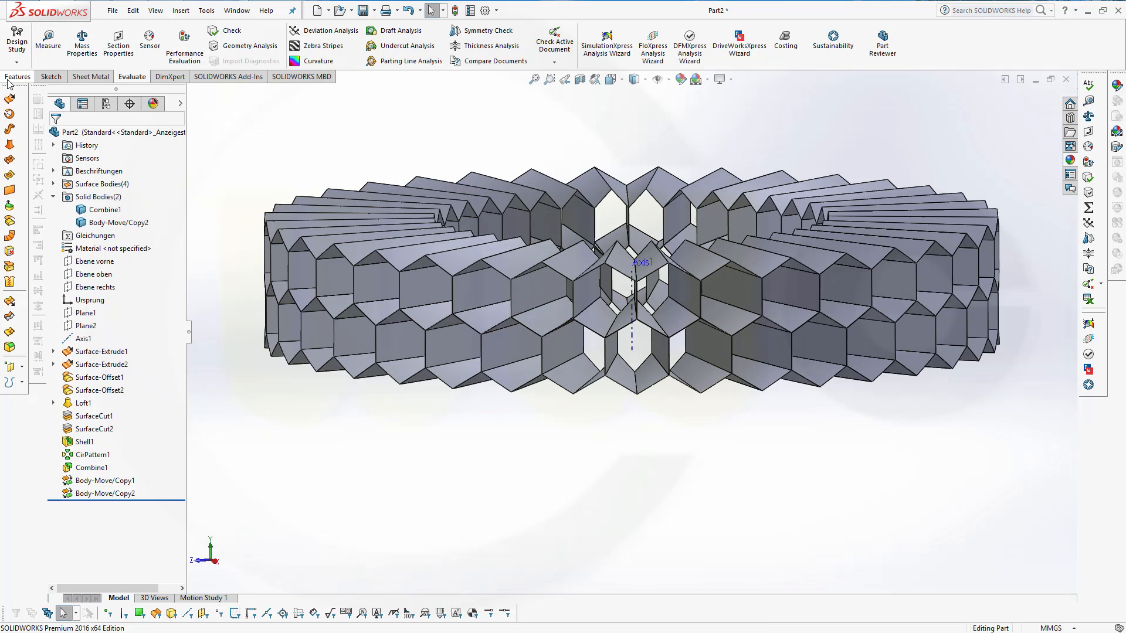
- Combine Body-Move/Copy2 and Combine1 with Add into one fused double-ring body
left_click(17, 77)
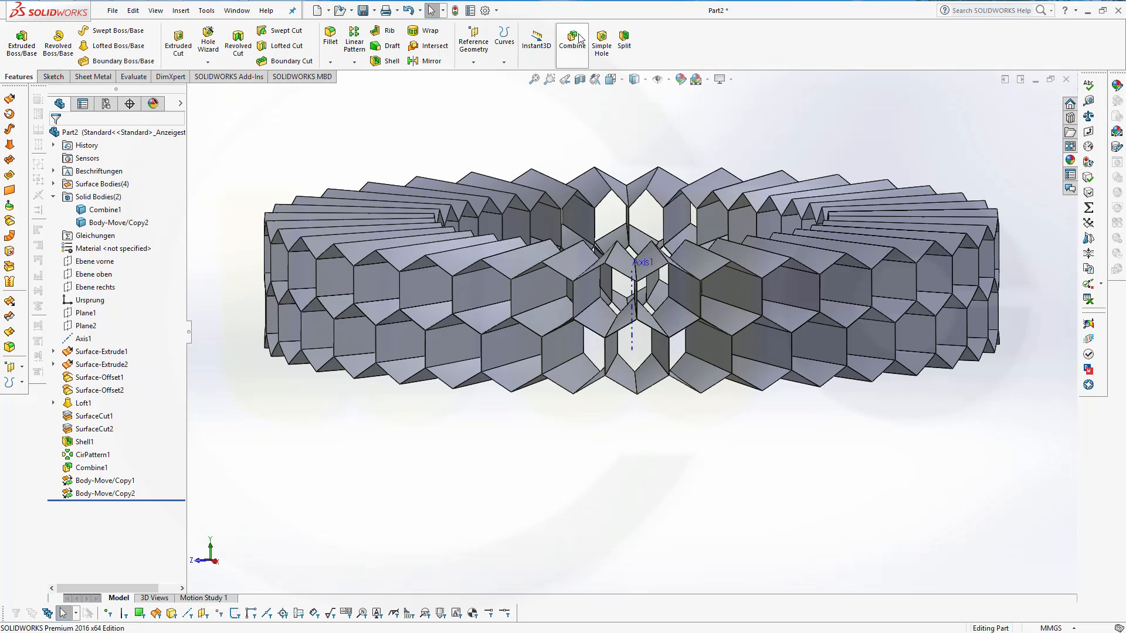
left_click(571, 43)
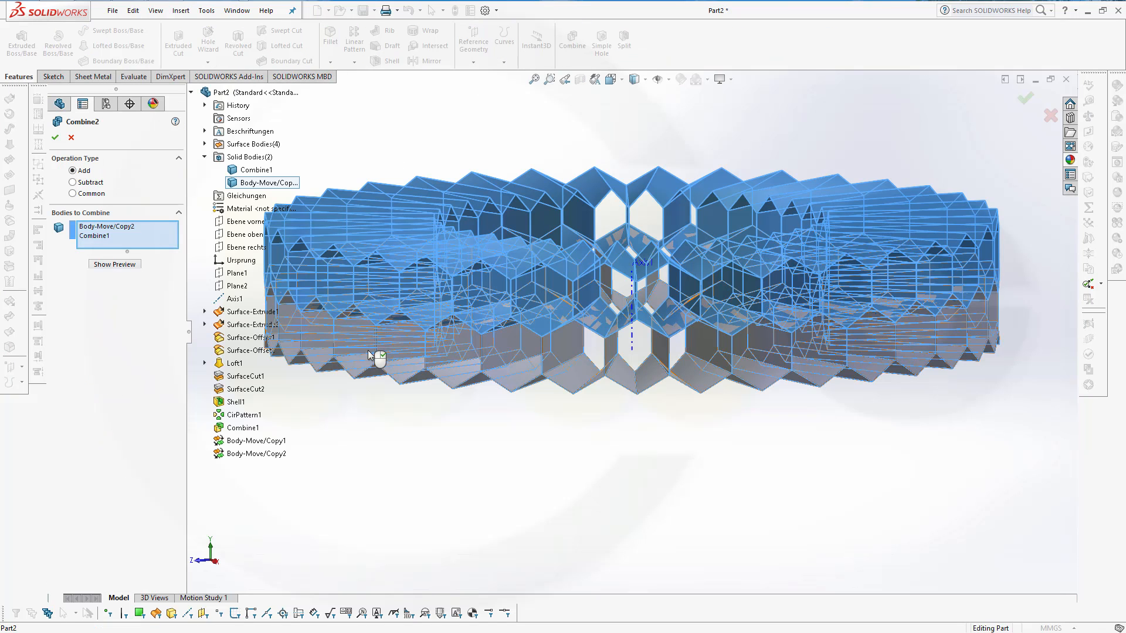
left_click(253, 168)
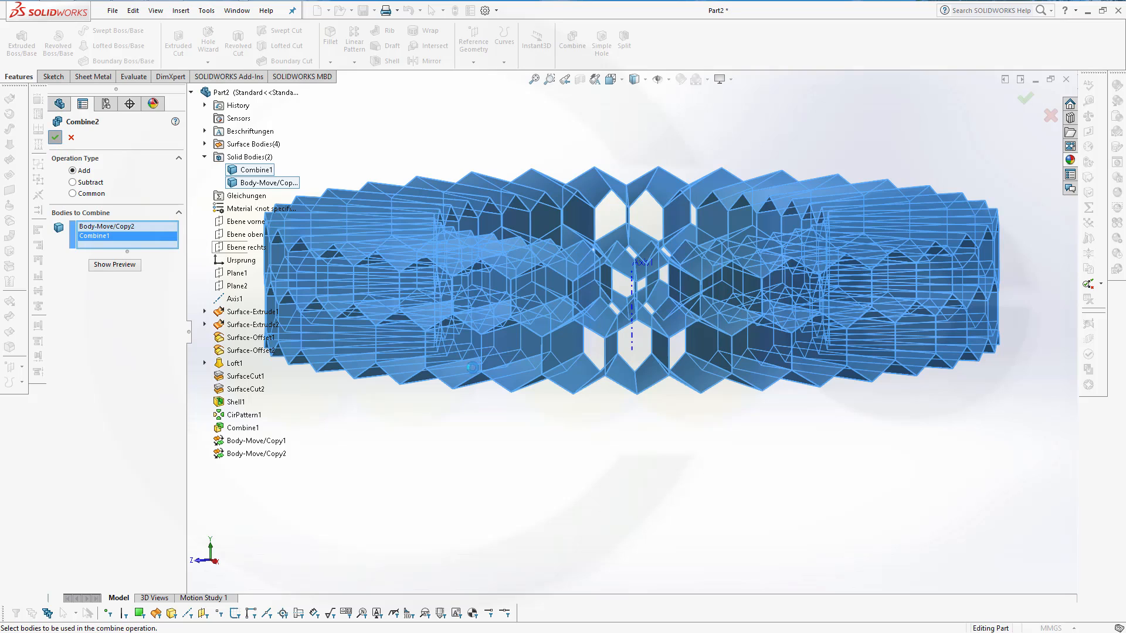
left_click(55, 136)
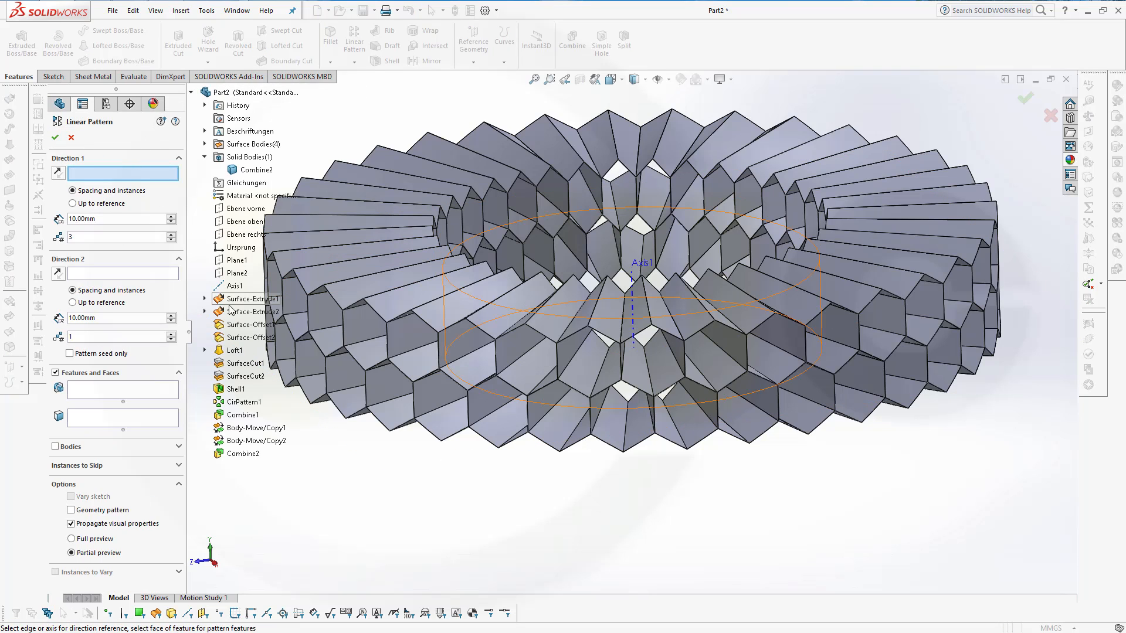
- Linear-pattern the Combine2 body along Axis1 into three stacked layers
left_click(61, 447)
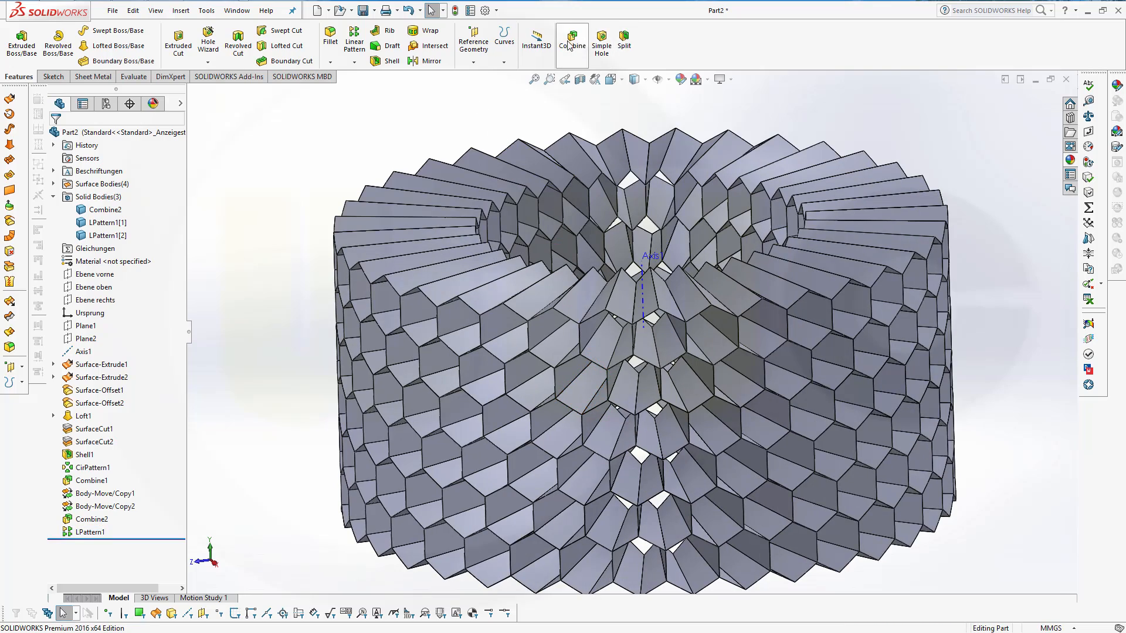
- Combine Combine2 with LPattern1[1] and LPattern1[2] using Add into a single cylinder body
left_click(571, 41)
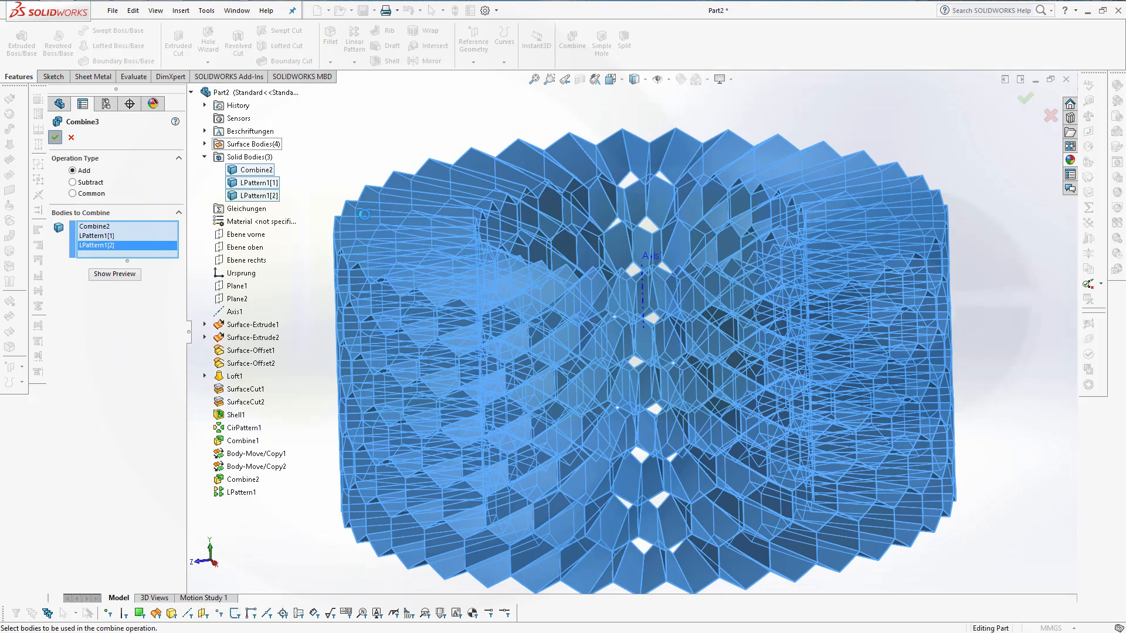
left_click(55, 137)
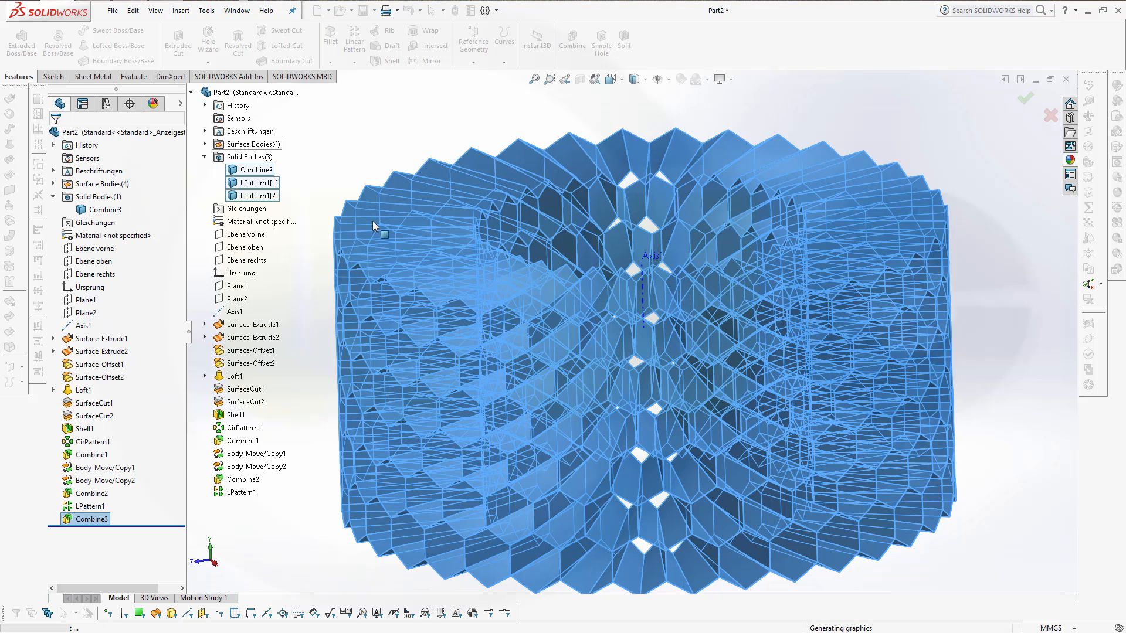